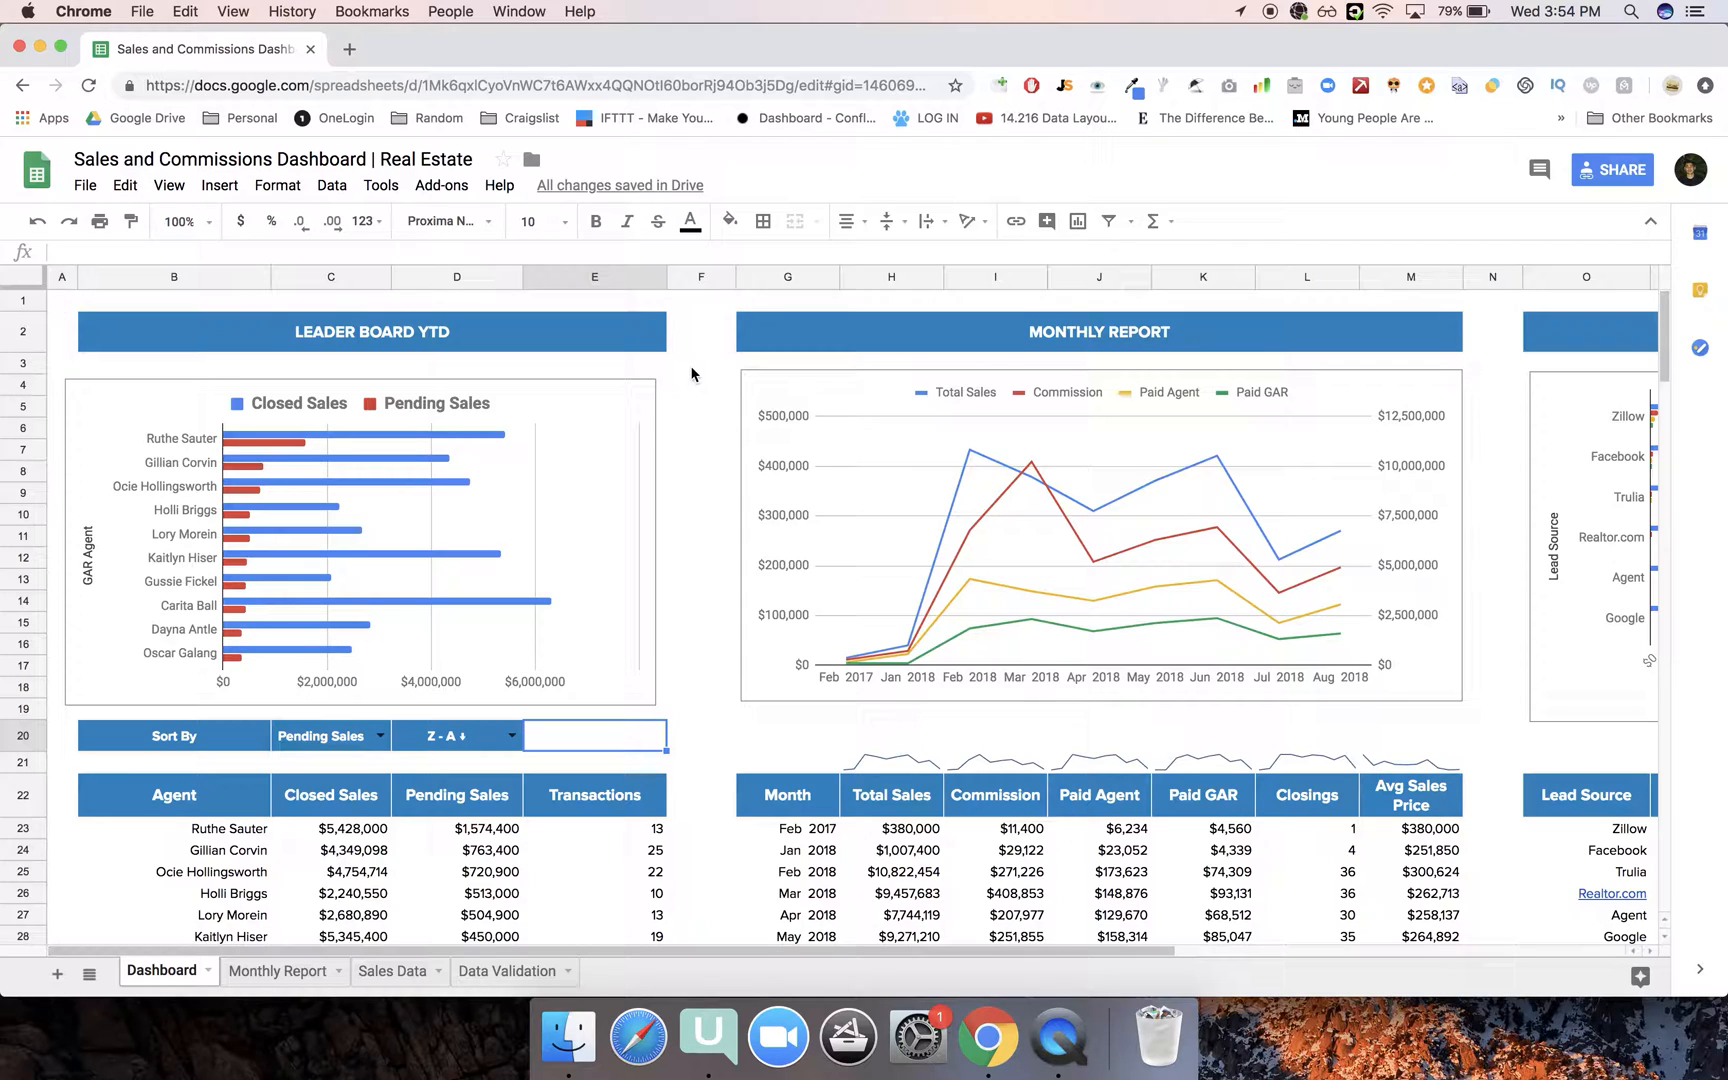
Review the Dashboard and Monthly Report sheets, then bring up the Sales Data transaction list.
{"action": "scroll", "scroll_direction": "right", "scroll_amount": 3}
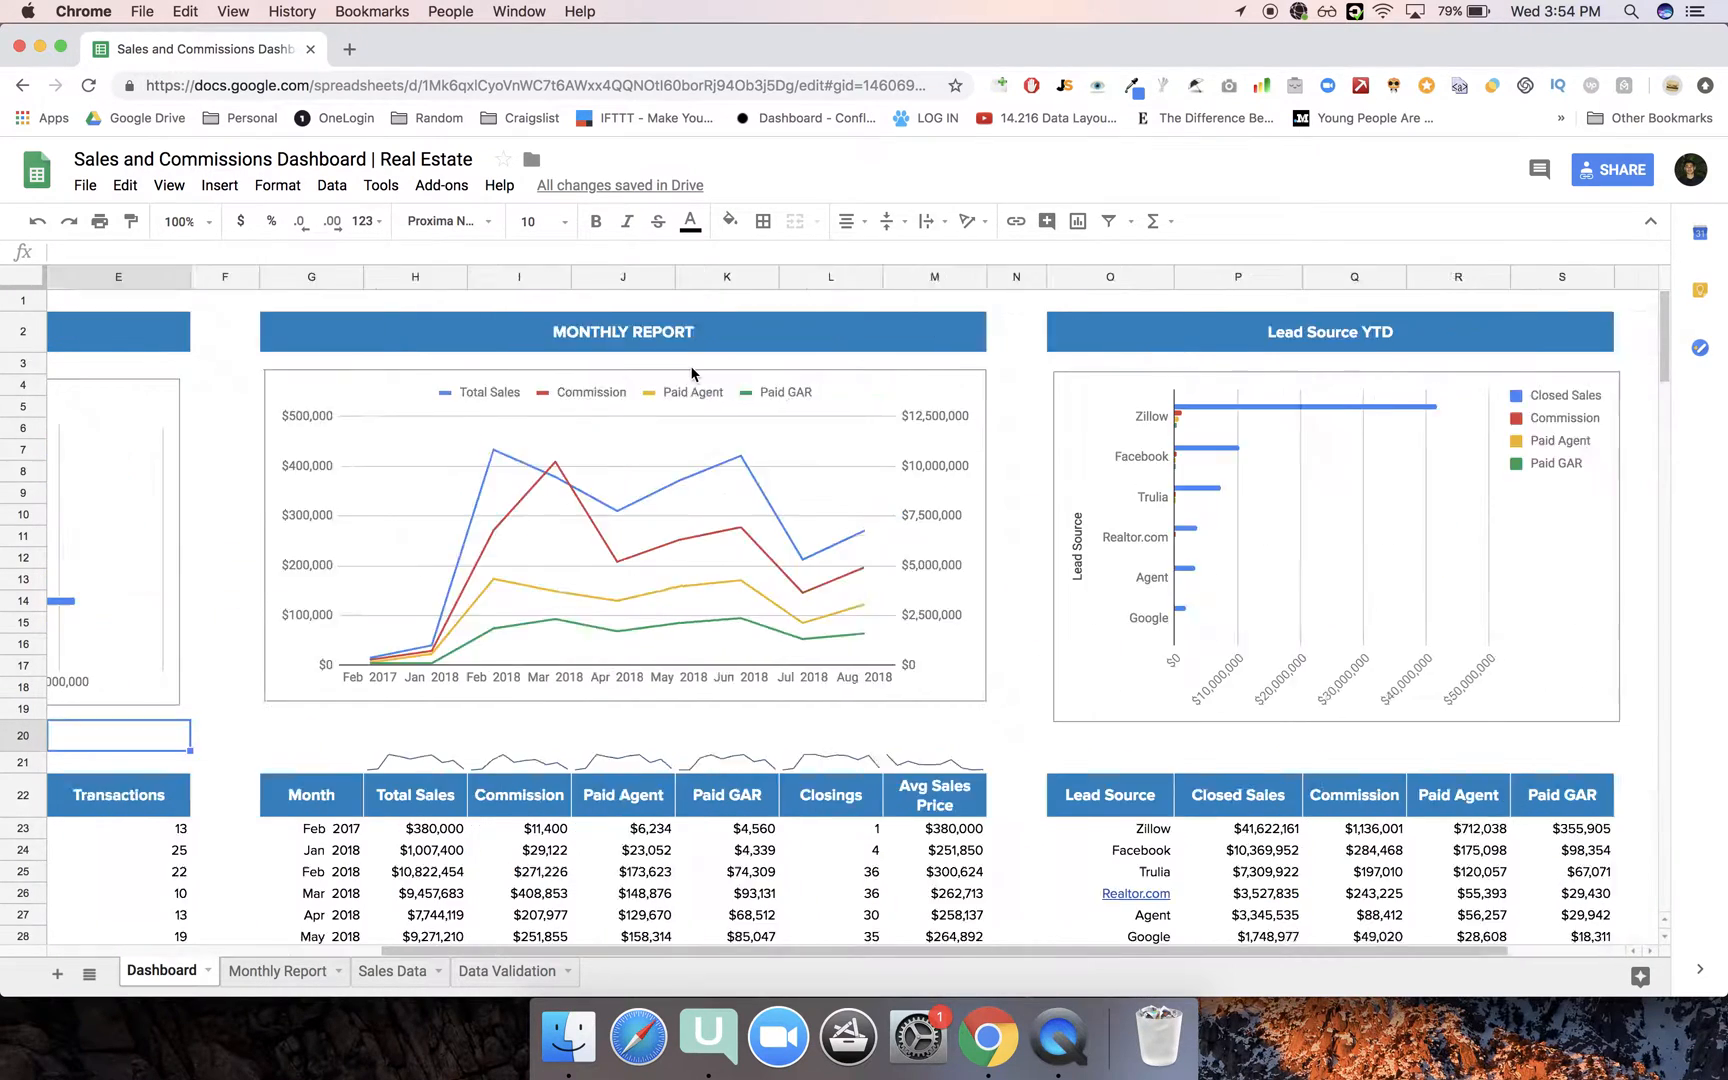
{"action": "left_click", "coordinate": [278, 970]}
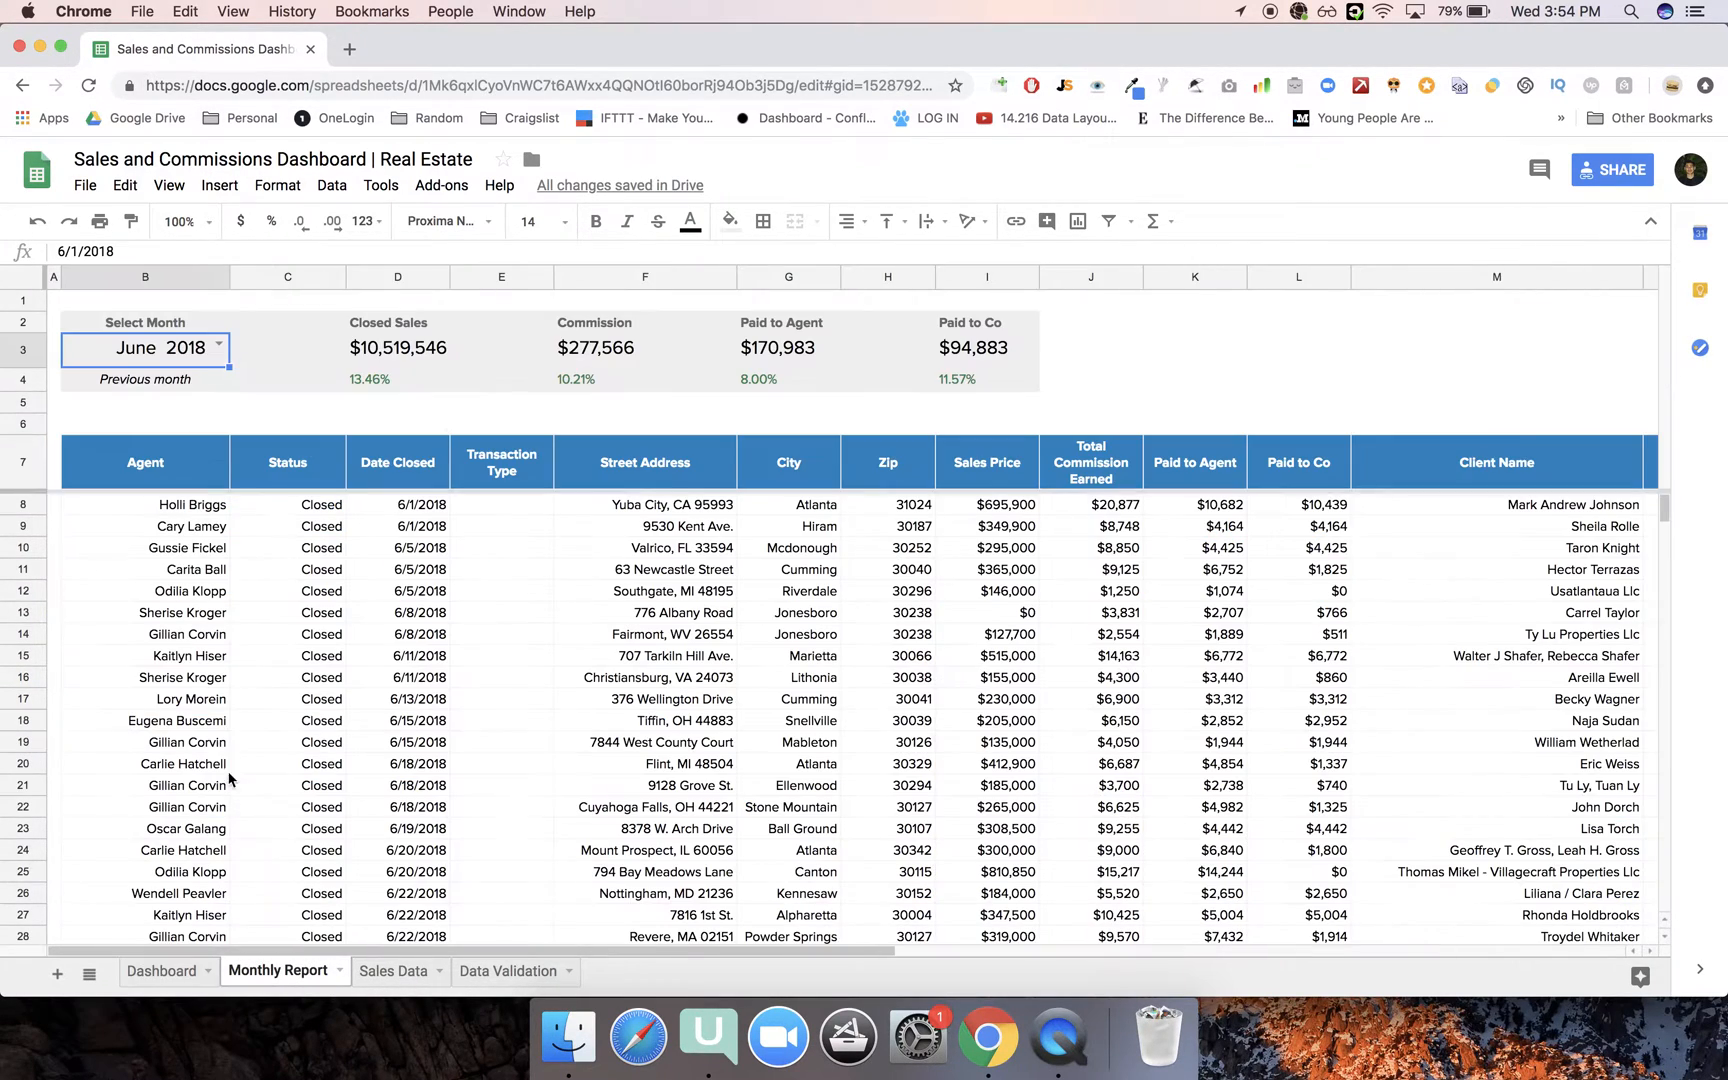
{"action": "left_click", "coordinate": [286, 402]}
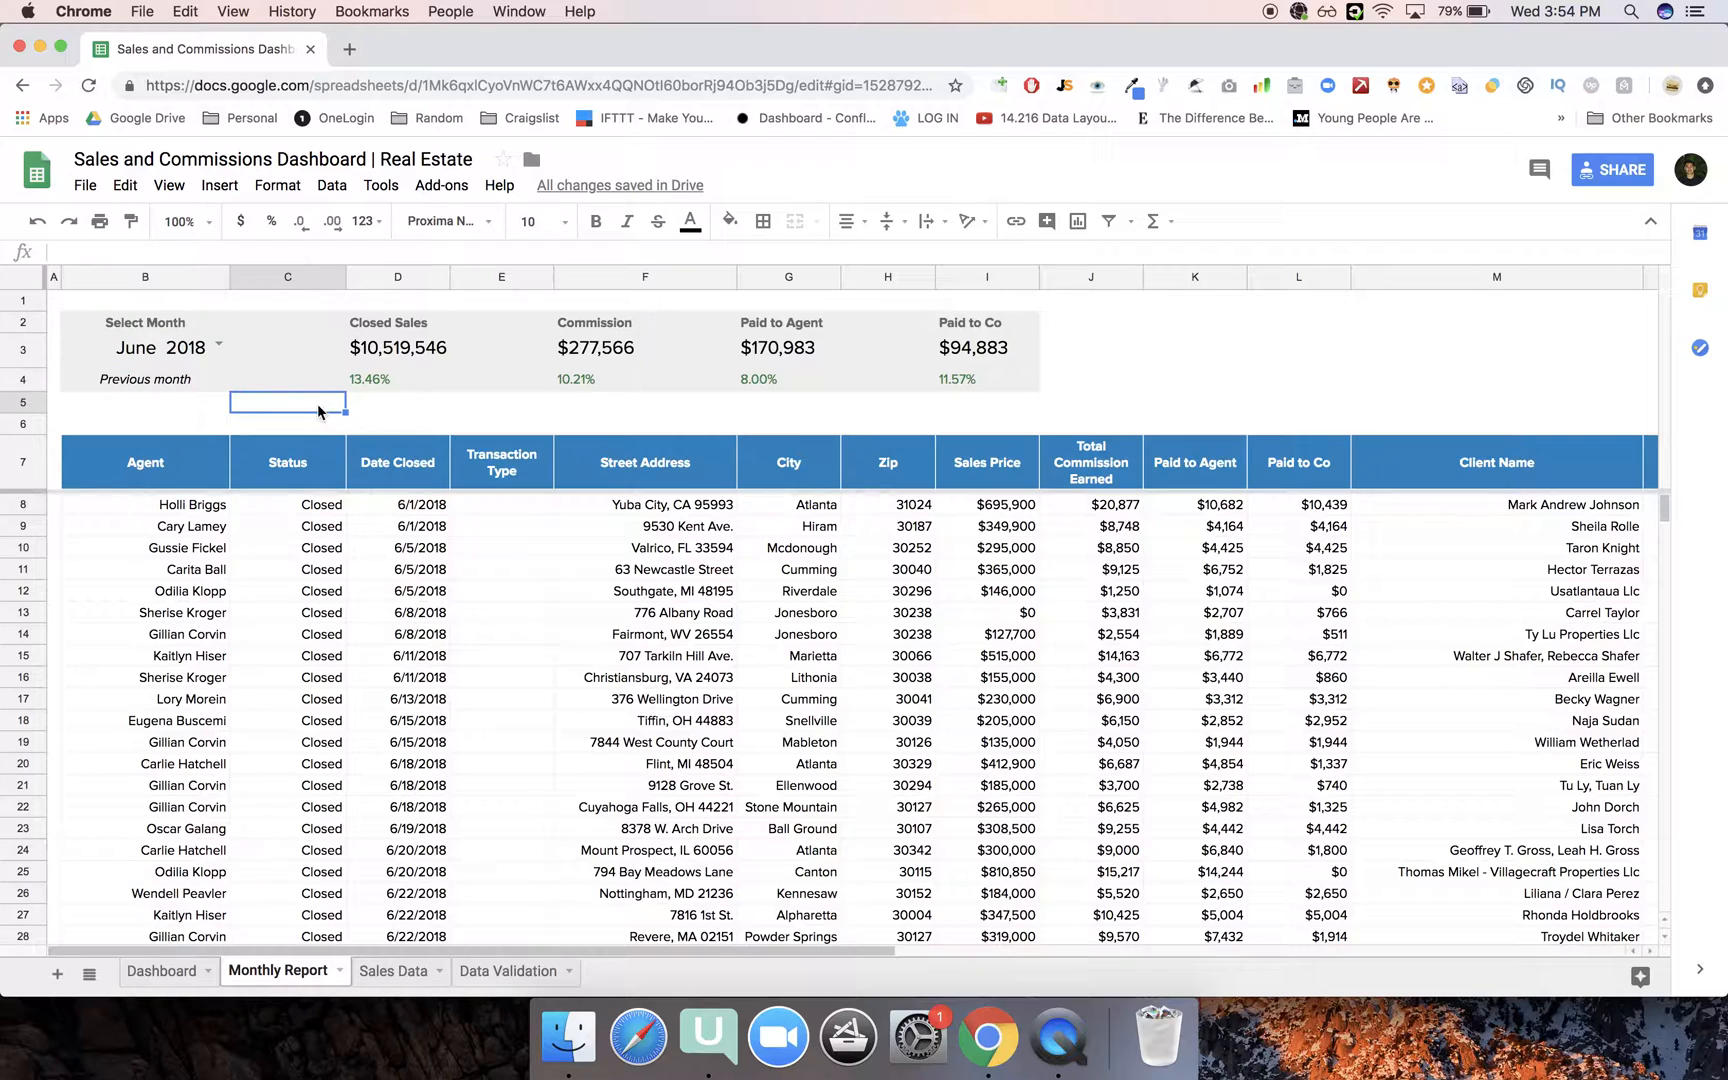
{"action": "left_click", "coordinate": [392, 970]}
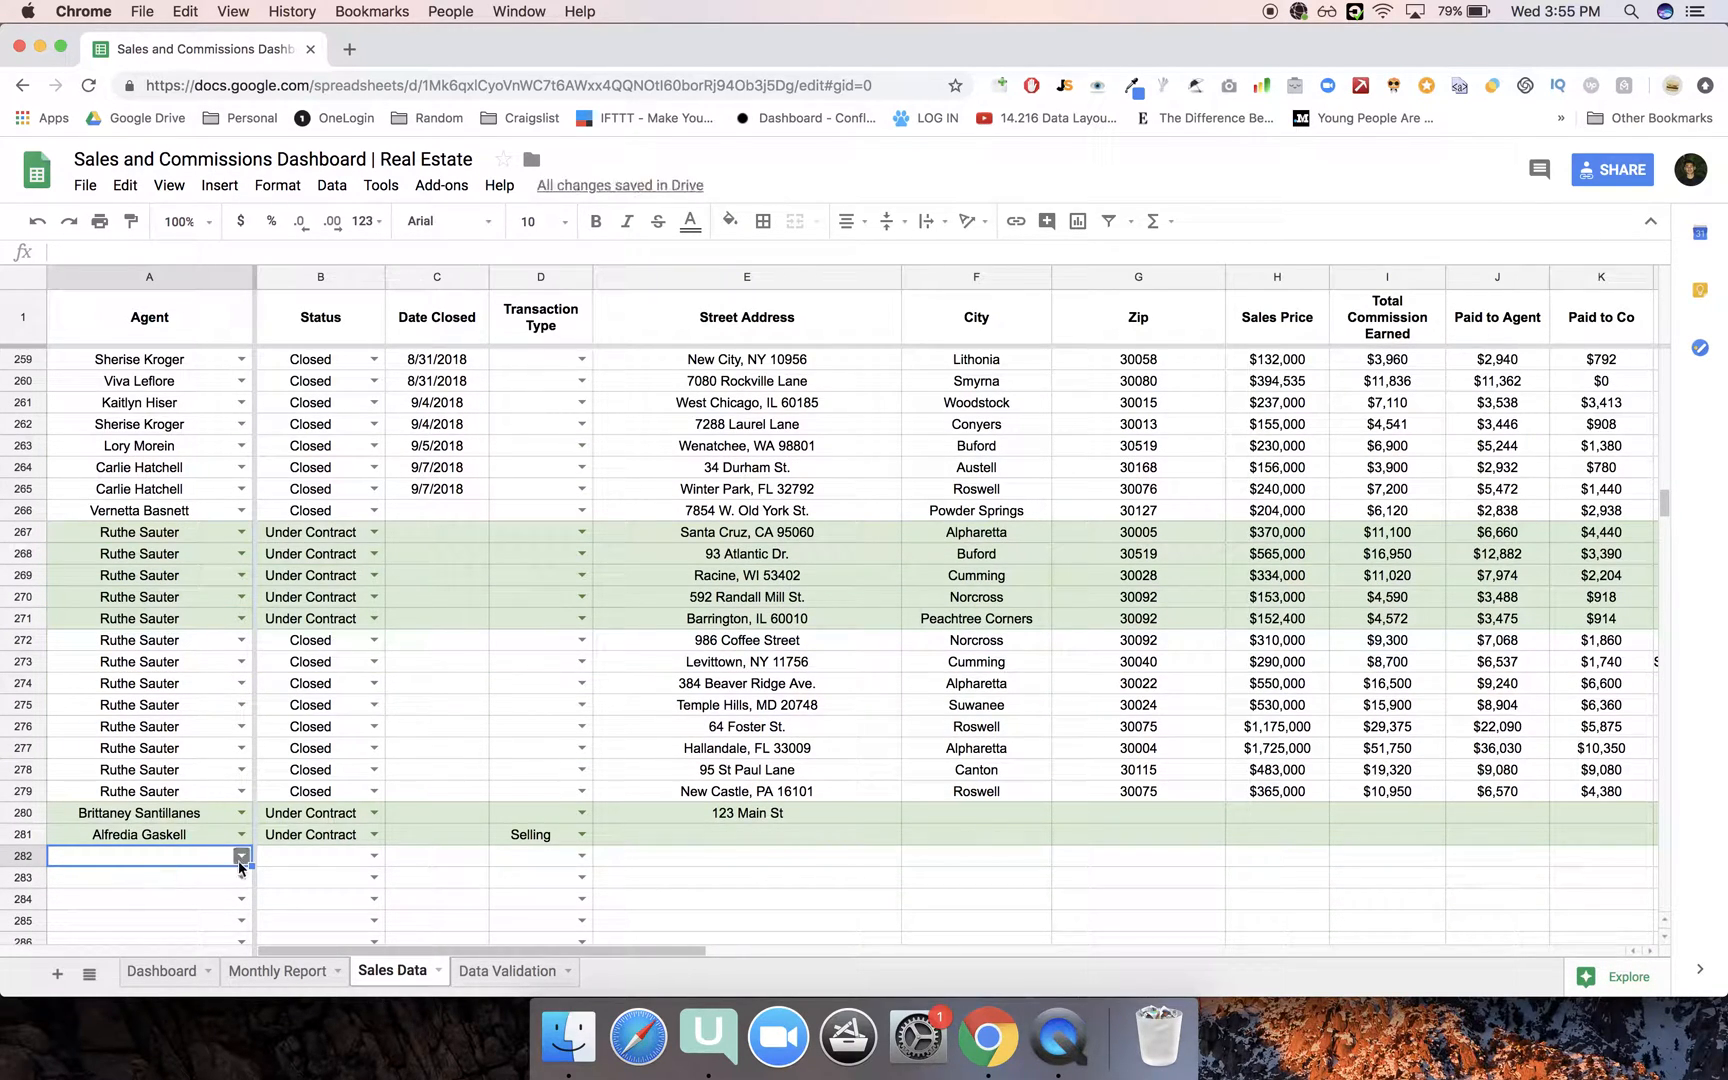
{"action": "left_click", "coordinate": [242, 856]}
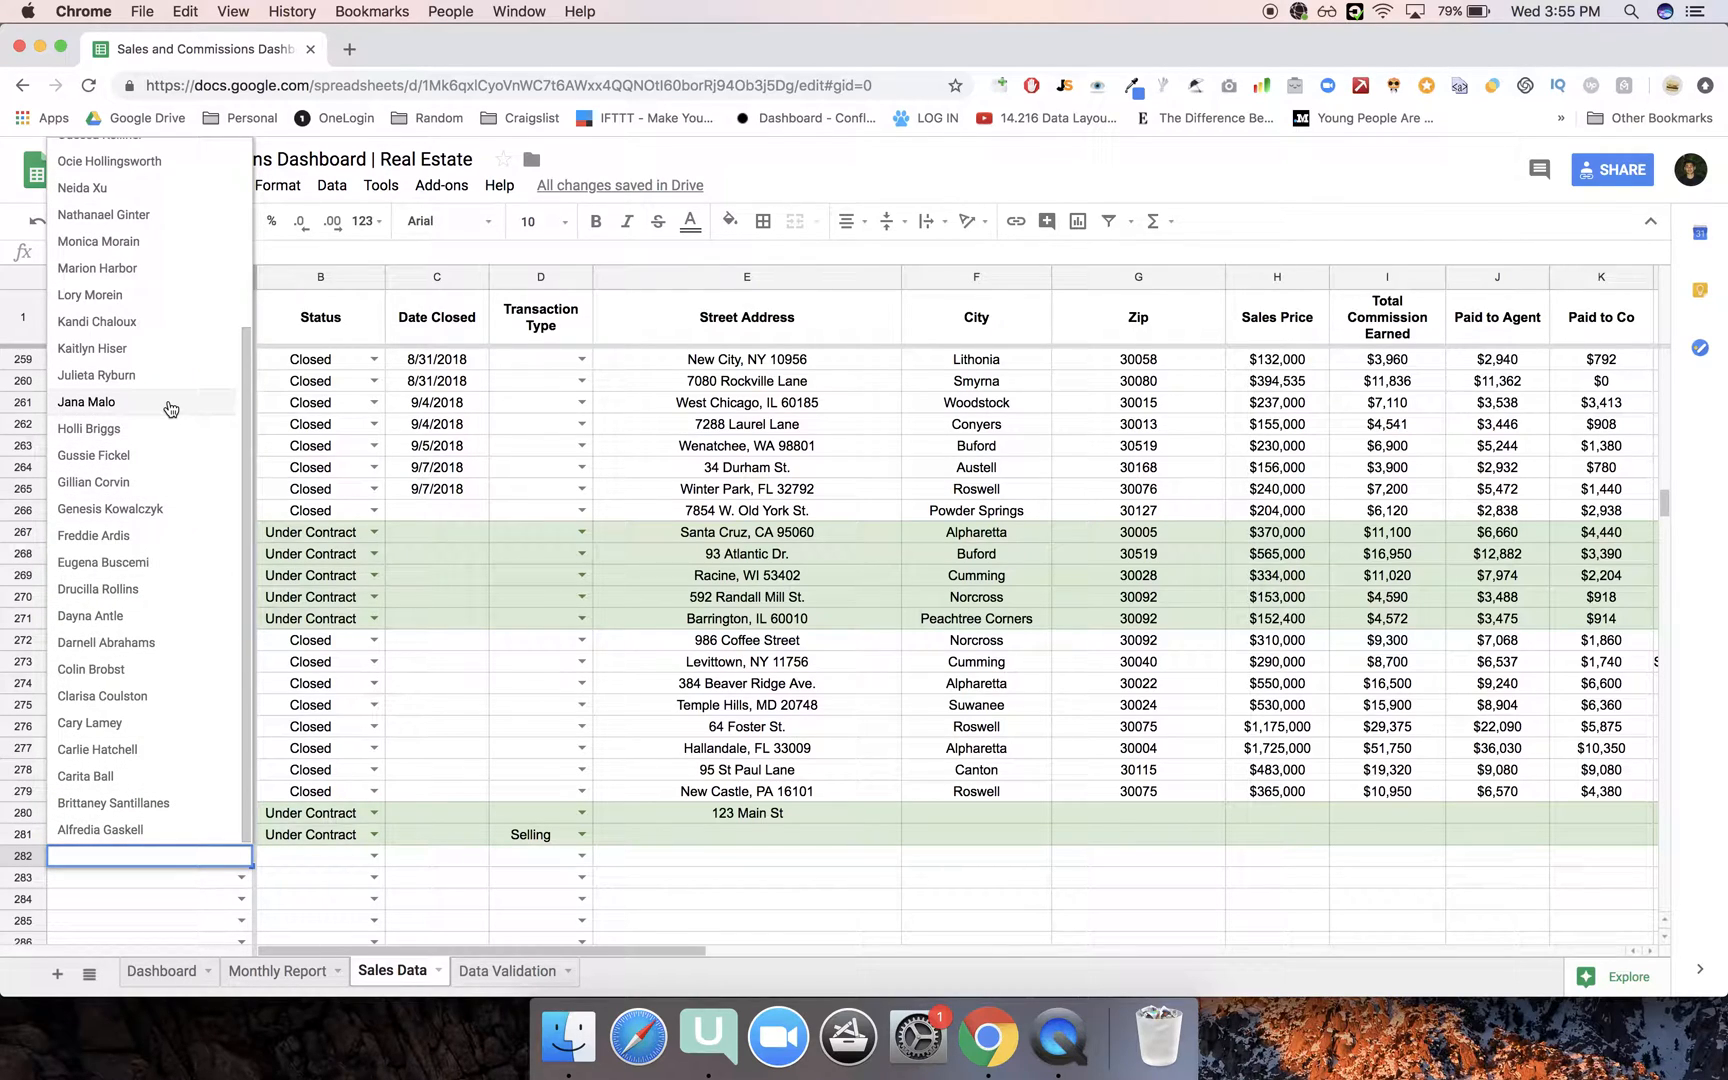
{"action": "left_click", "coordinate": [86, 402]}
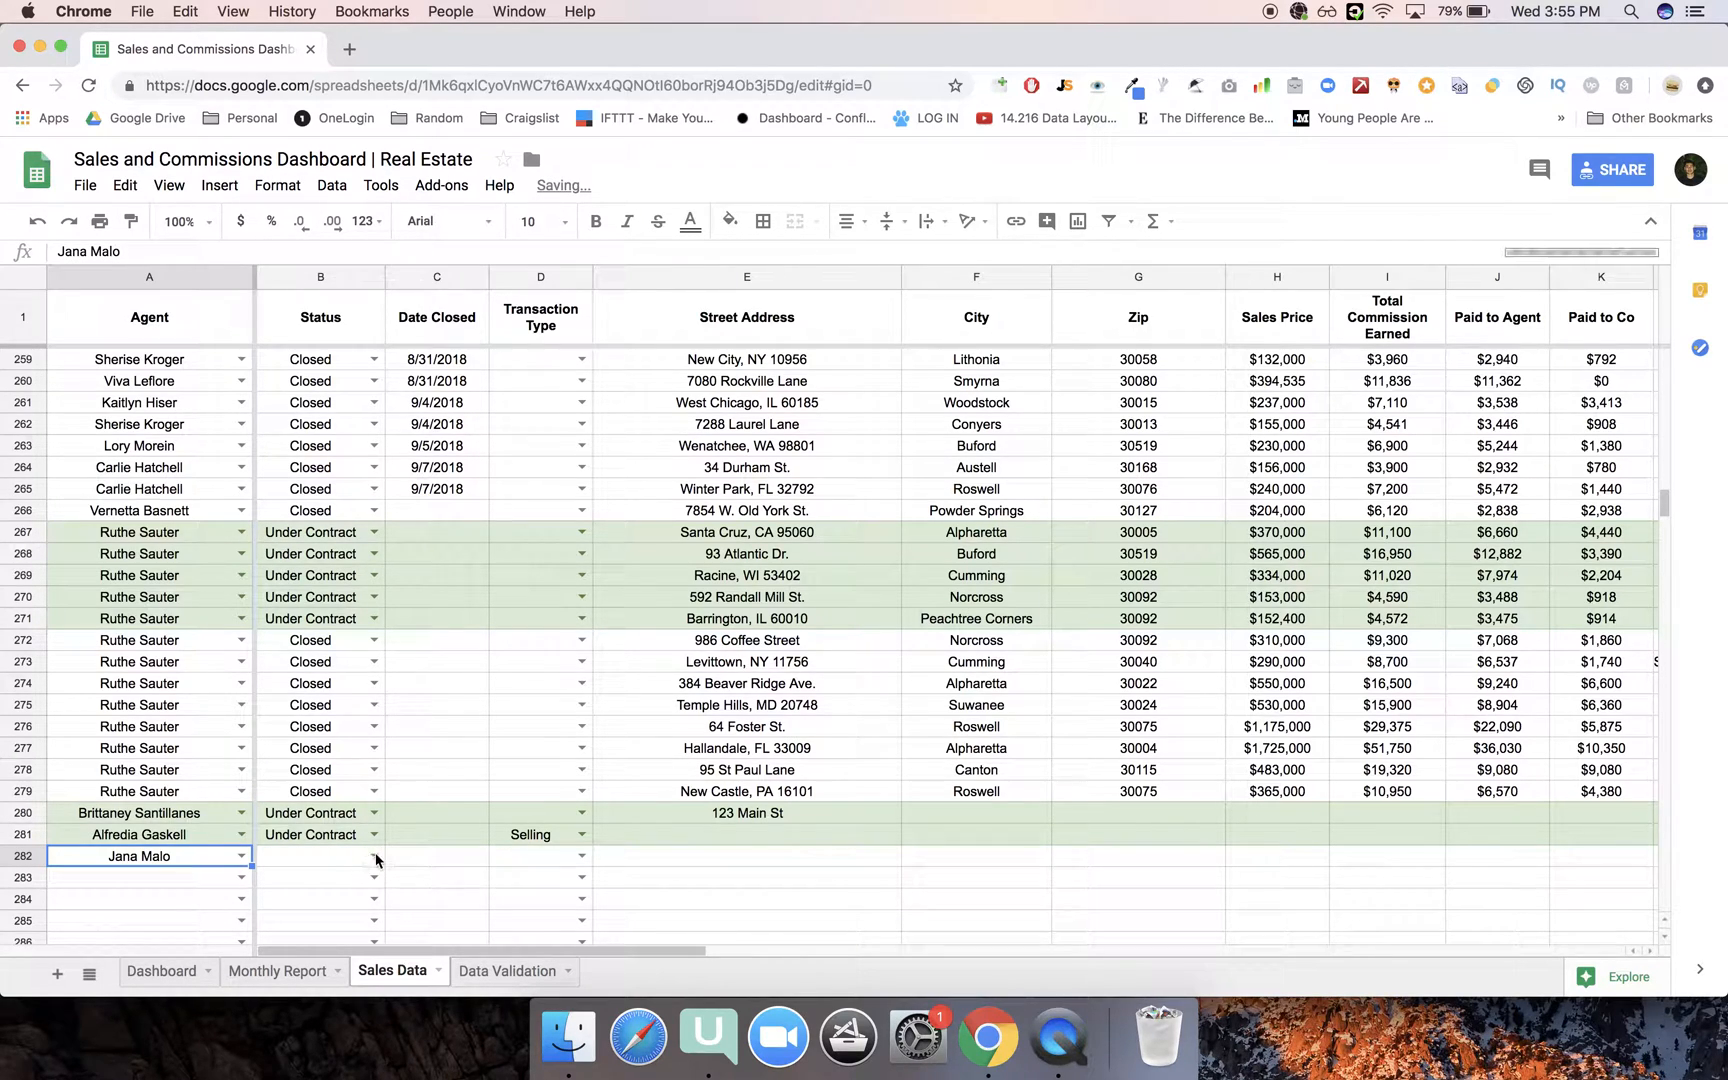
{"action": "left_click", "coordinate": [320, 856]}
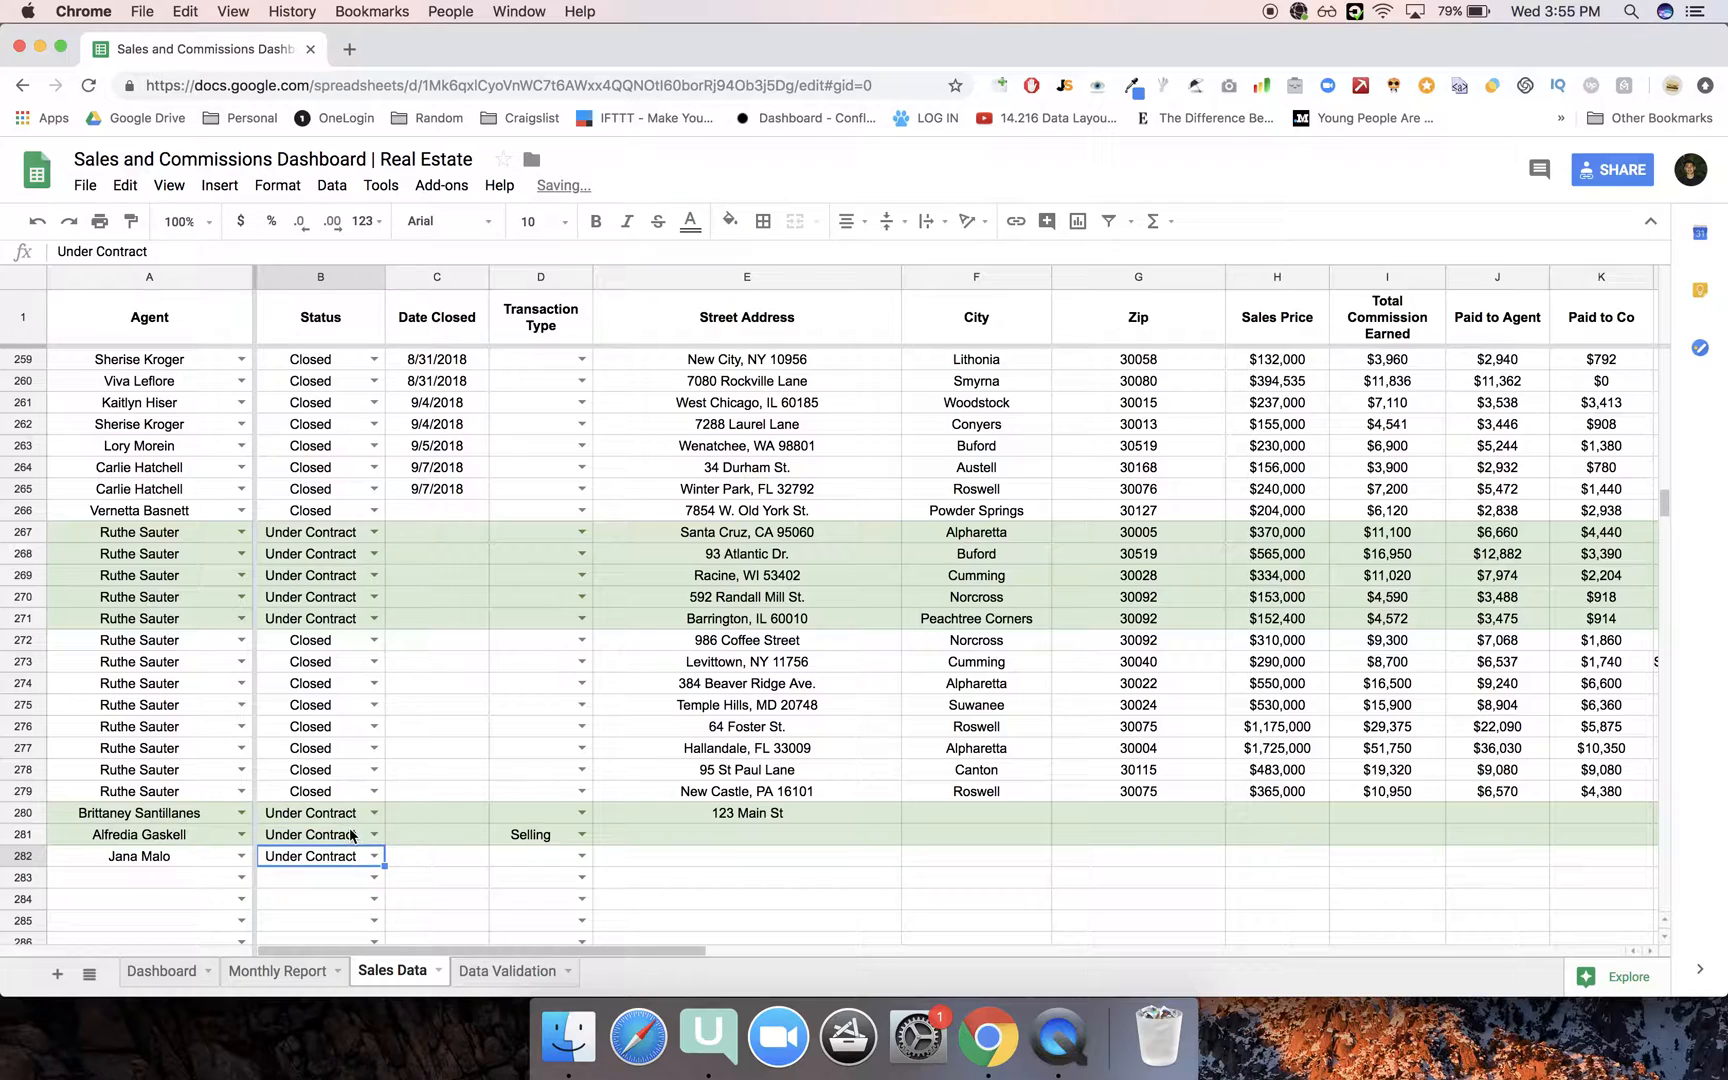
{"action": "scroll", "scroll_direction": "right", "scroll_amount": 3}
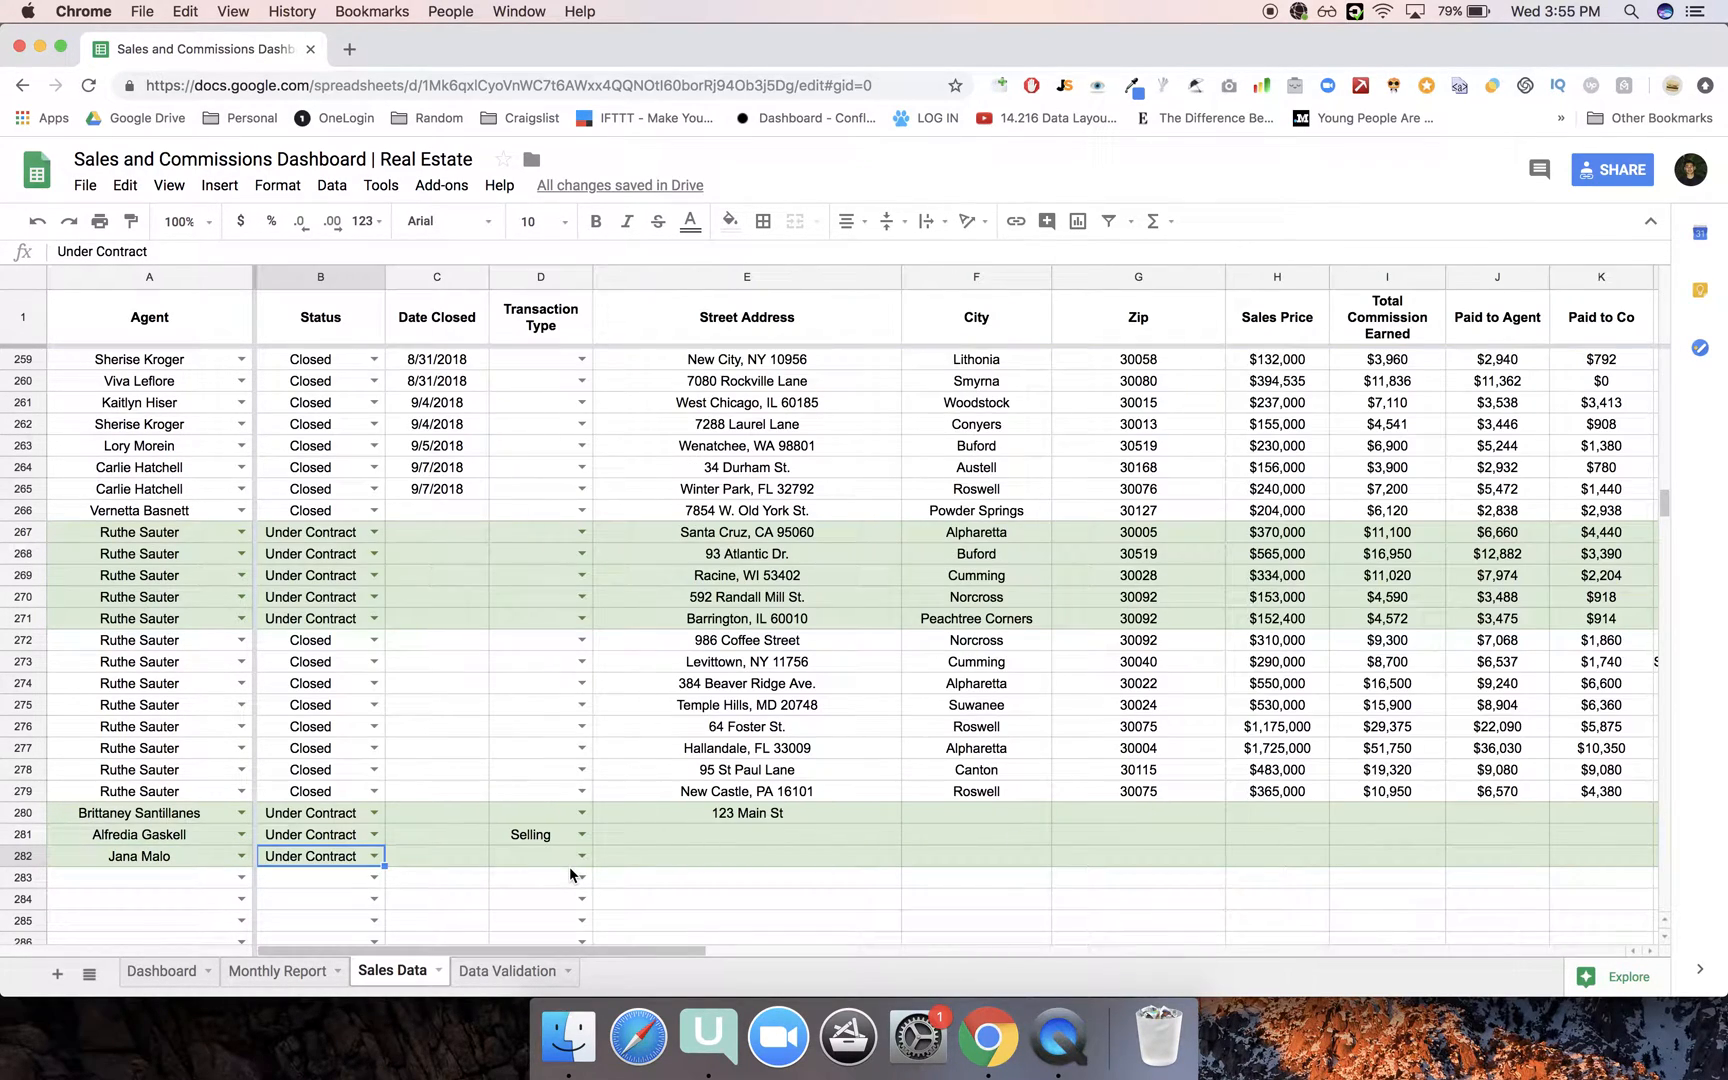
{"action": "mouse_move", "coordinate": [514, 970]}
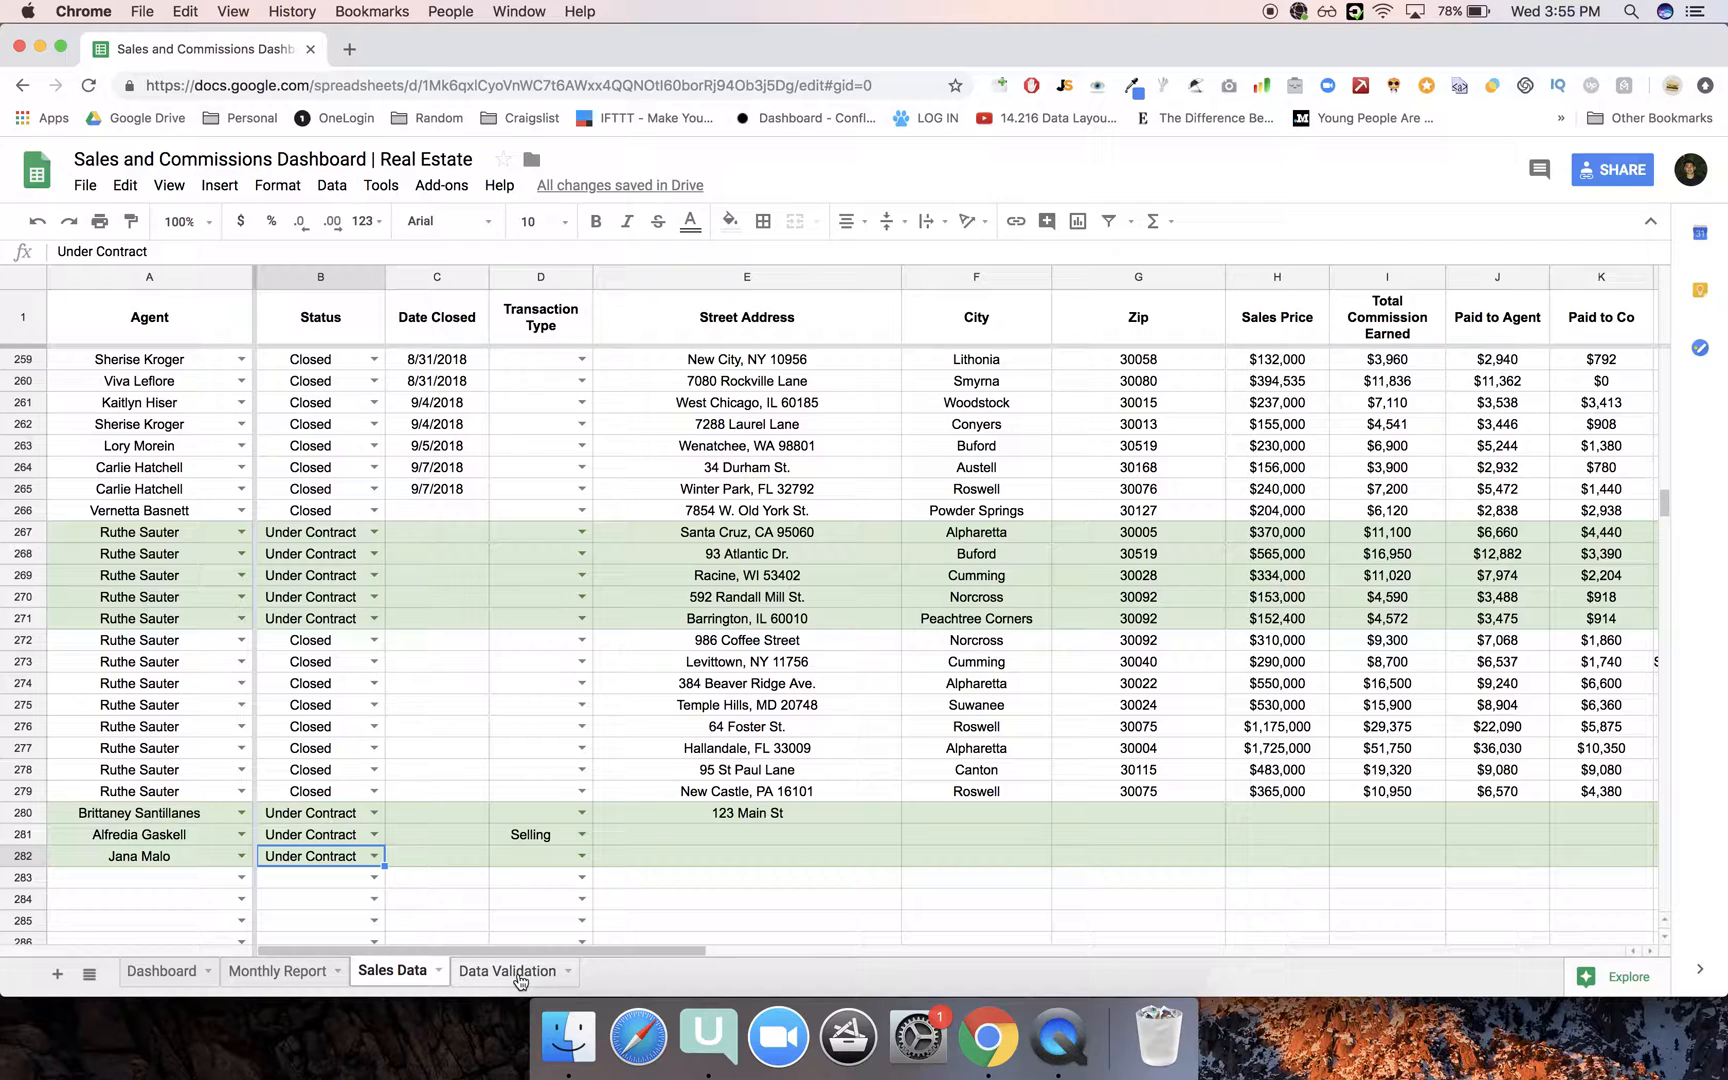
Add Michael Jordan to the Agents list on Data Validation and return to Sales Data.
{"action": "left_click", "coordinate": [506, 970]}
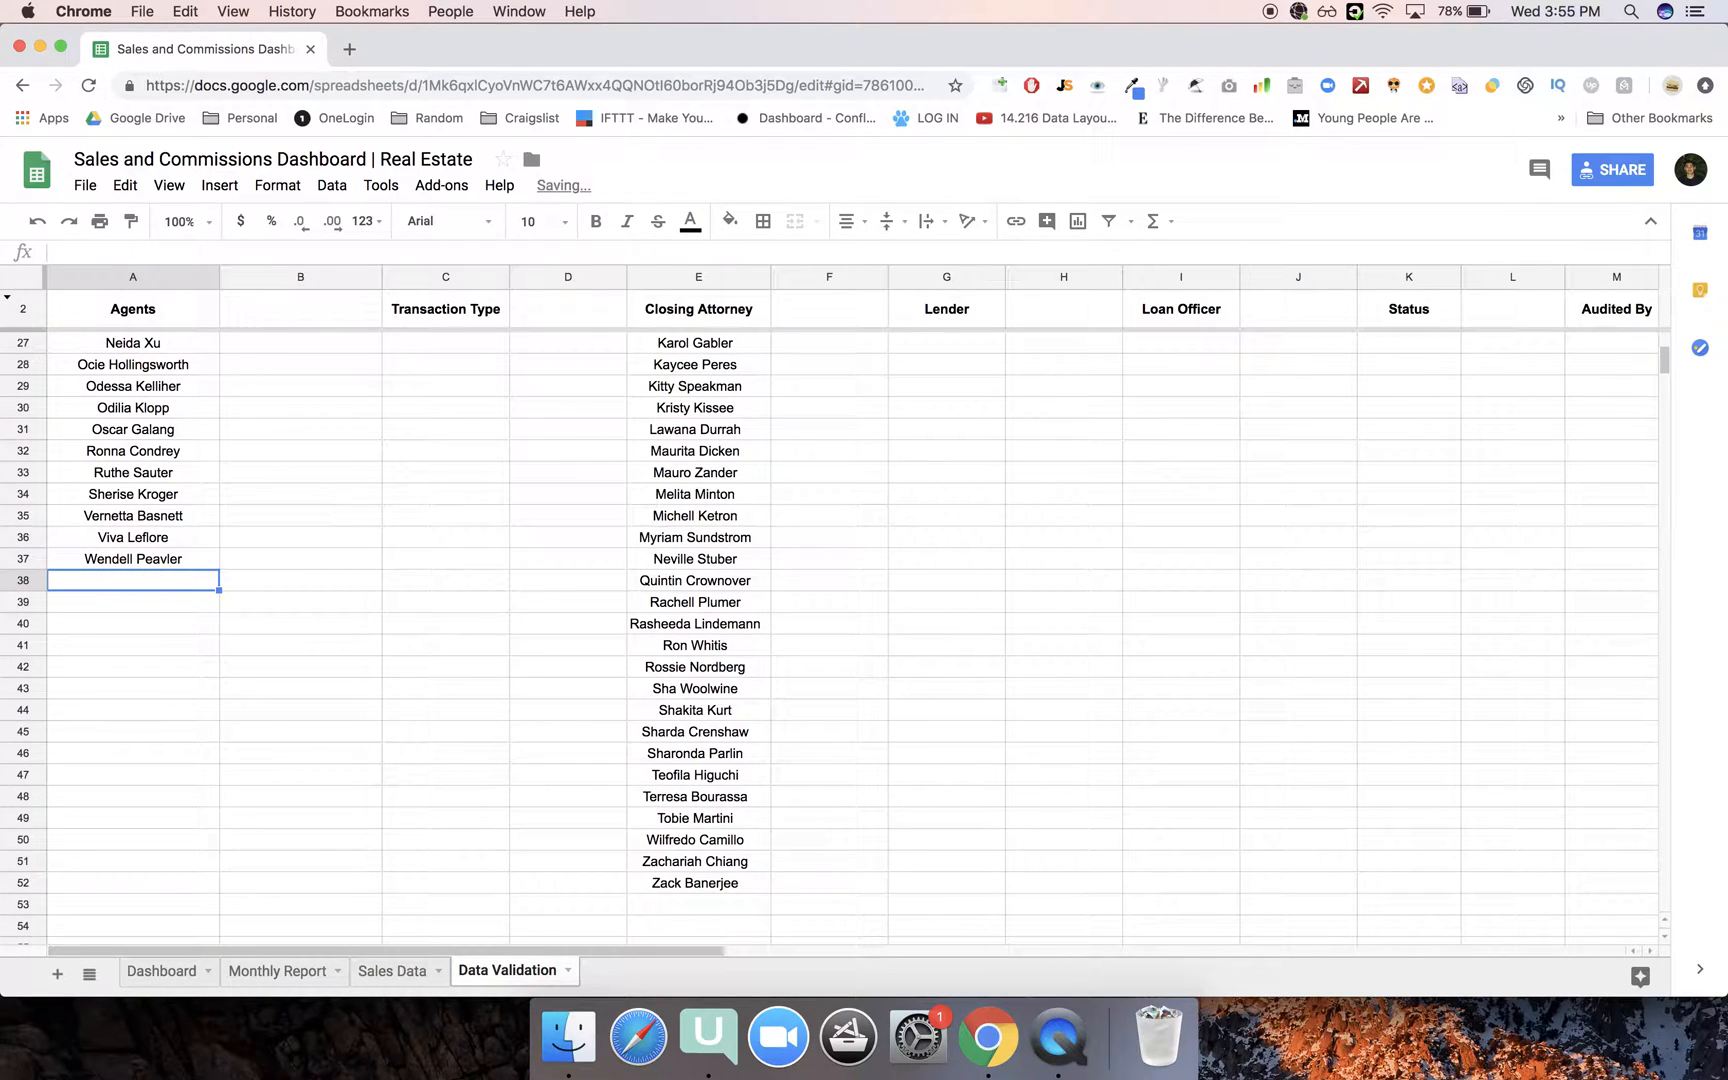
{"action": "scroll", "scroll_direction": "up", "scroll_amount": 3}
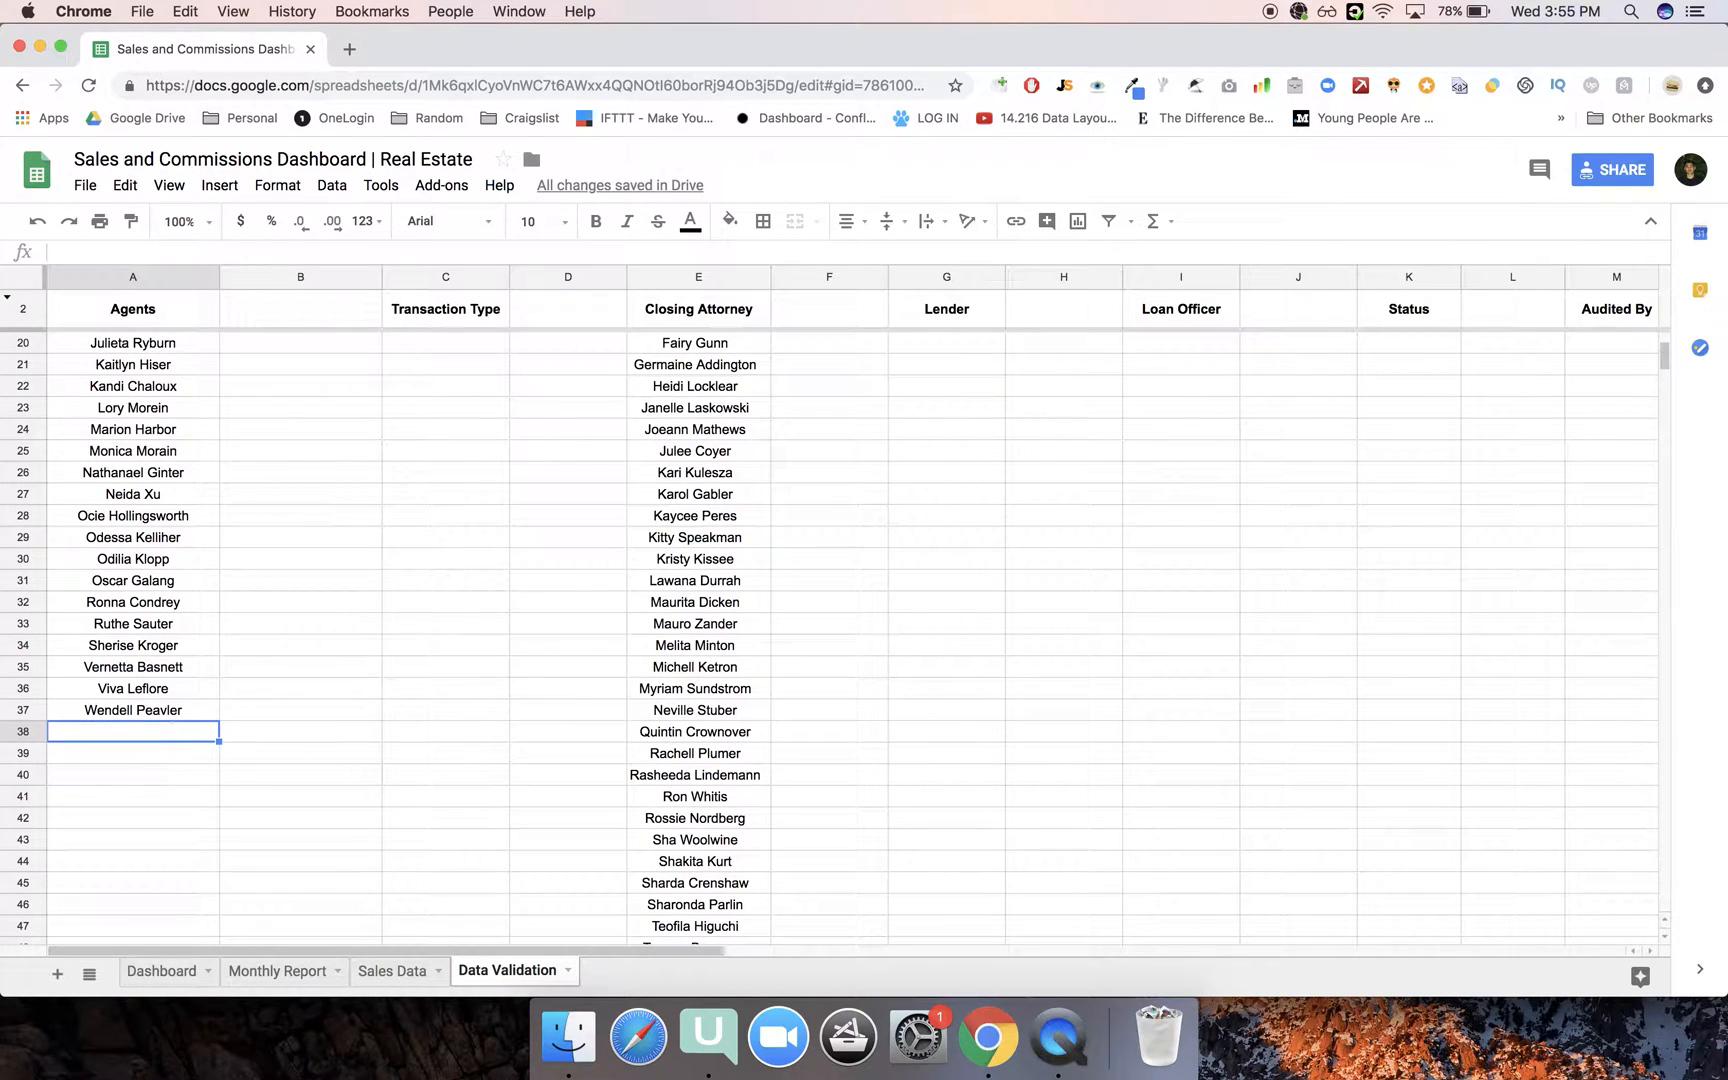
{"action": "type", "text": "Michael Jordan"}
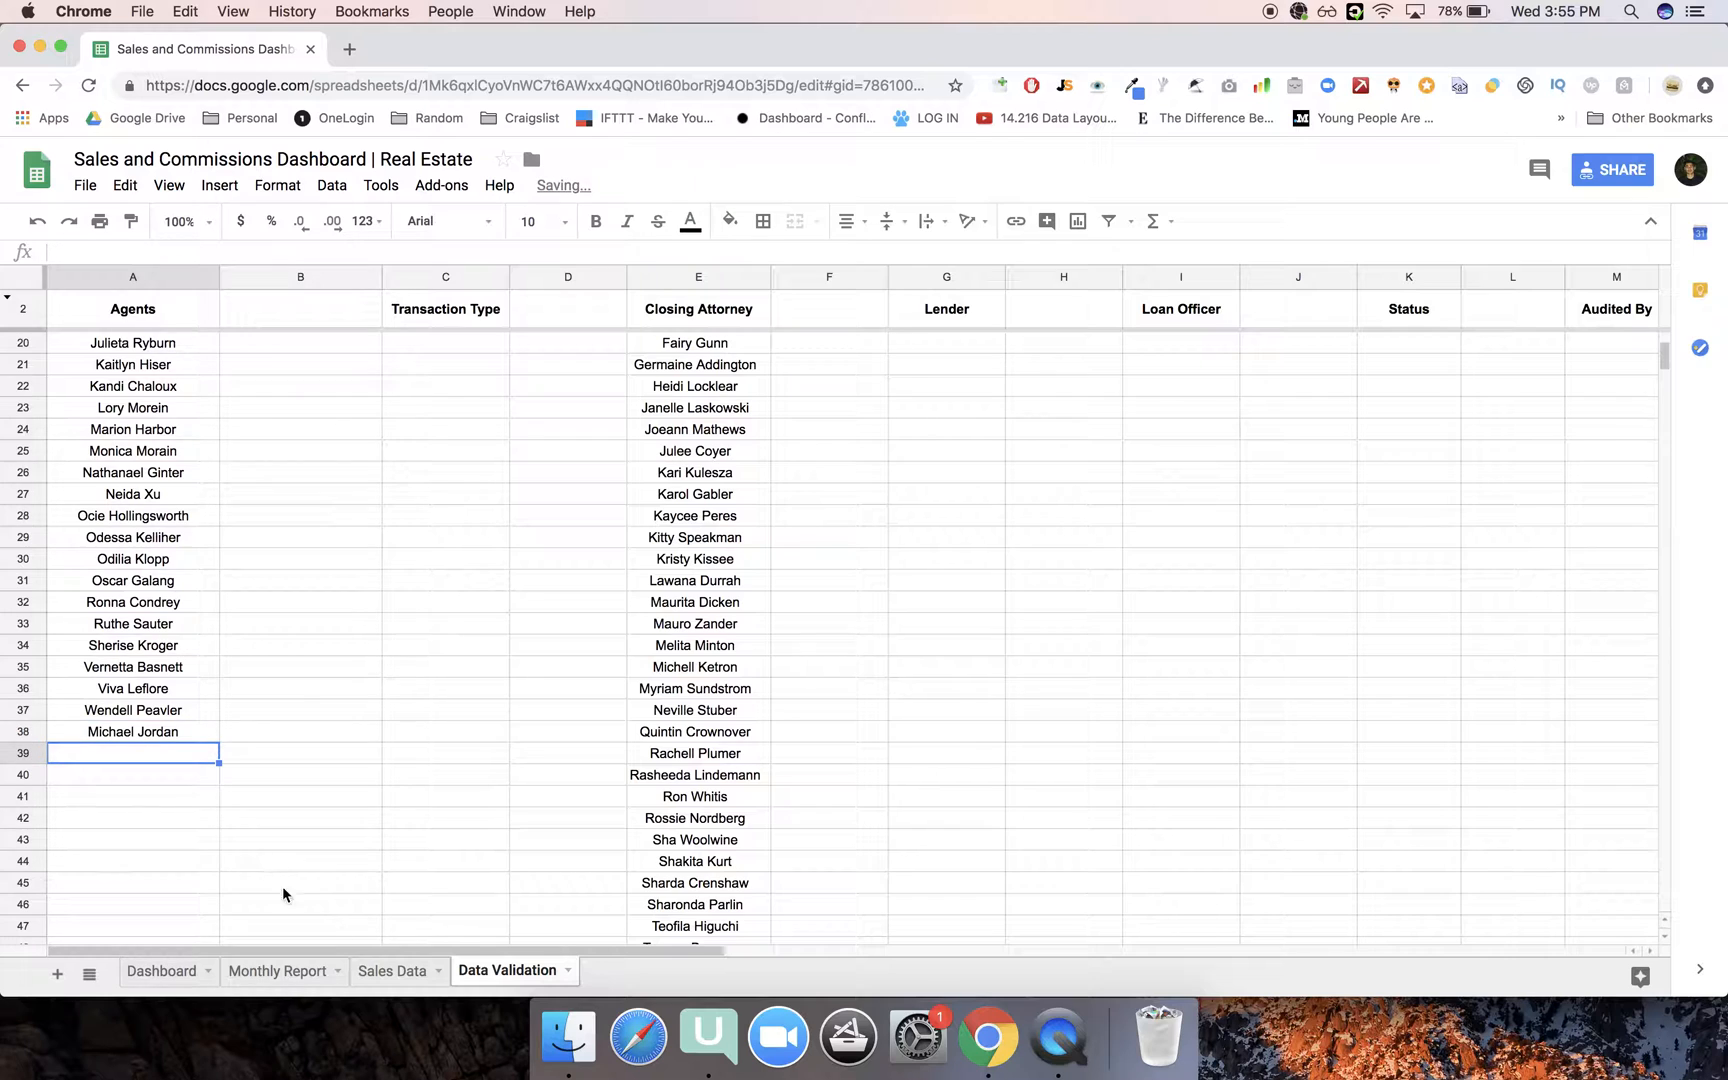
{"action": "left_click", "coordinate": [390, 970]}
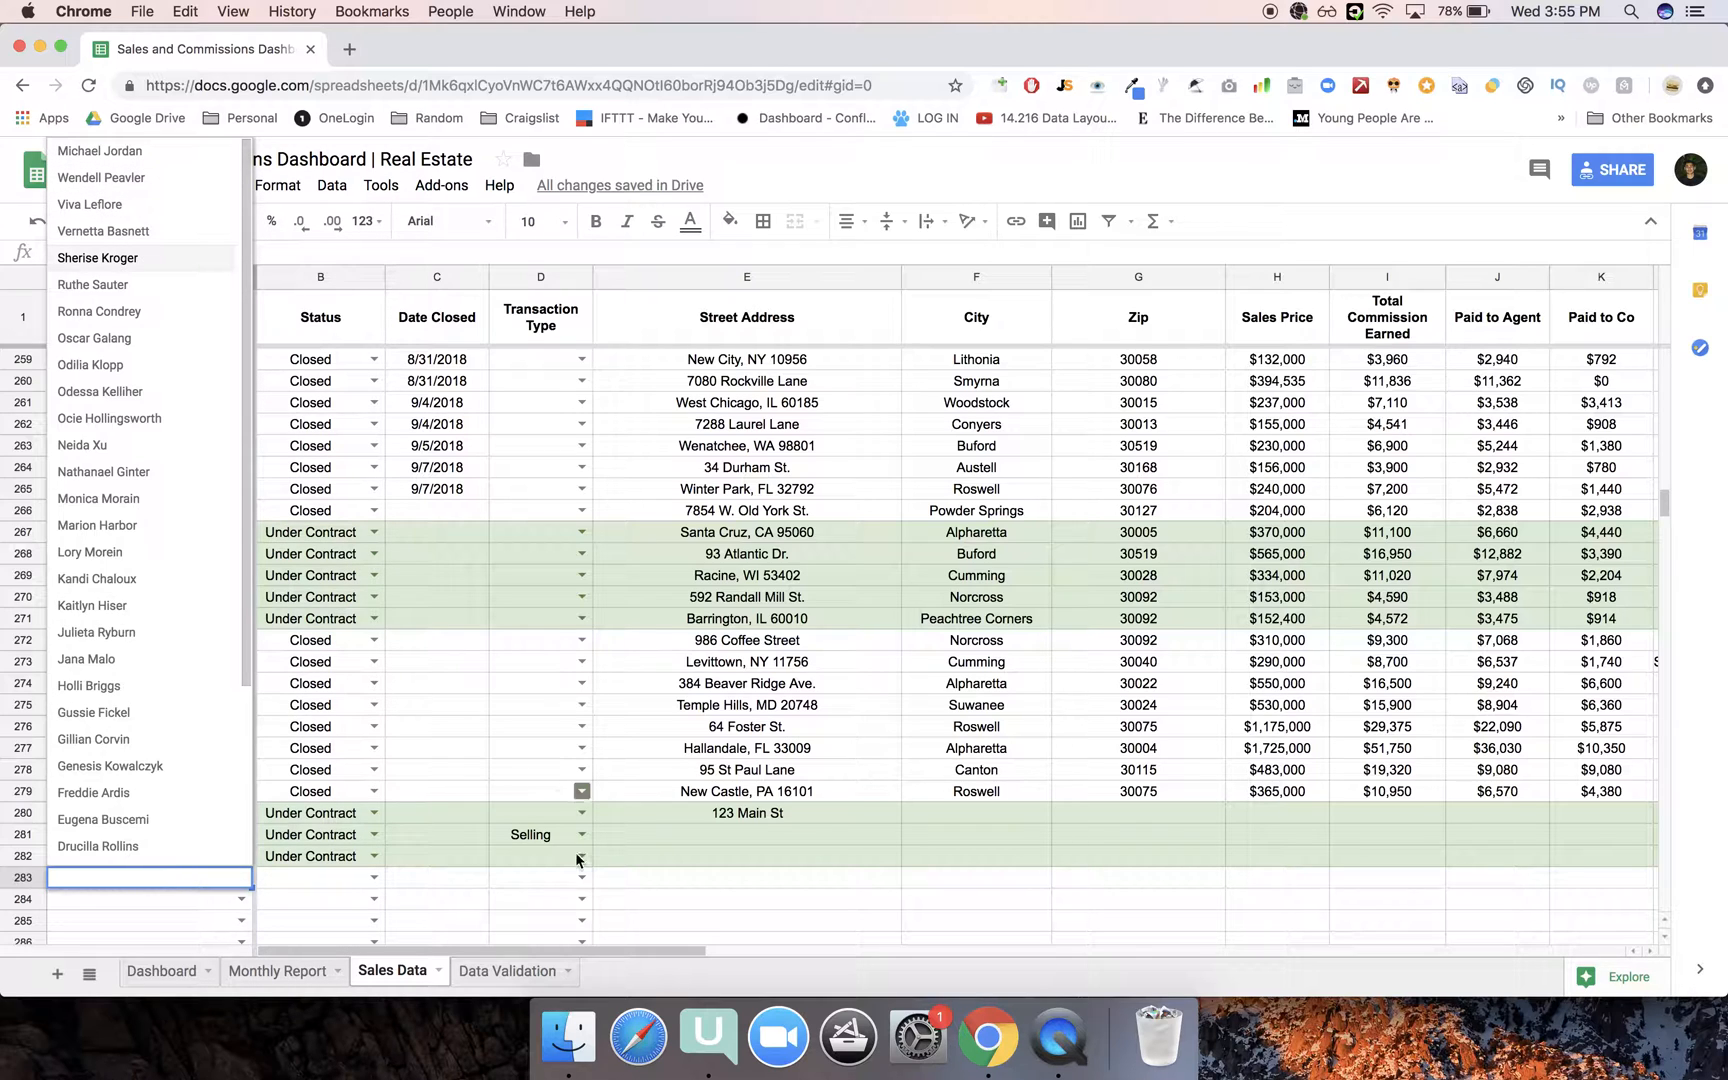
Look through the Data Validation lookup lists, then show the June 2018 Monthly Report.
{"action": "left_click", "coordinate": [506, 970]}
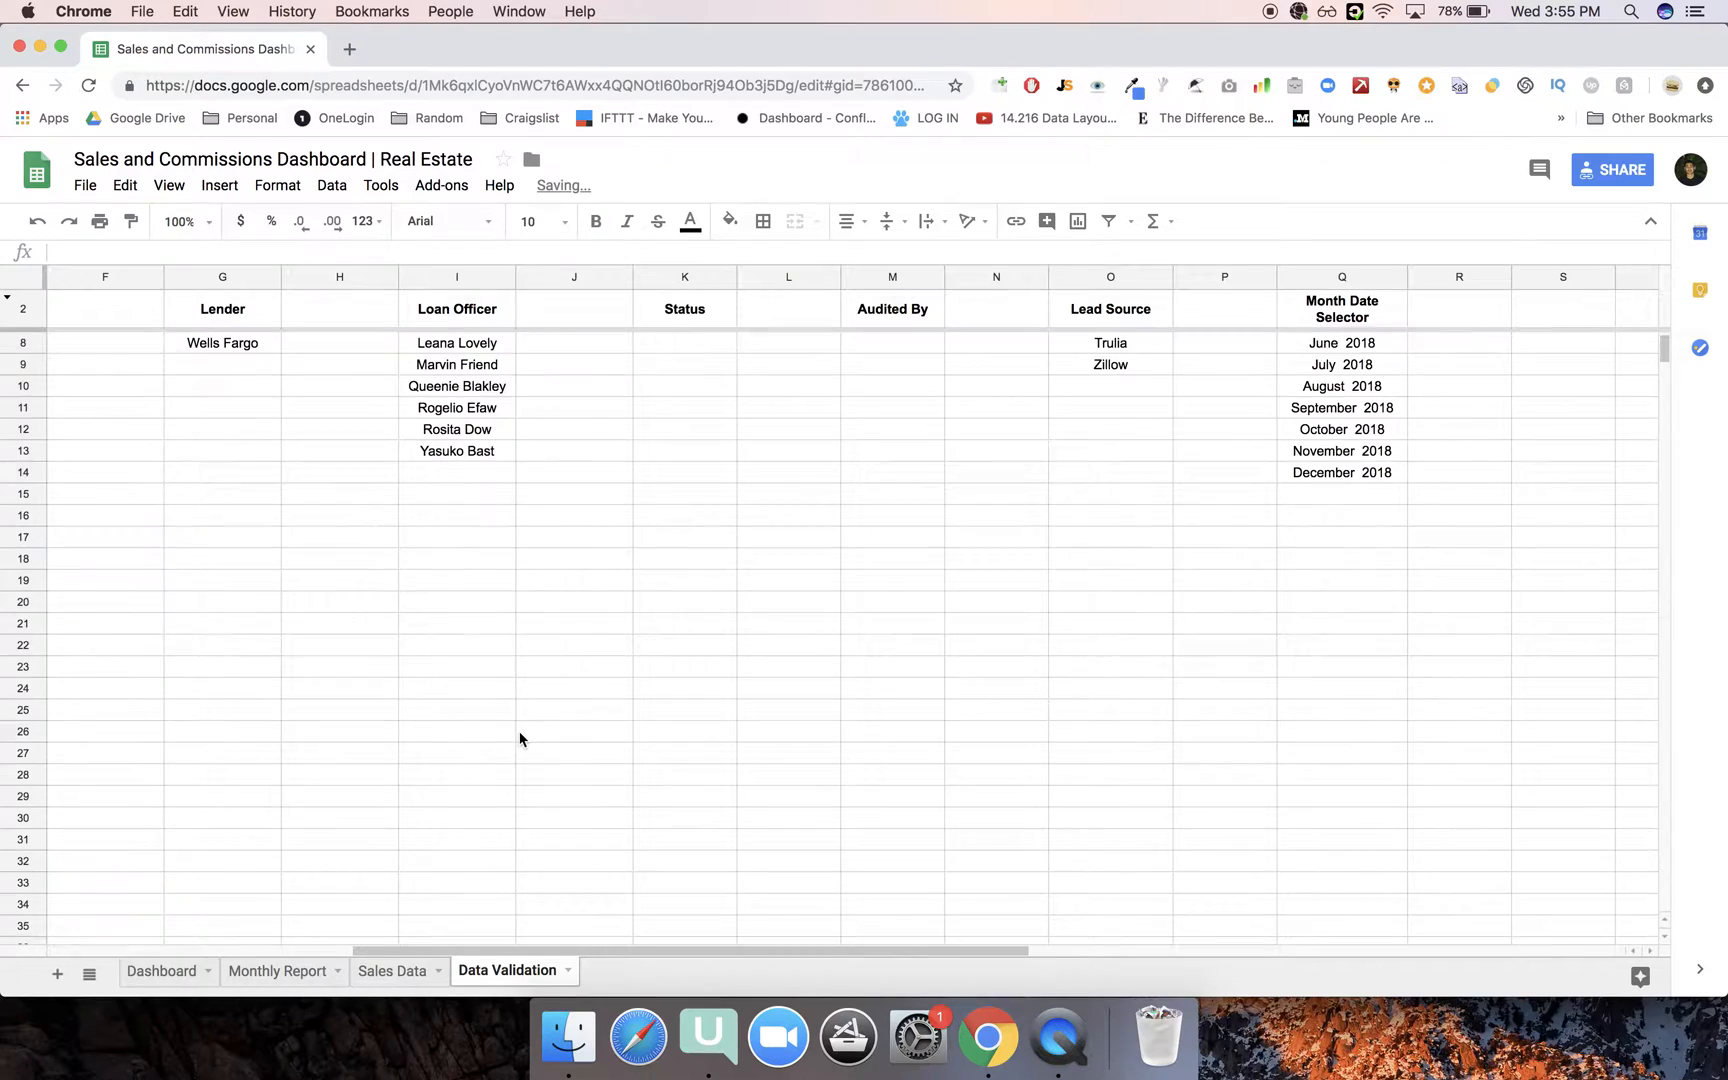
{"action": "scroll", "scroll_direction": "left", "scroll_amount": 3}
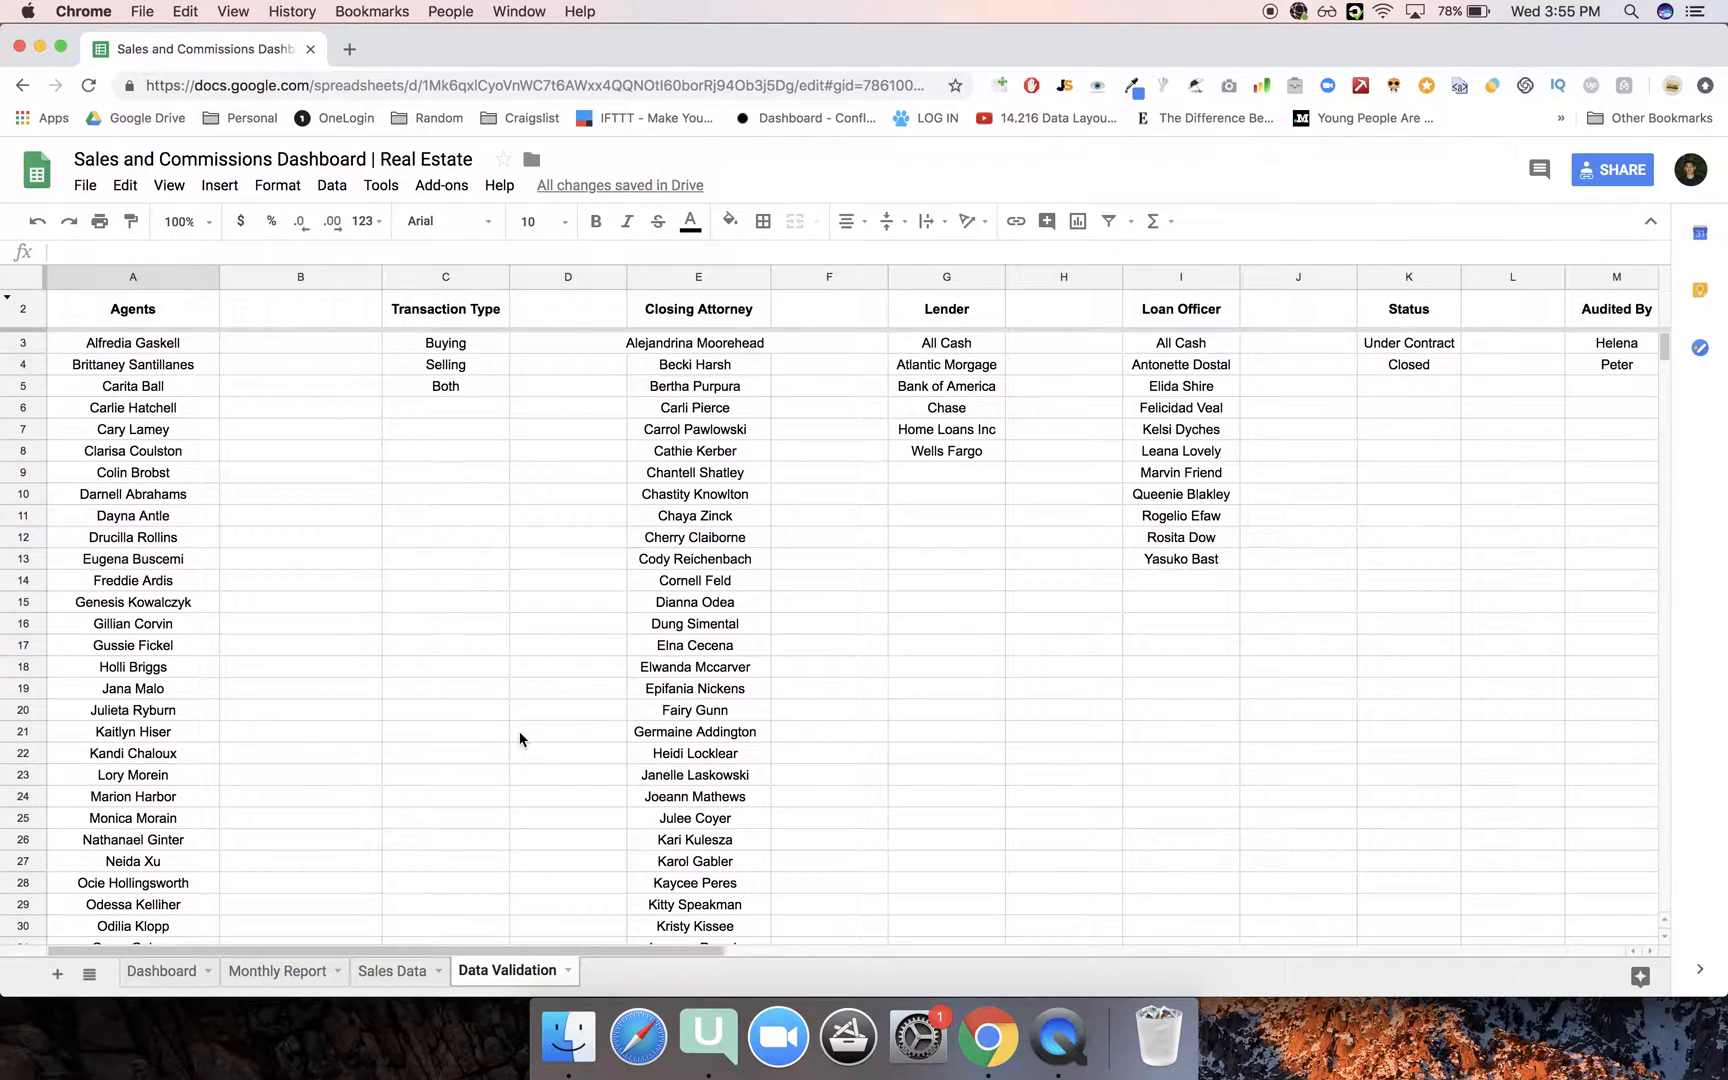
{"action": "scroll", "scroll_direction": "right", "scroll_amount": 3}
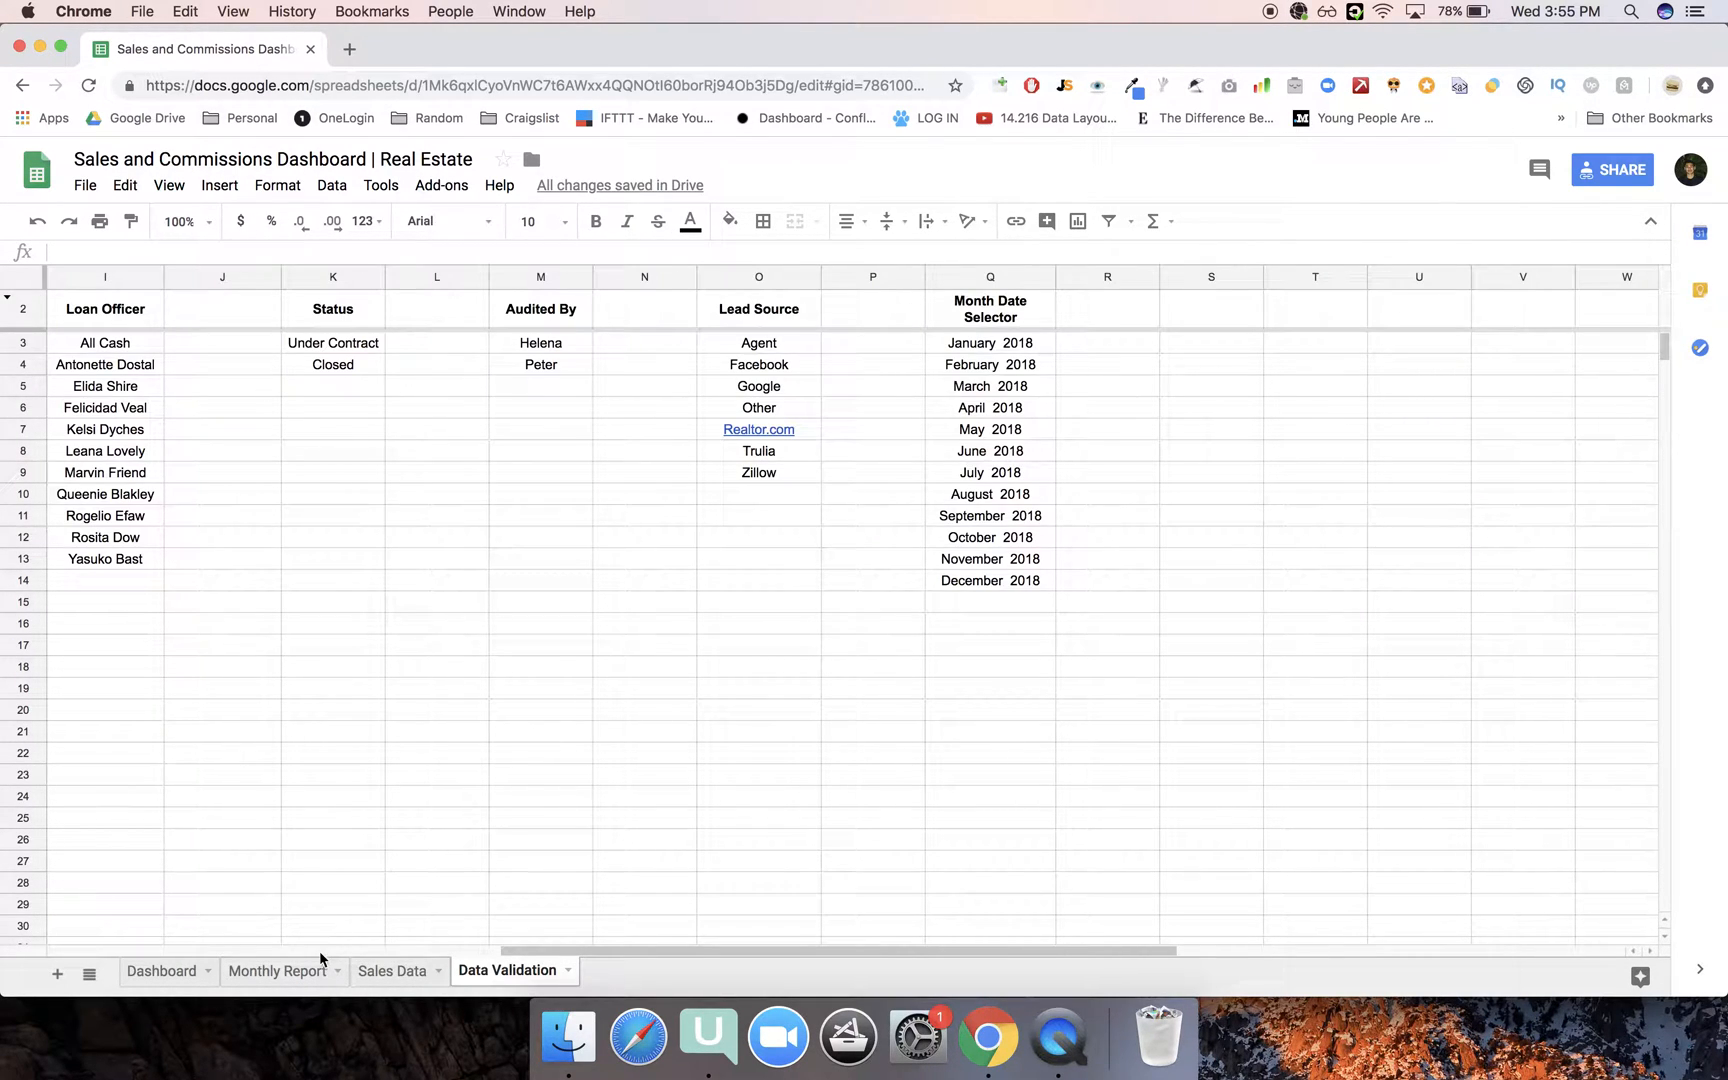
{"action": "left_click", "coordinate": [276, 970]}
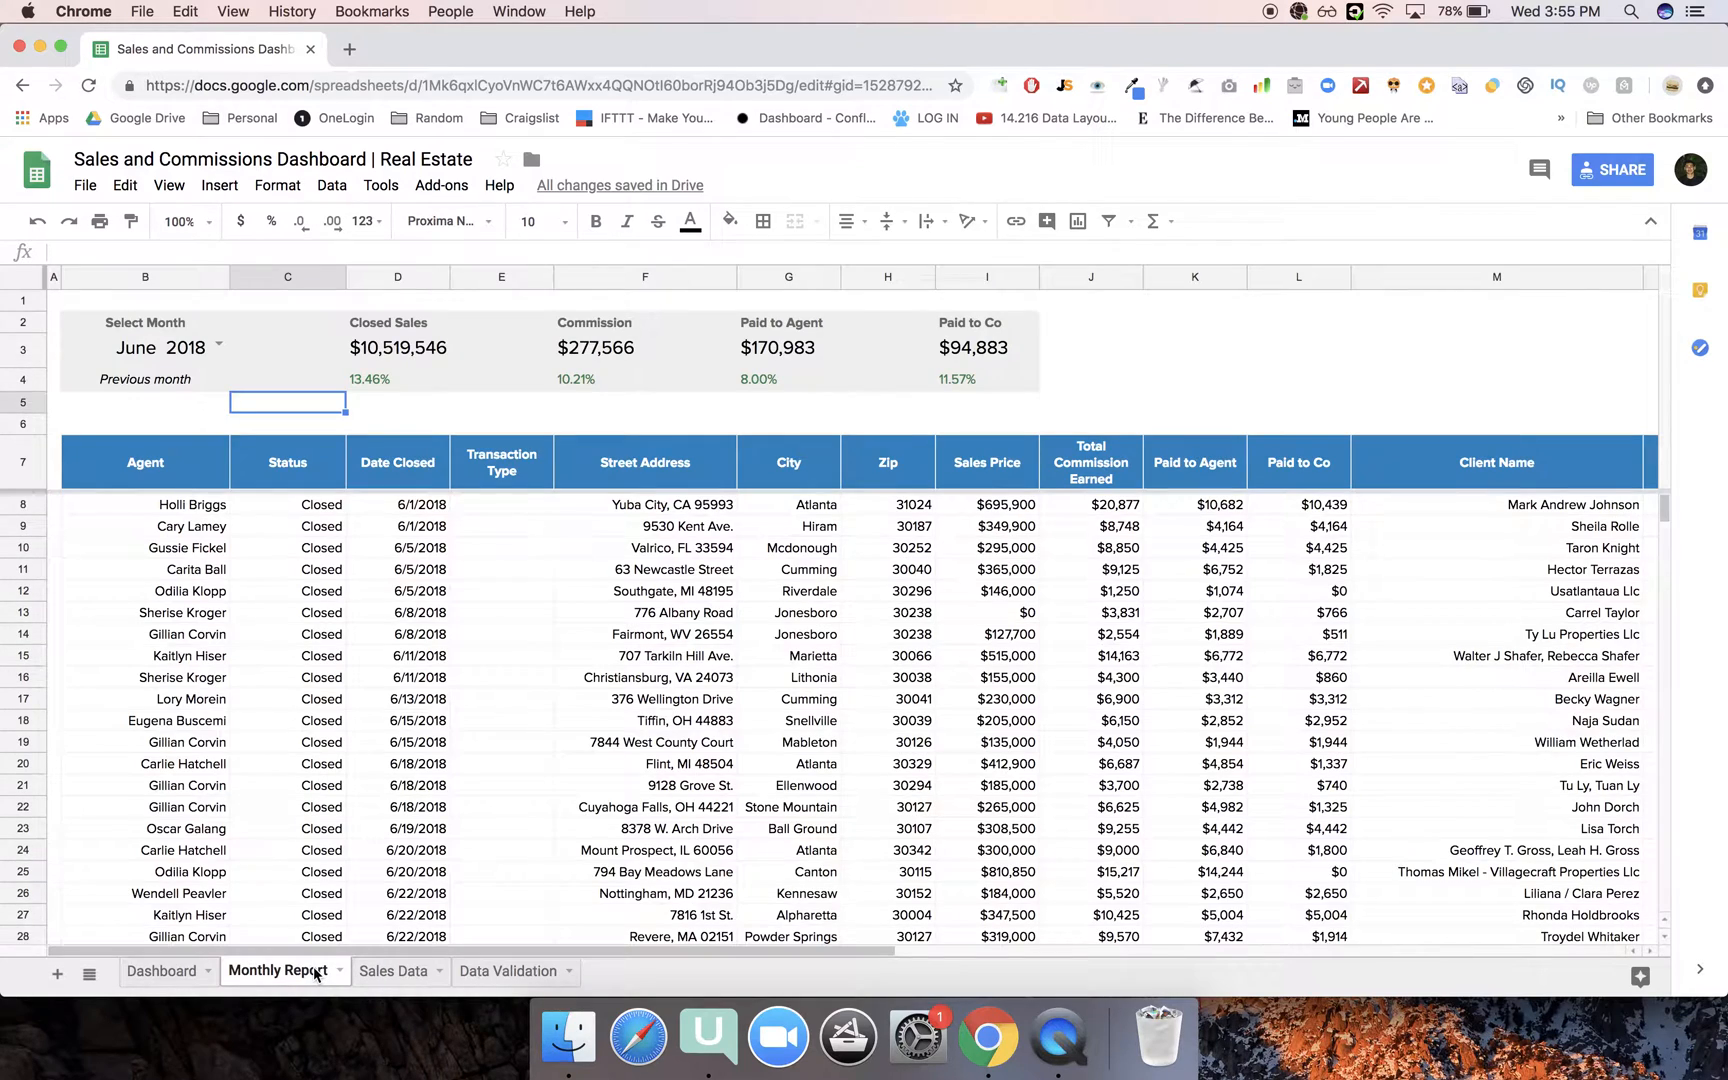
On the Dashboard, sort the leader board by Closed Sales ascending, A - Z.
{"action": "left_click", "coordinate": [160, 970]}
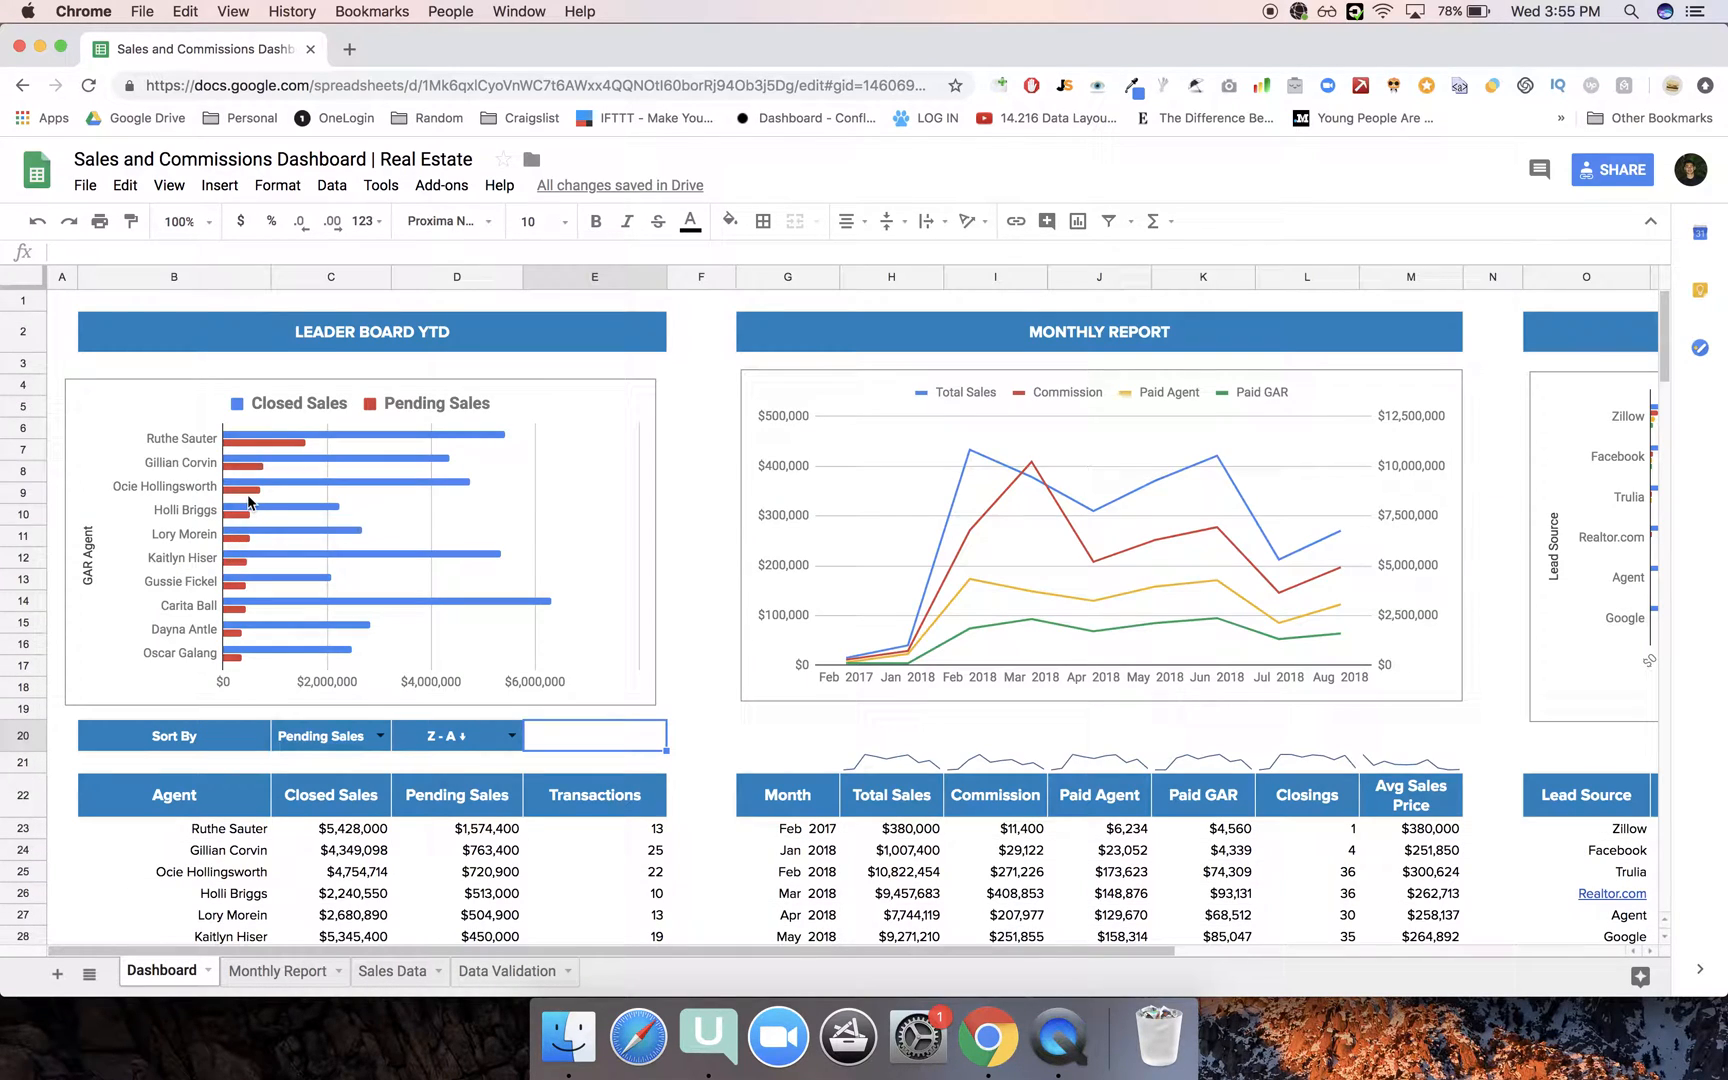
{"action": "left_click", "coordinate": [700, 534]}
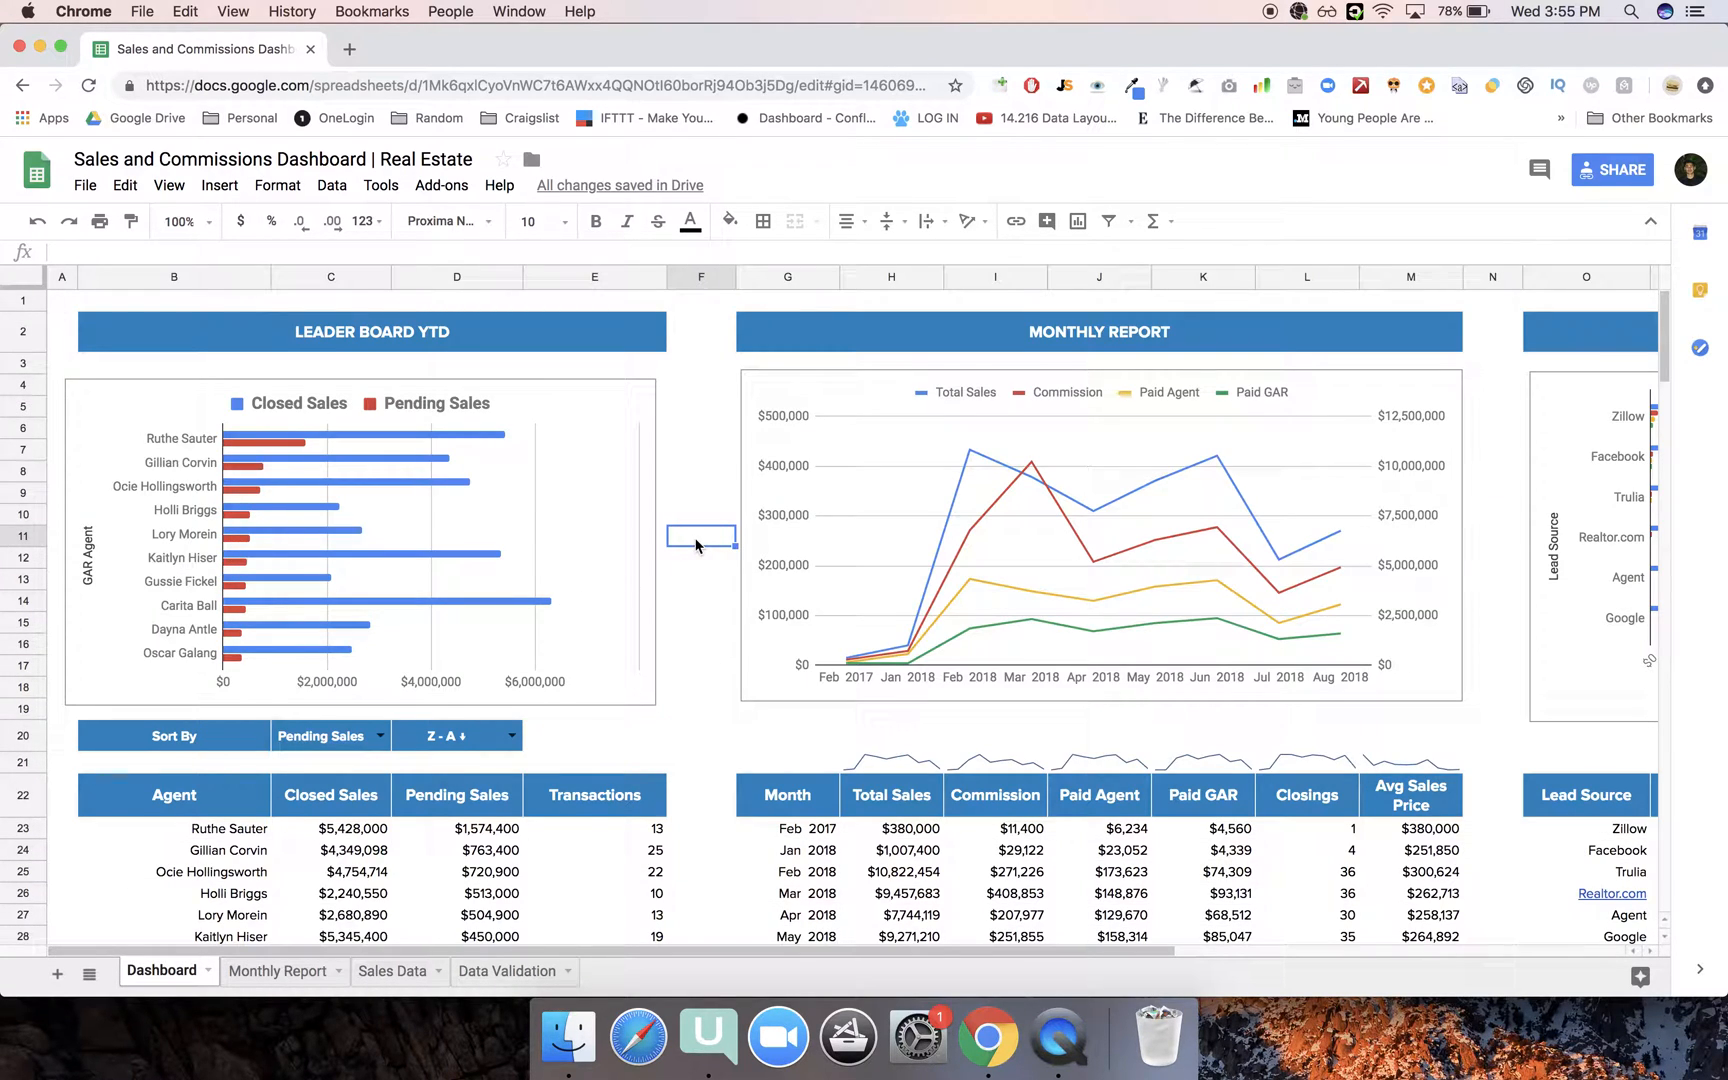
{"action": "mouse_move", "coordinate": [282, 558]}
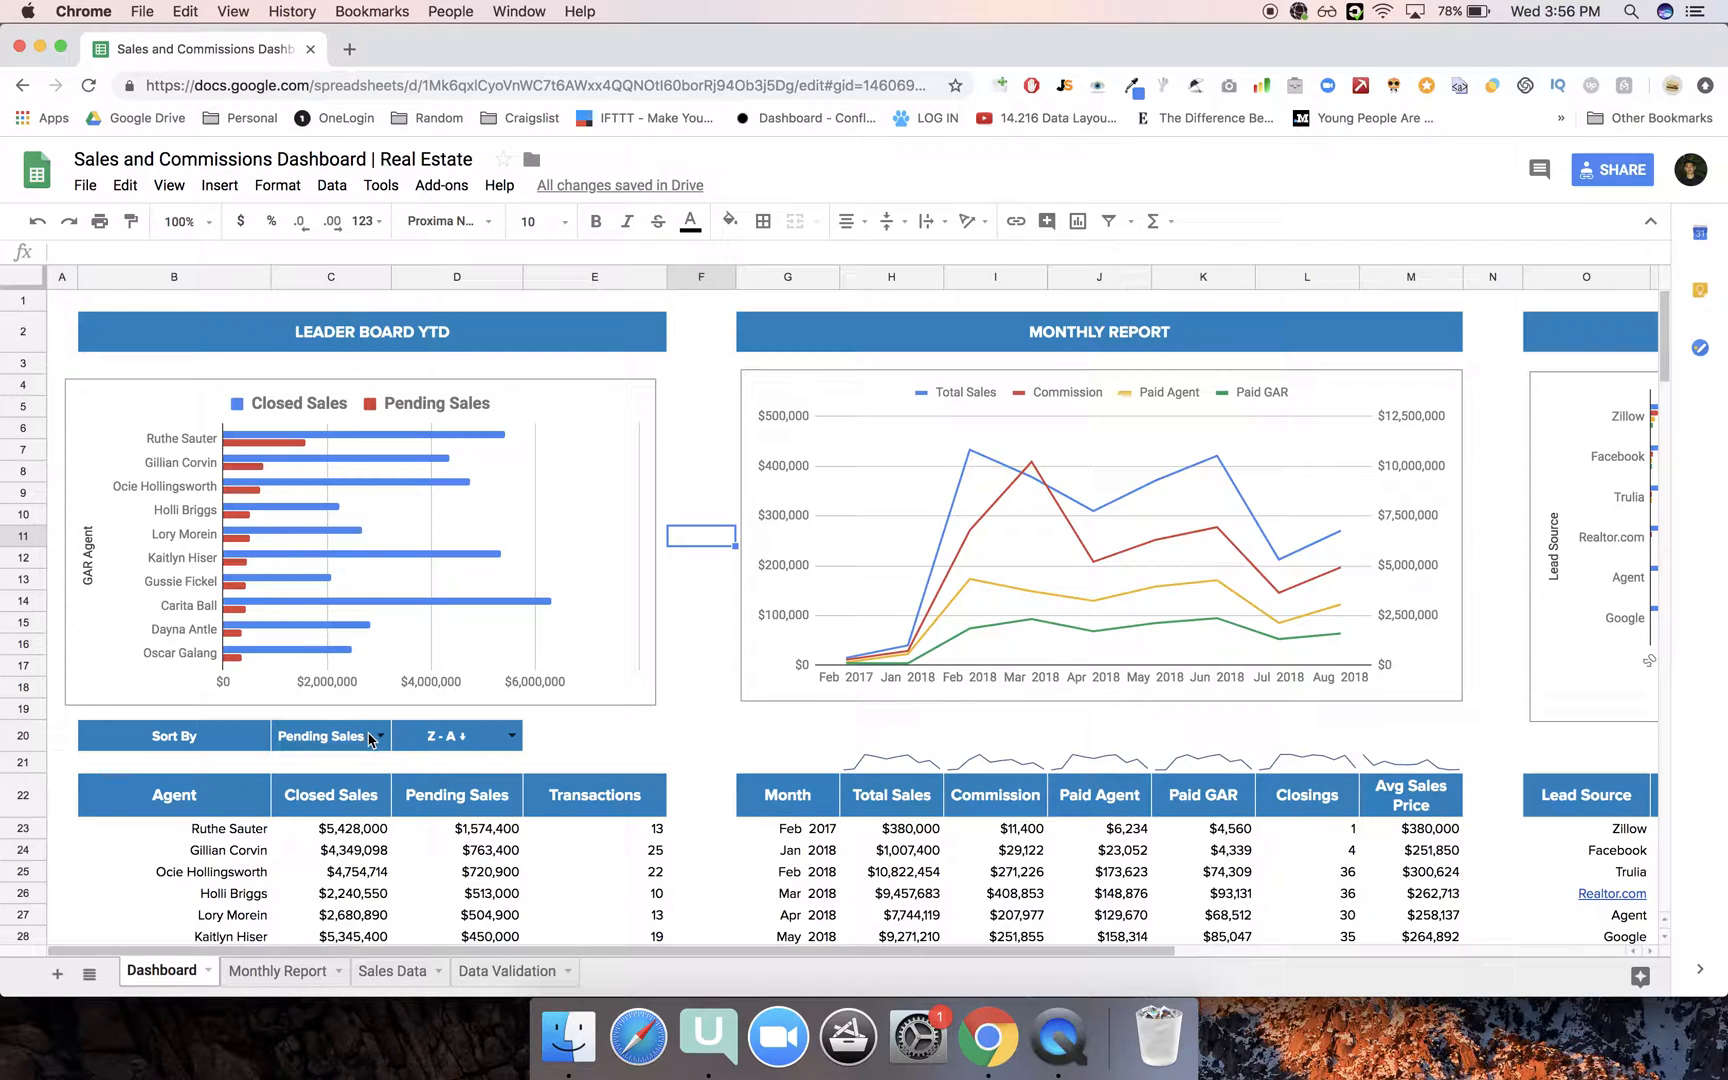
{"action": "left_click", "coordinate": [330, 736]}
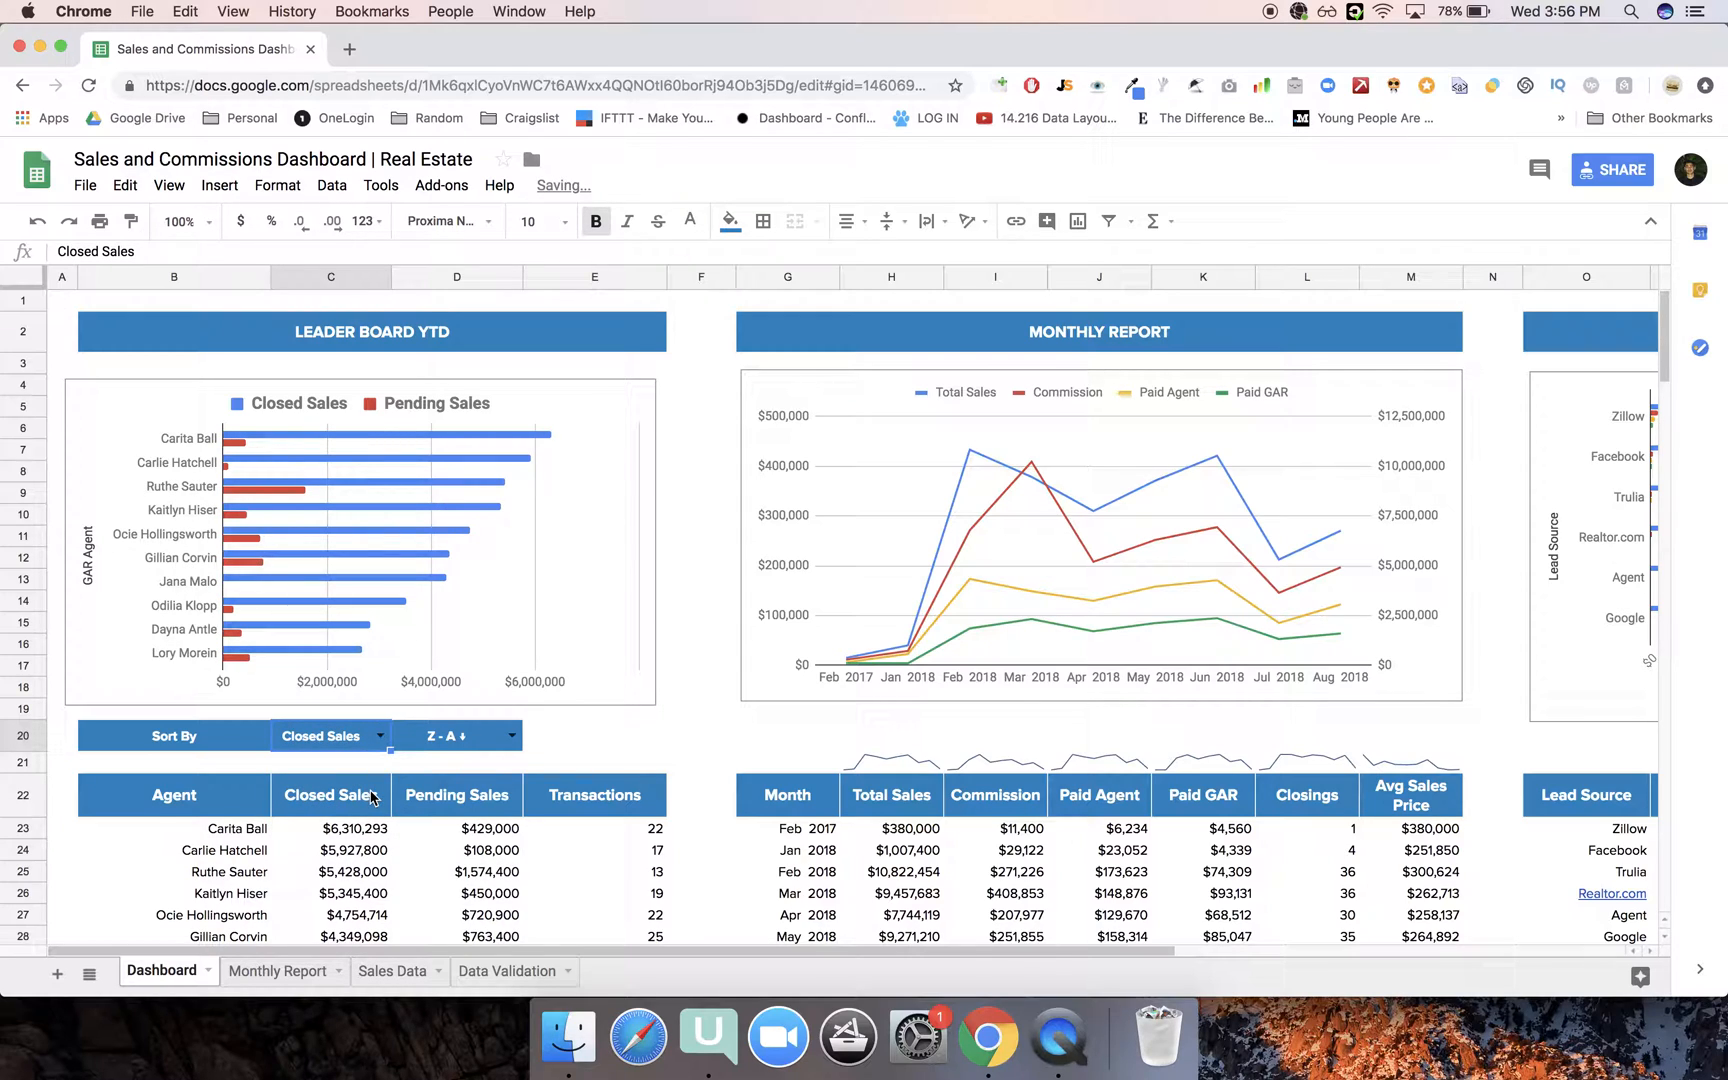
{"action": "left_click", "coordinate": [510, 736]}
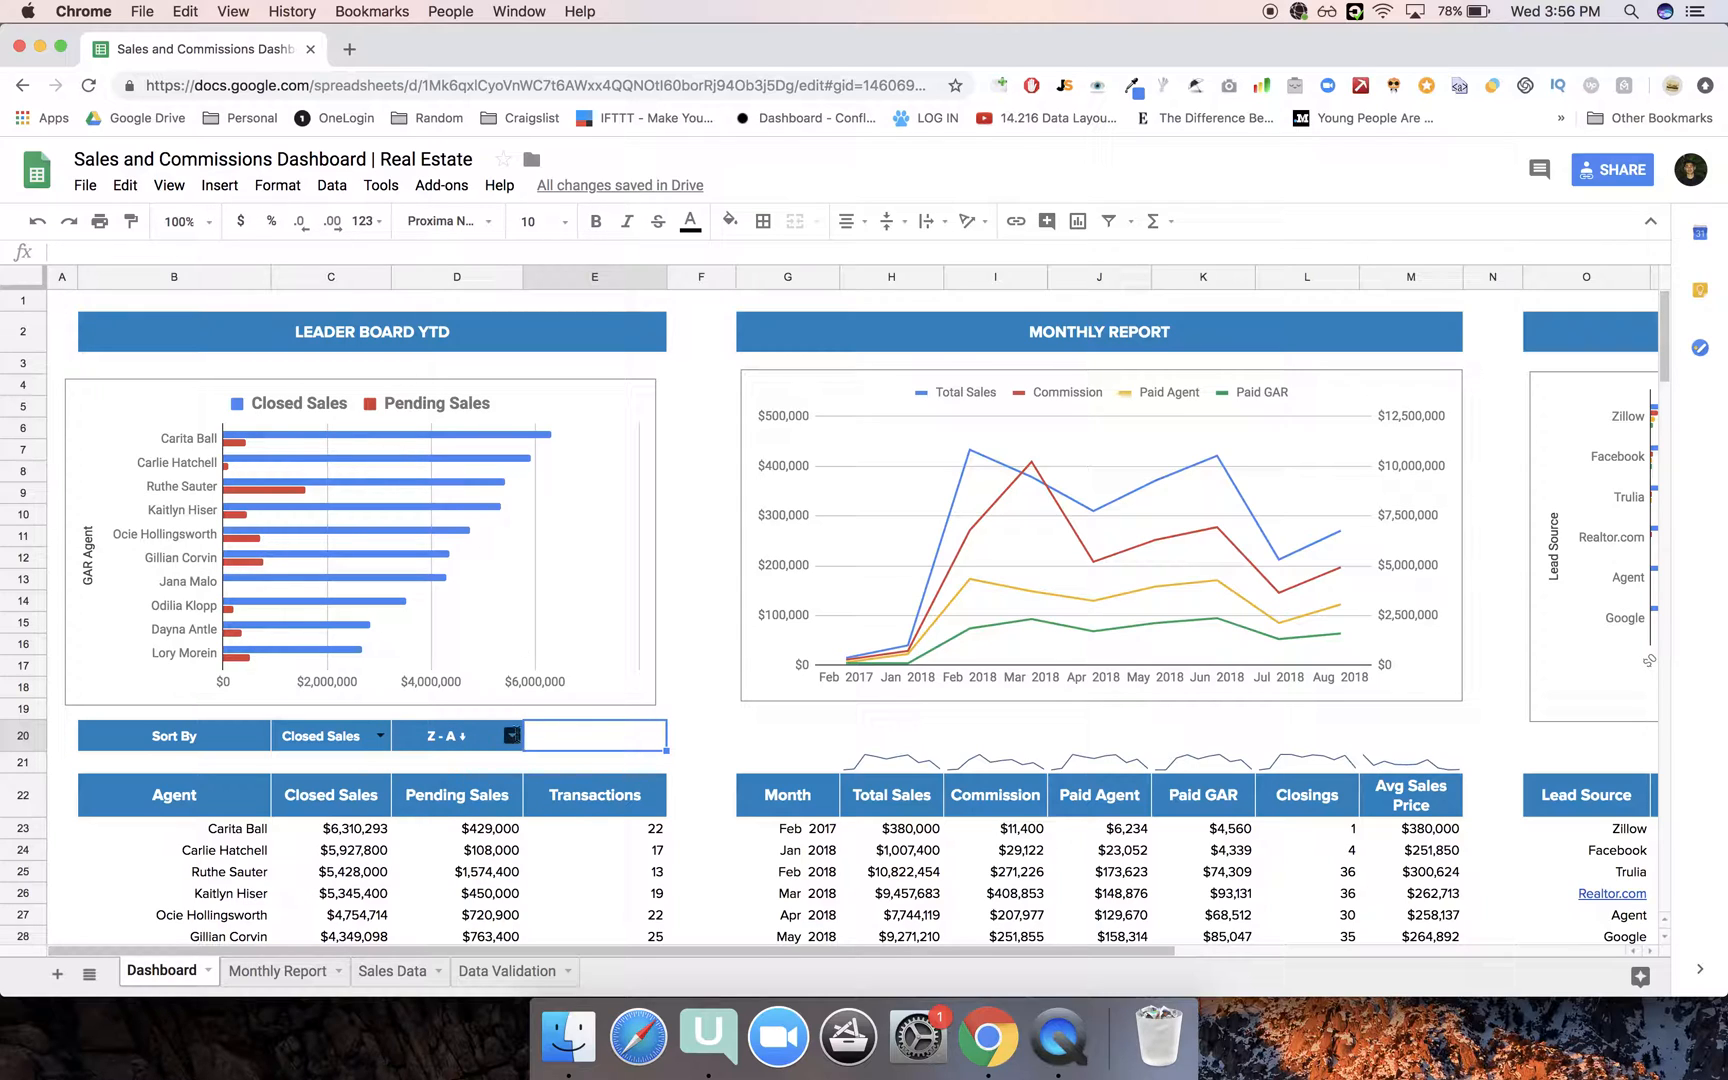
{"action": "left_click", "coordinate": [510, 736]}
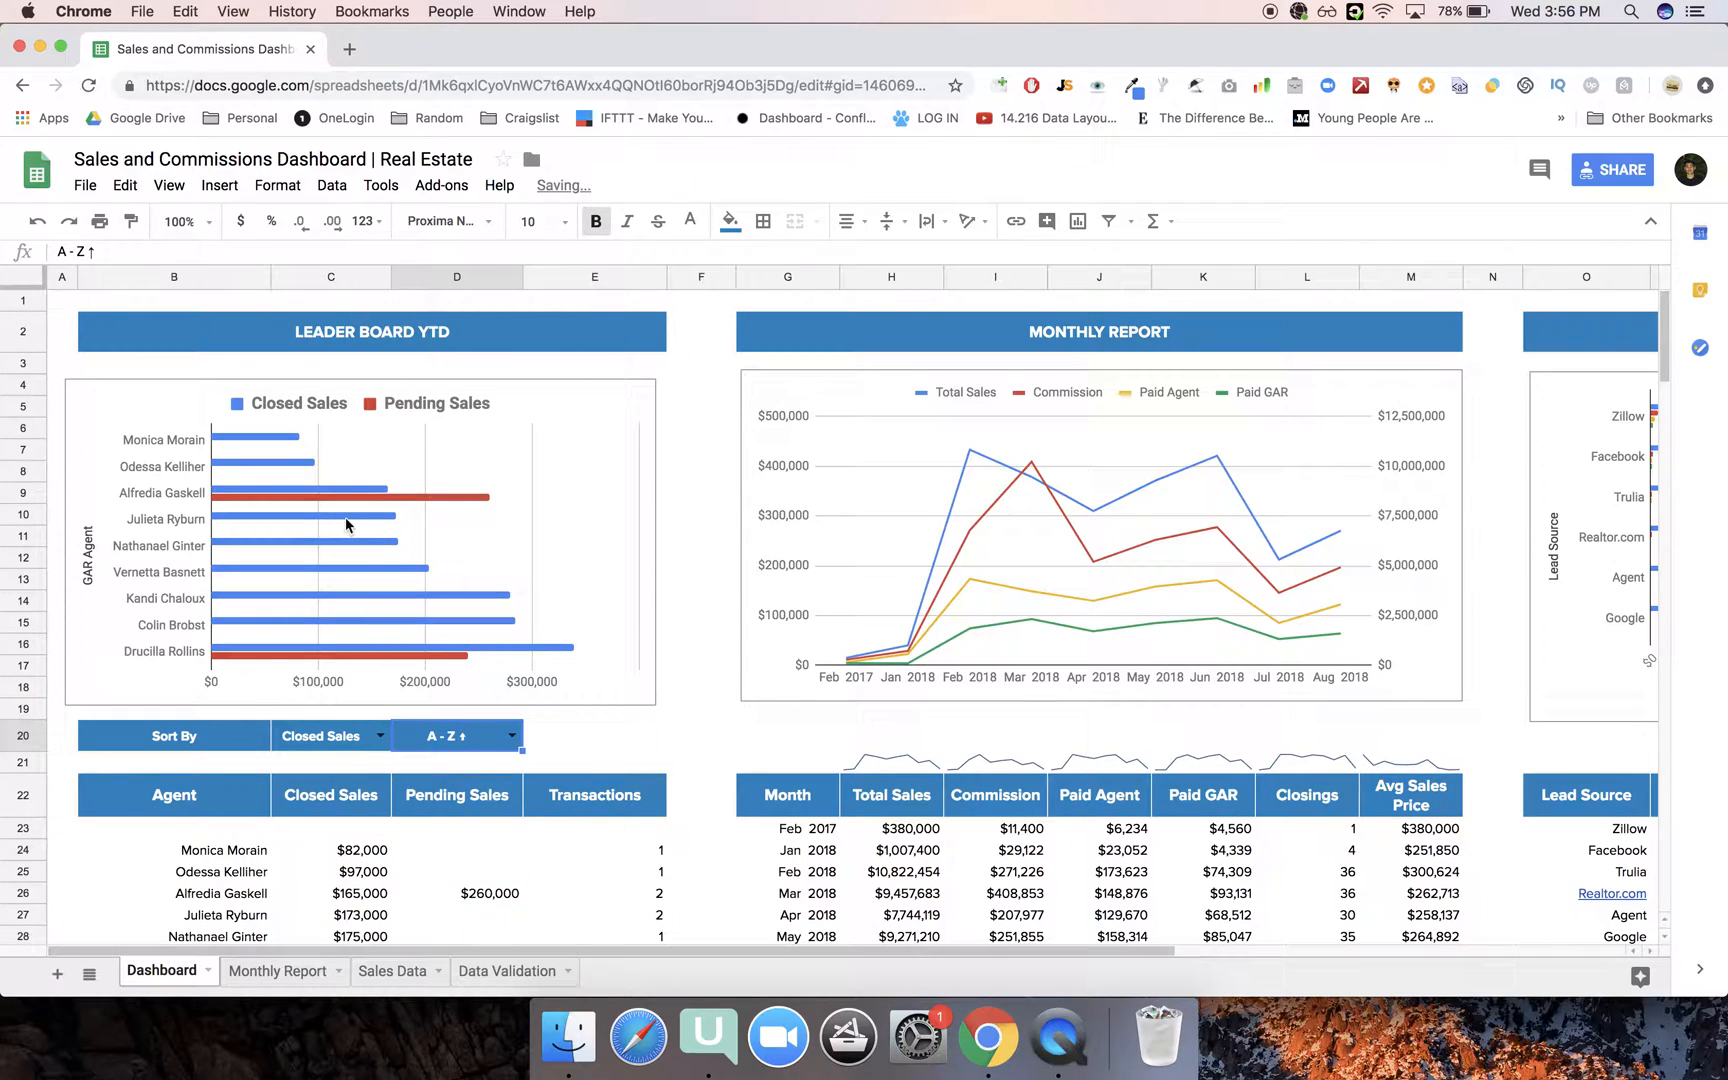
Re-sort the leader board by Pending Sales, then Transactions, ending on Closed Sales.
{"action": "left_click", "coordinate": [456, 736]}
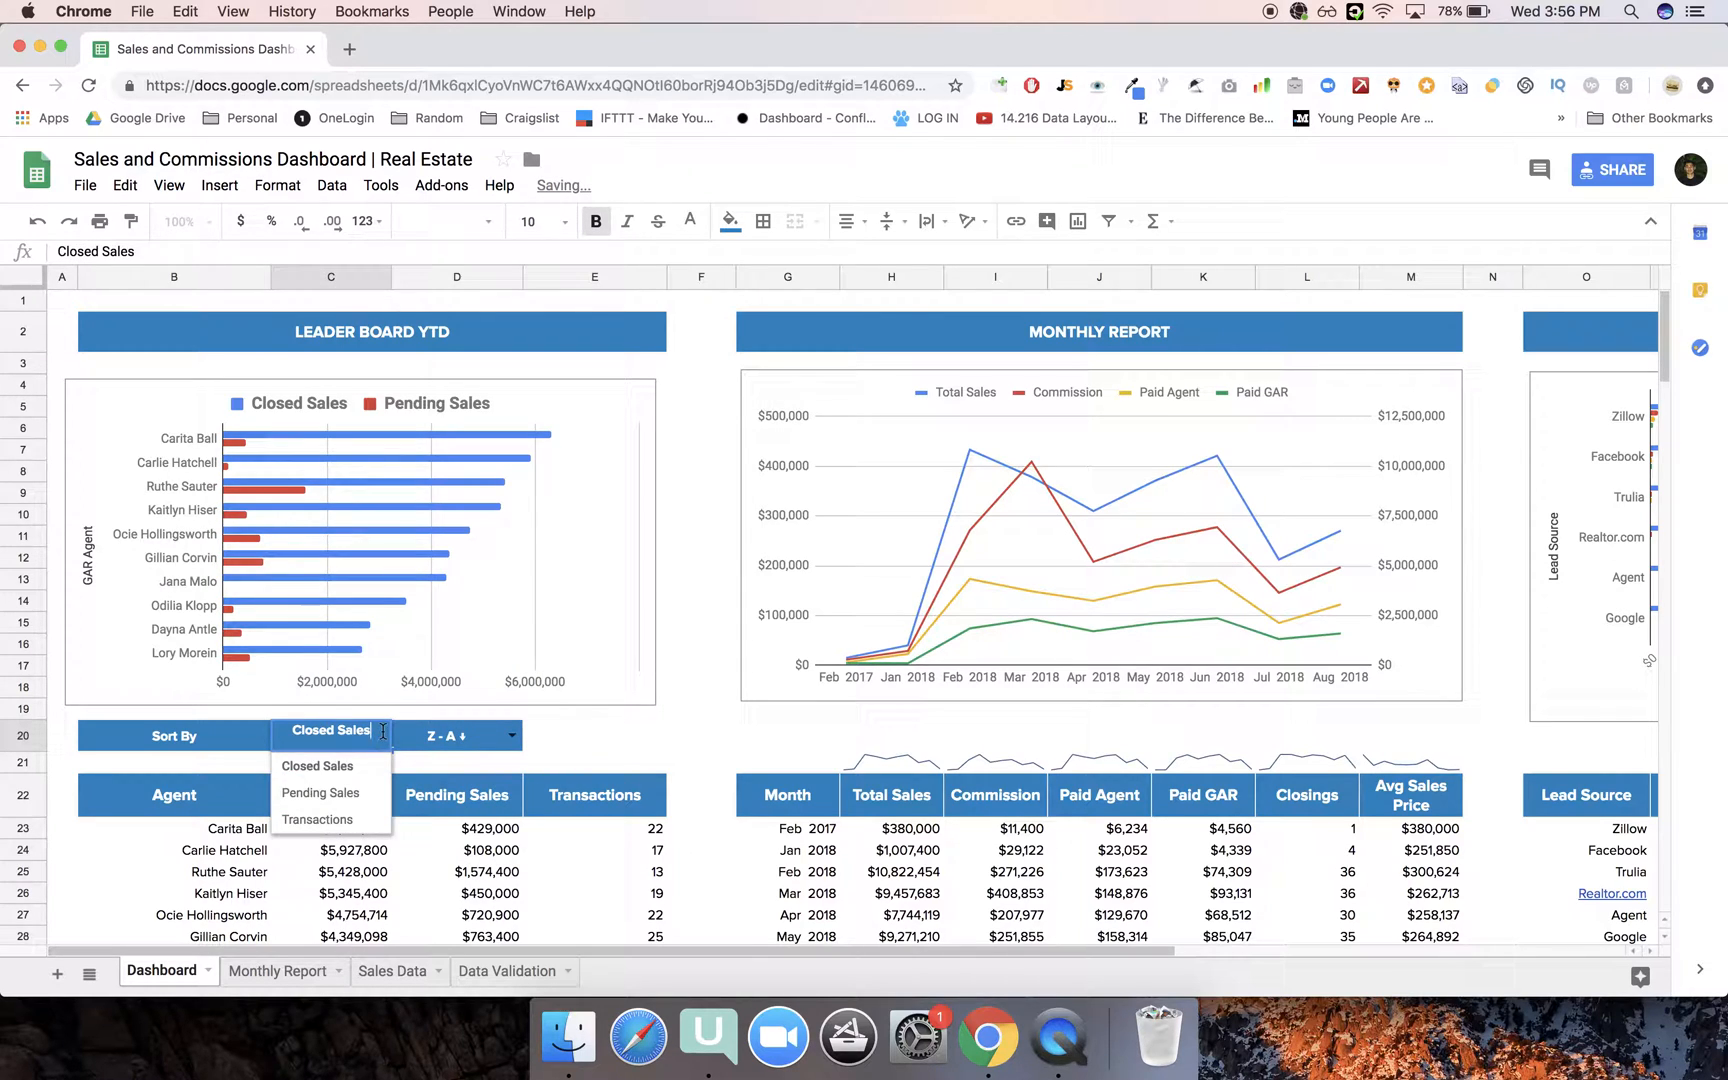
{"action": "left_click", "coordinate": [320, 764]}
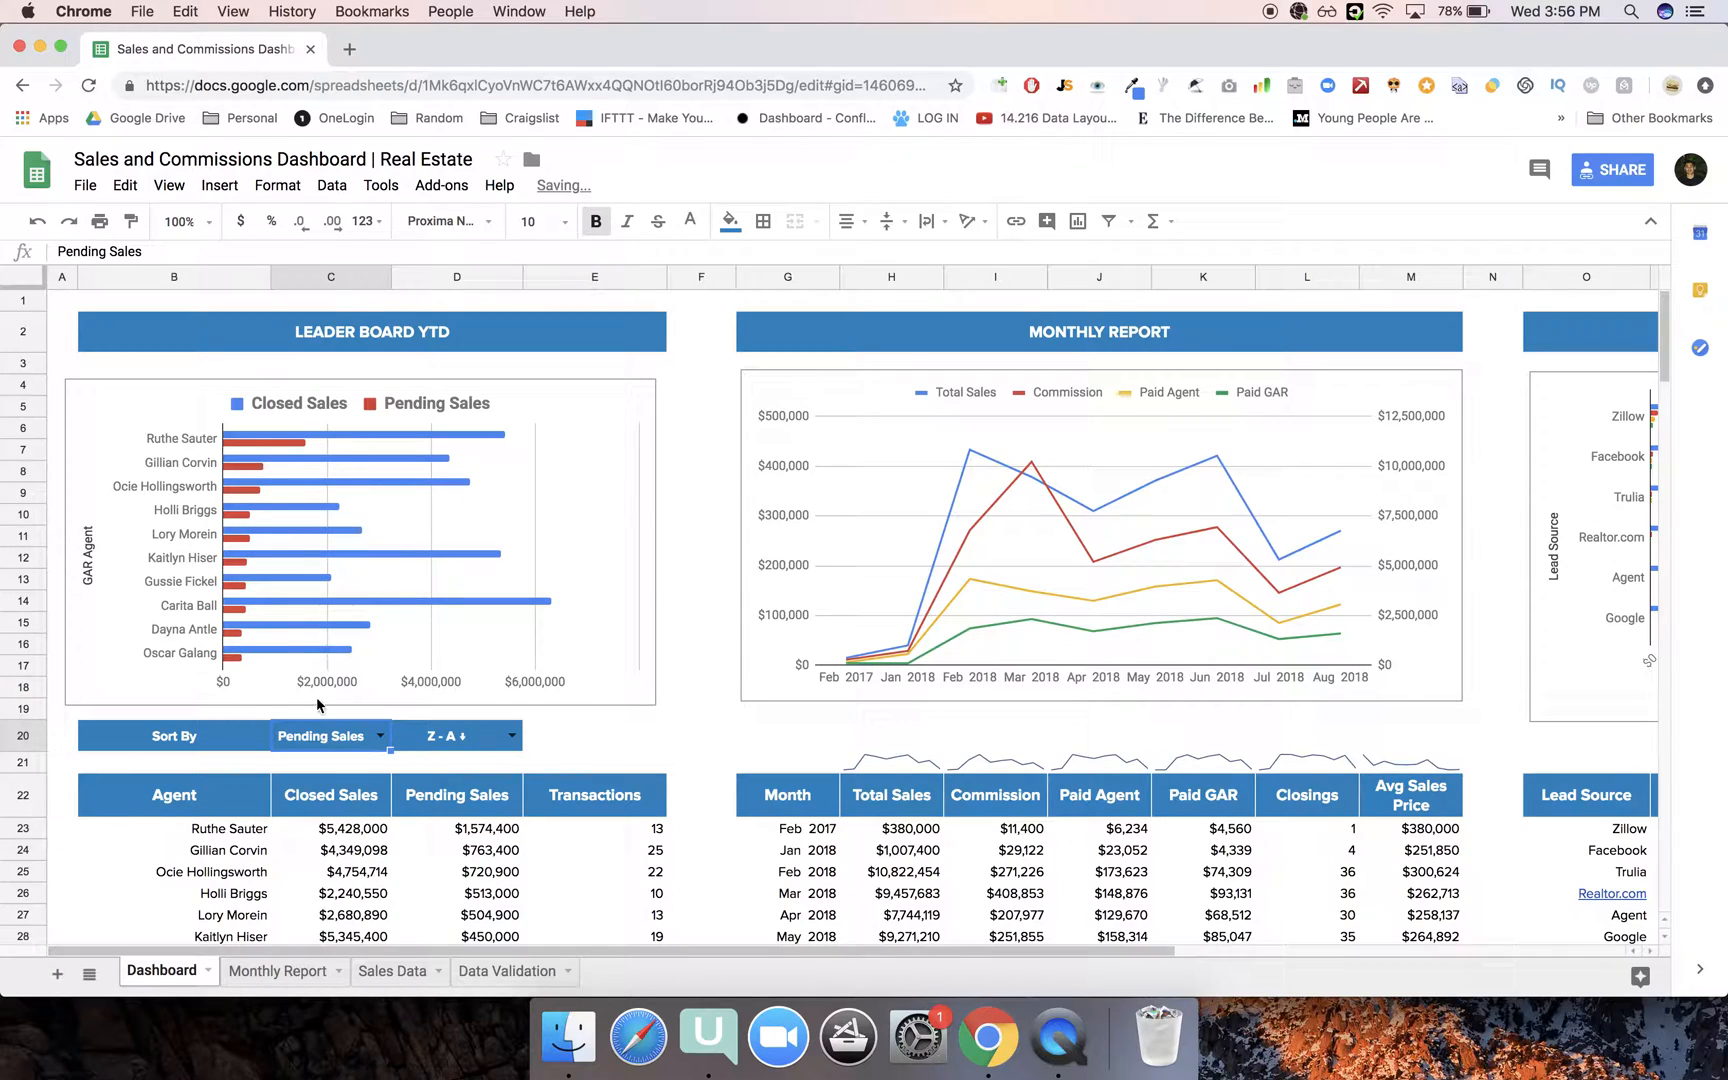
{"action": "left_click", "coordinate": [330, 736]}
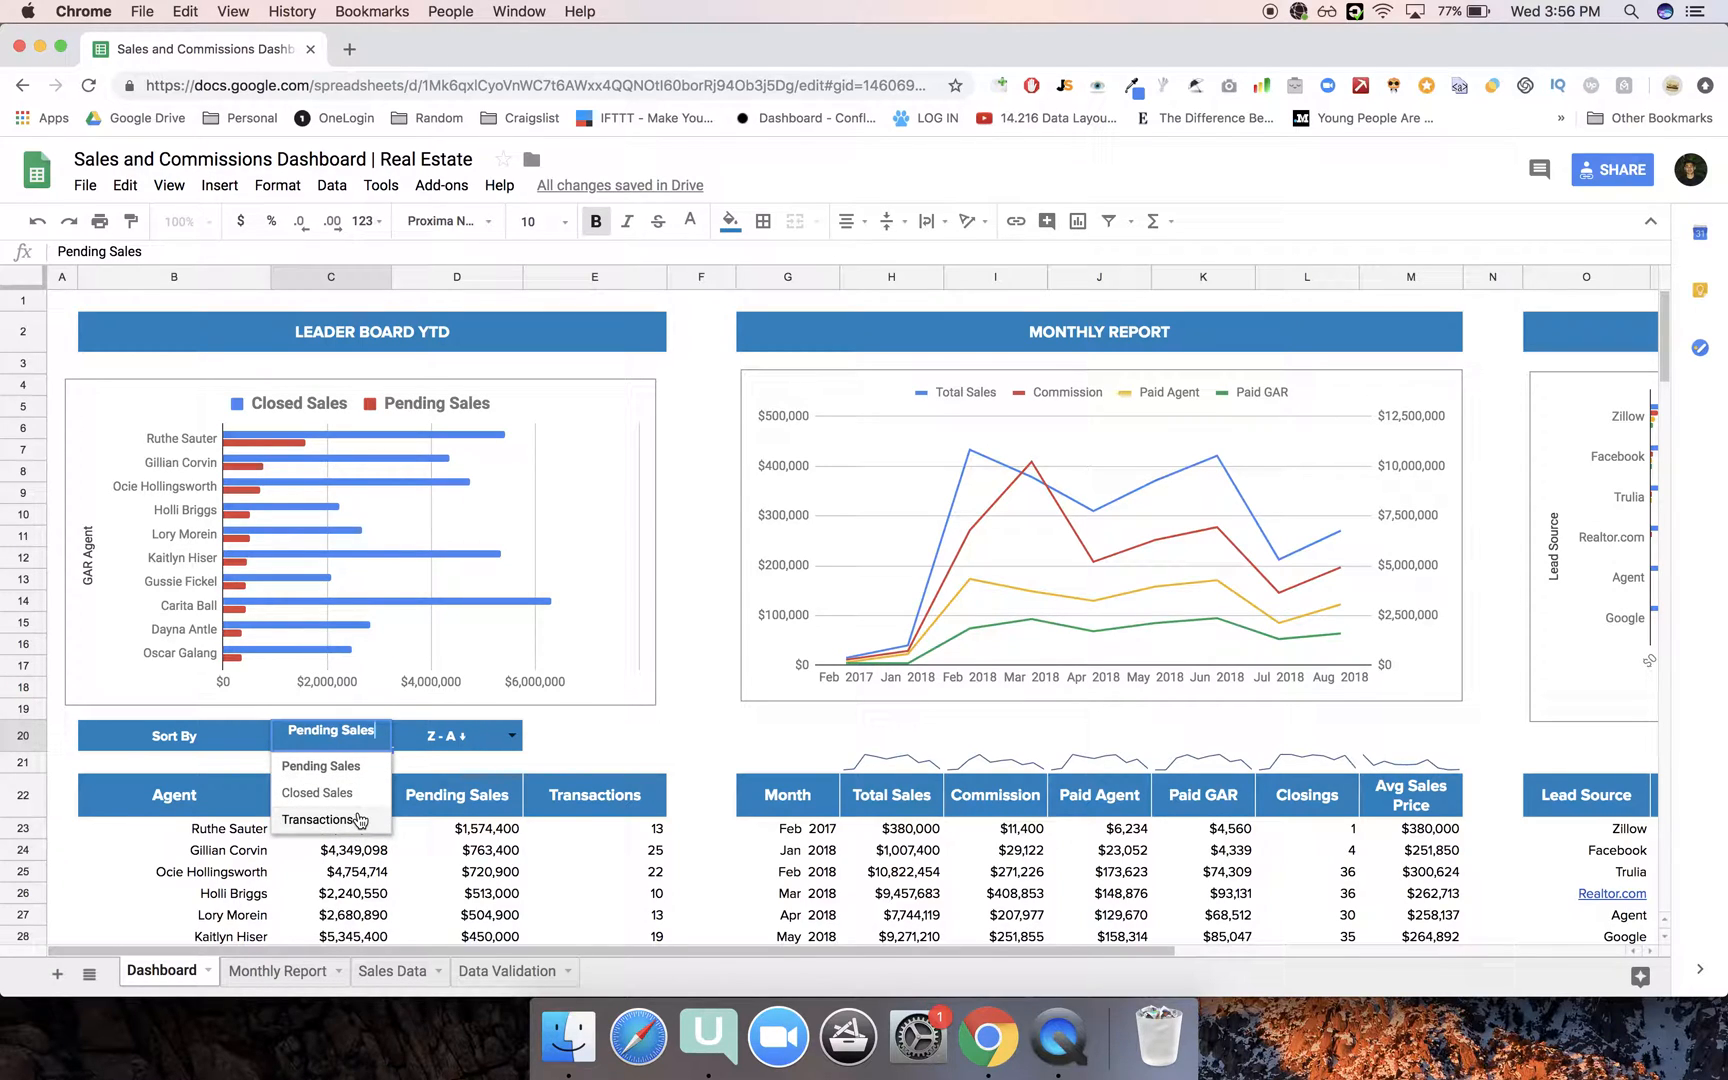
{"action": "left_click", "coordinate": [320, 818]}
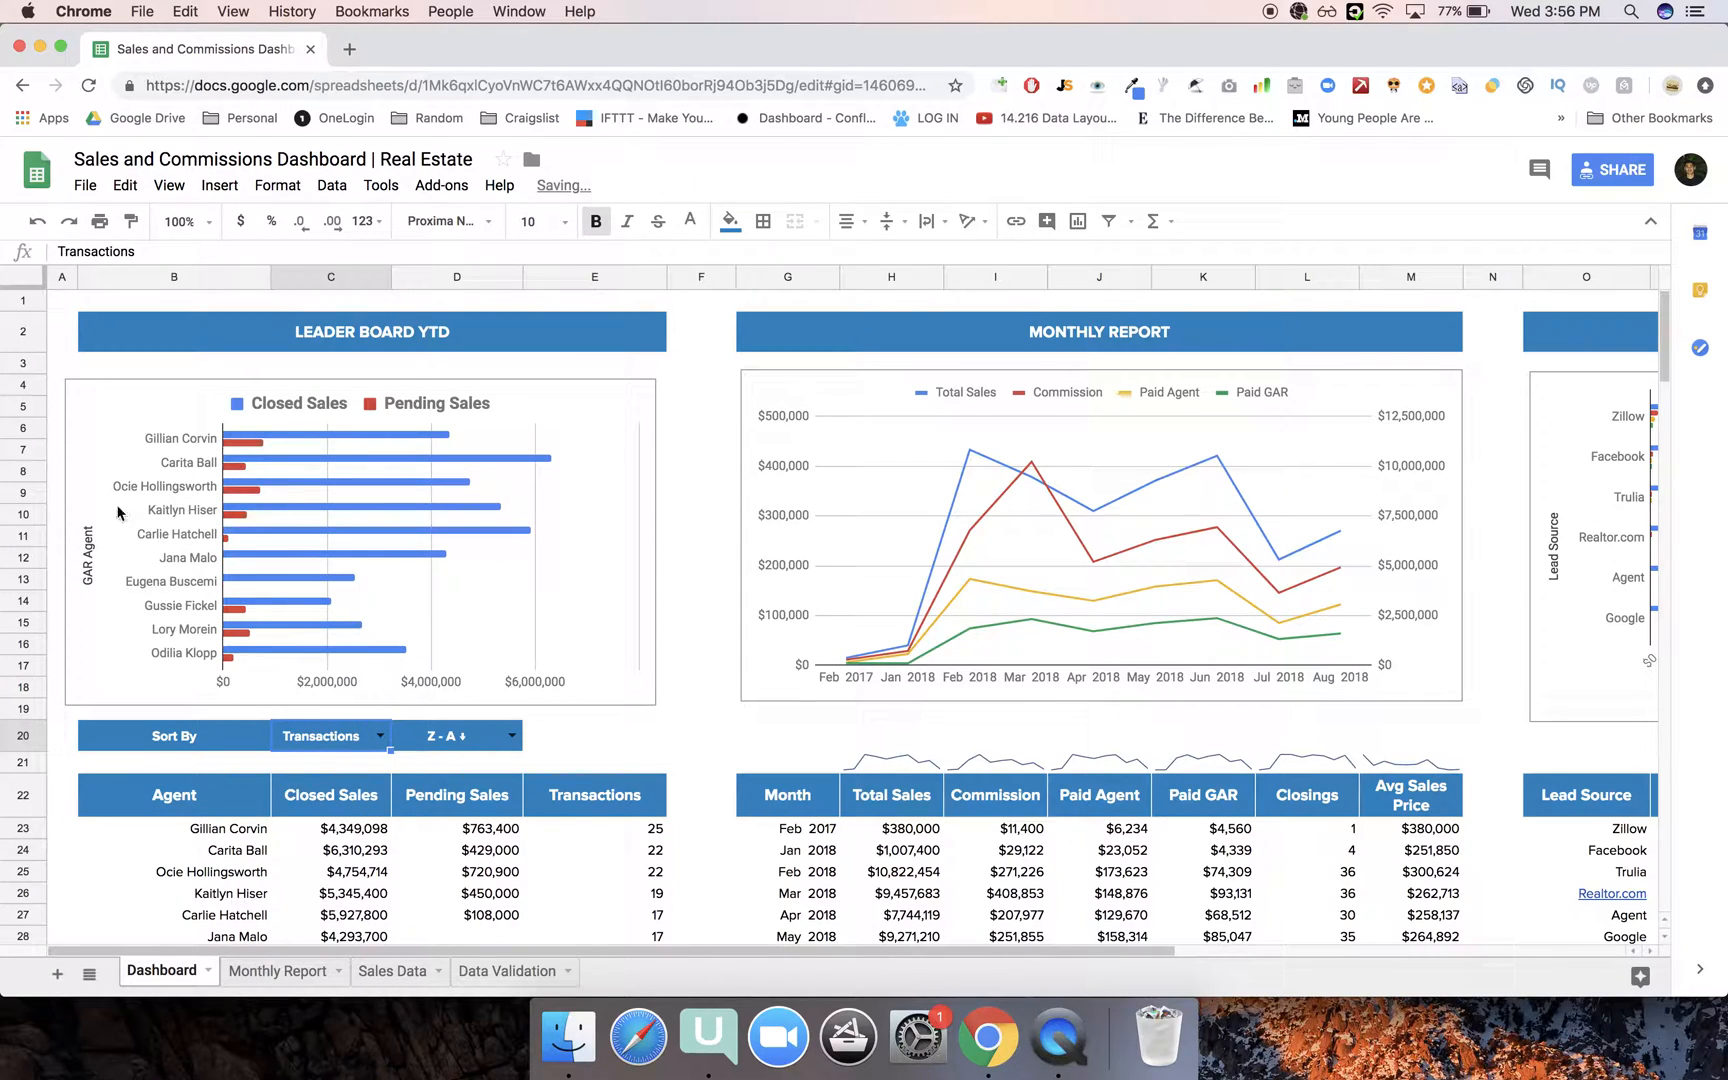
{"action": "left_click", "coordinate": [330, 736]}
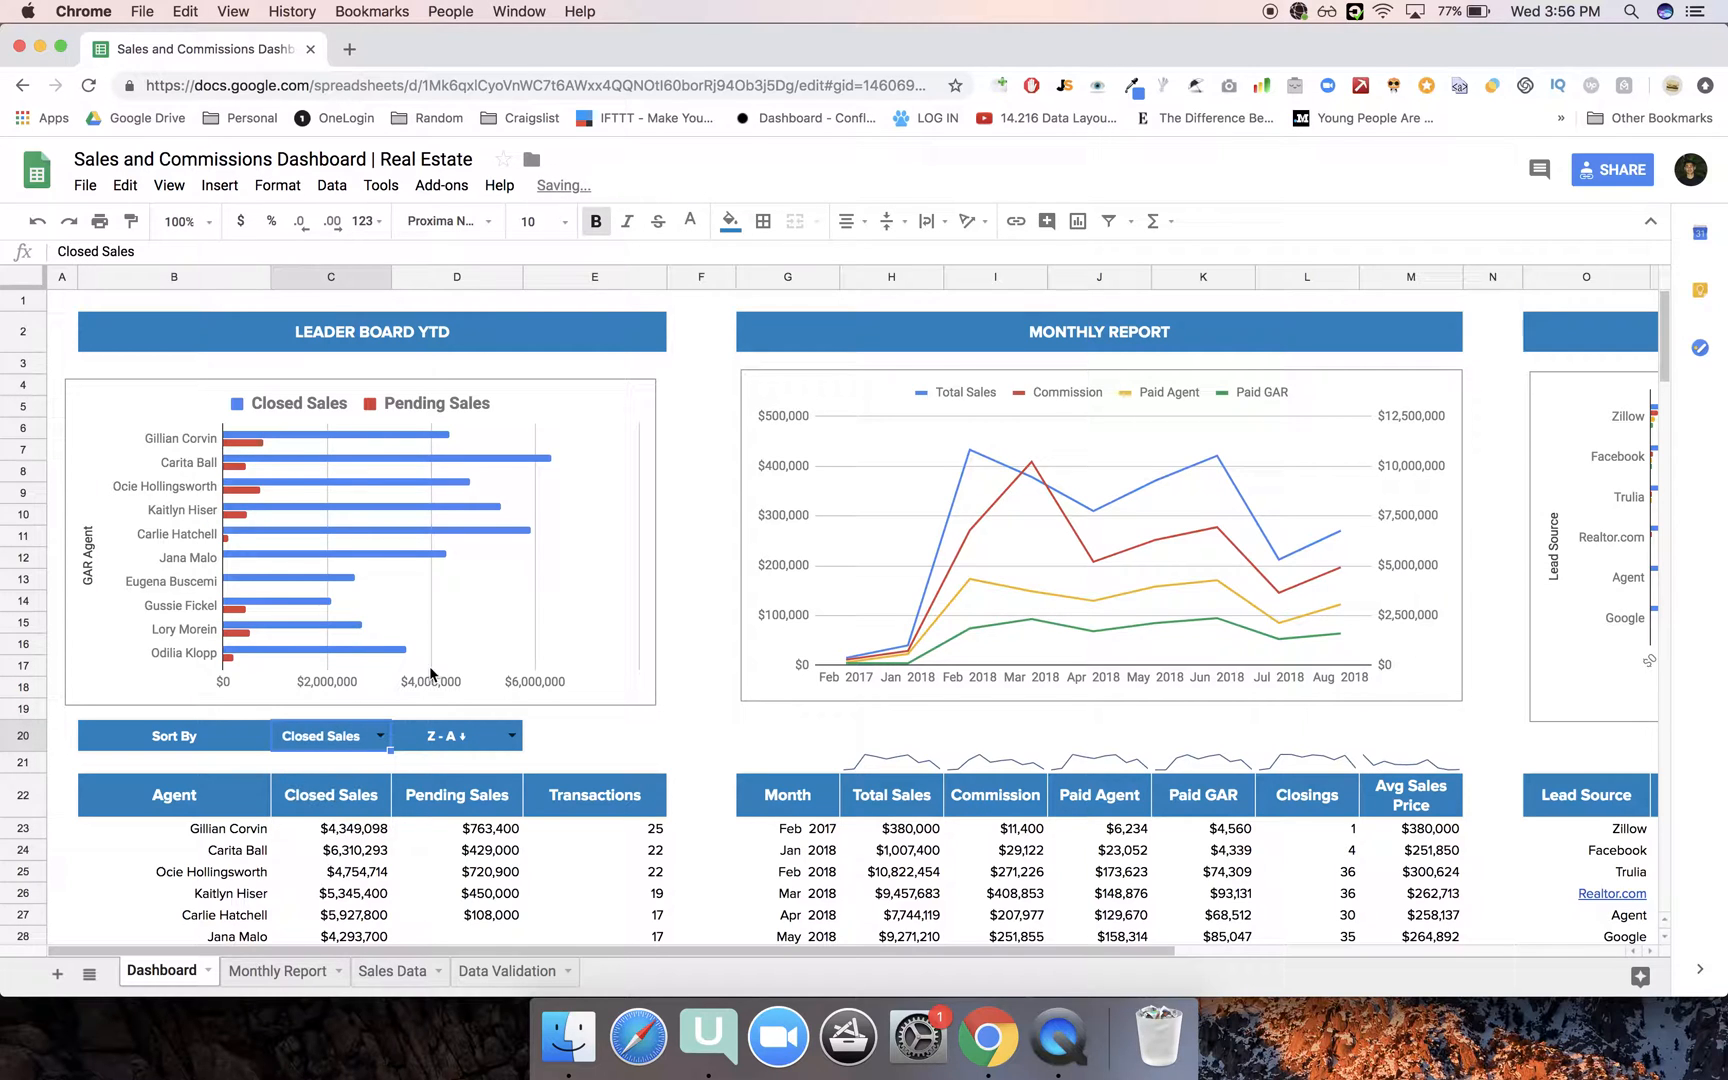
{"action": "scroll", "scroll_direction": "right", "scroll_amount": 3}
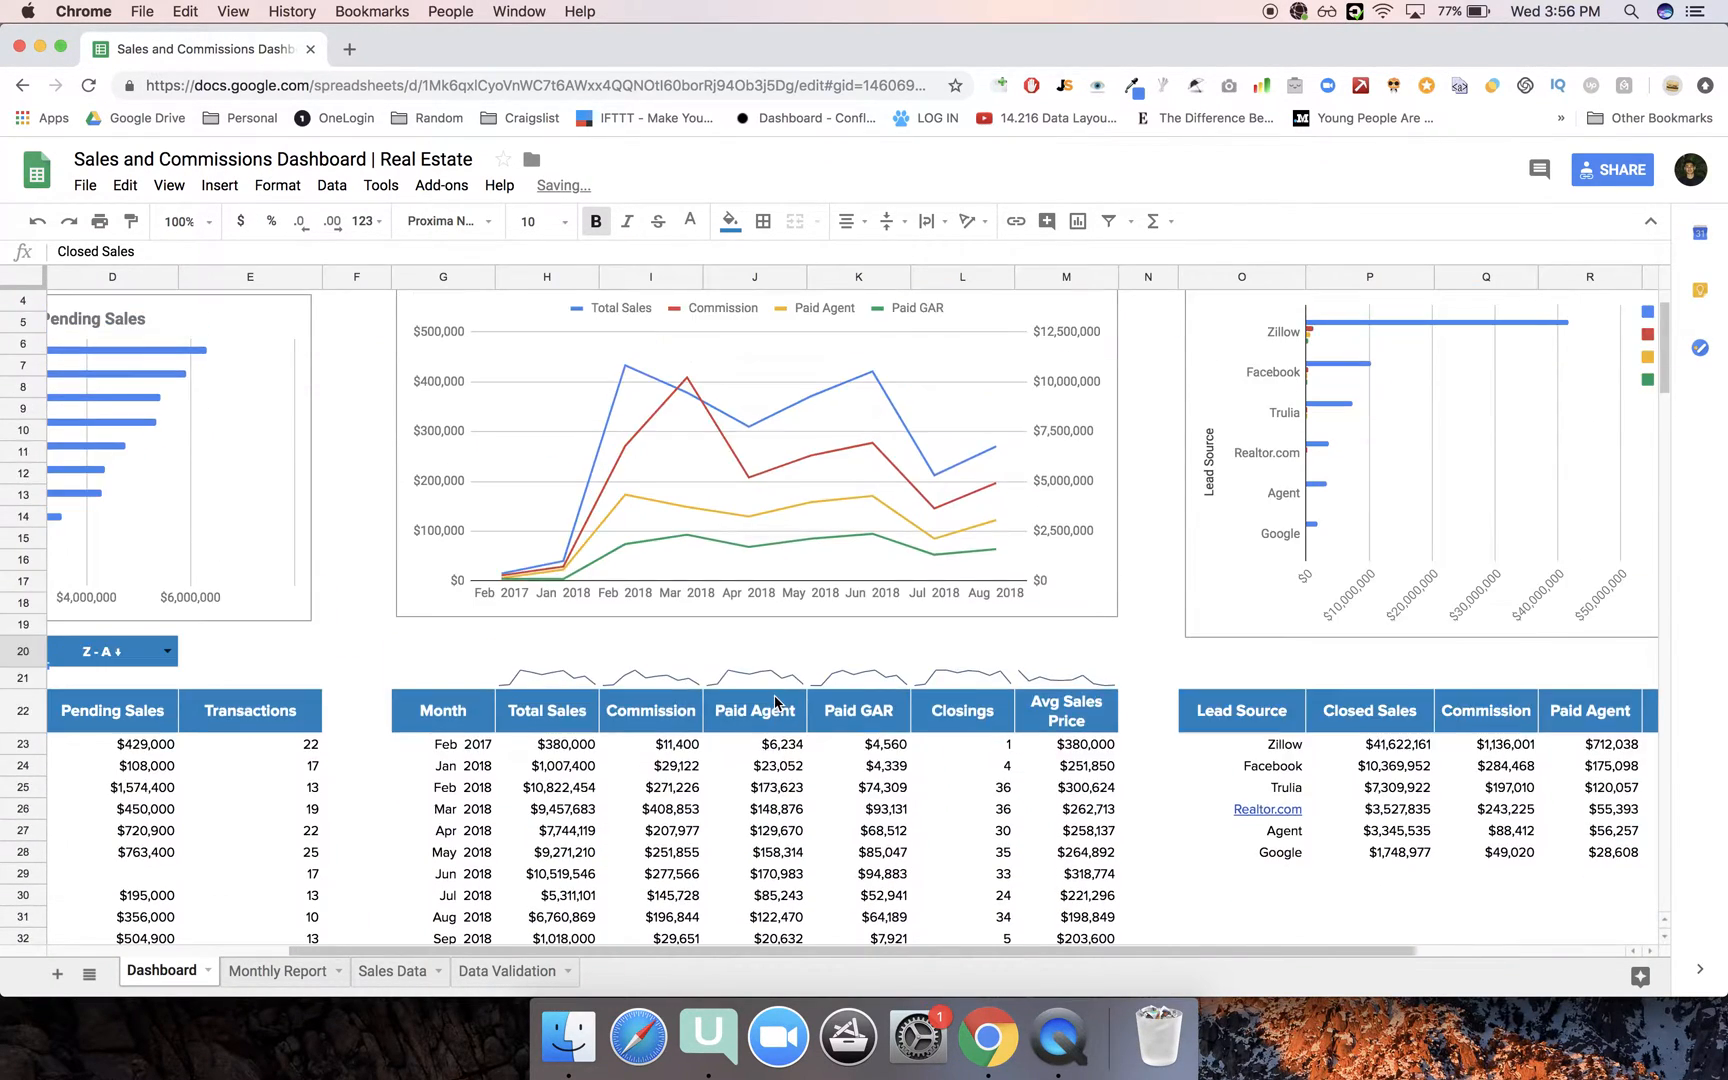
{"action": "scroll", "scroll_direction": "up", "scroll_amount": 3}
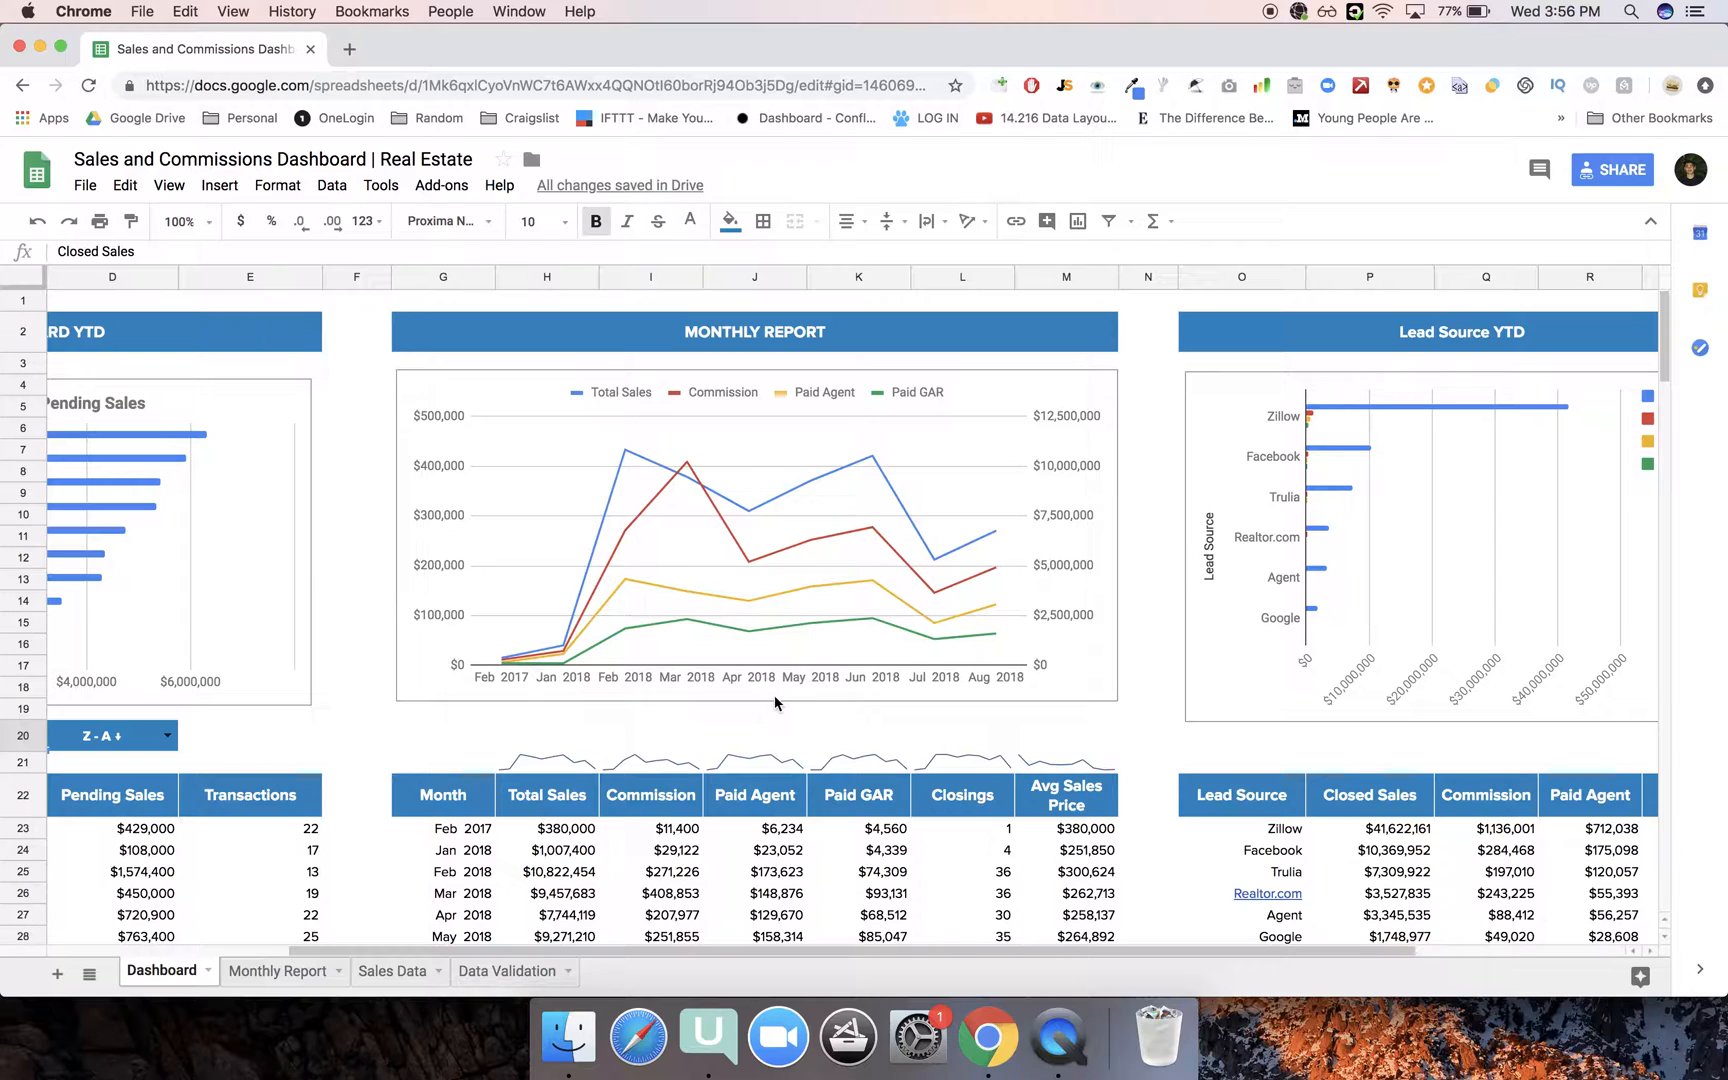
{"action": "scroll", "scroll_direction": "down", "scroll_amount": 3}
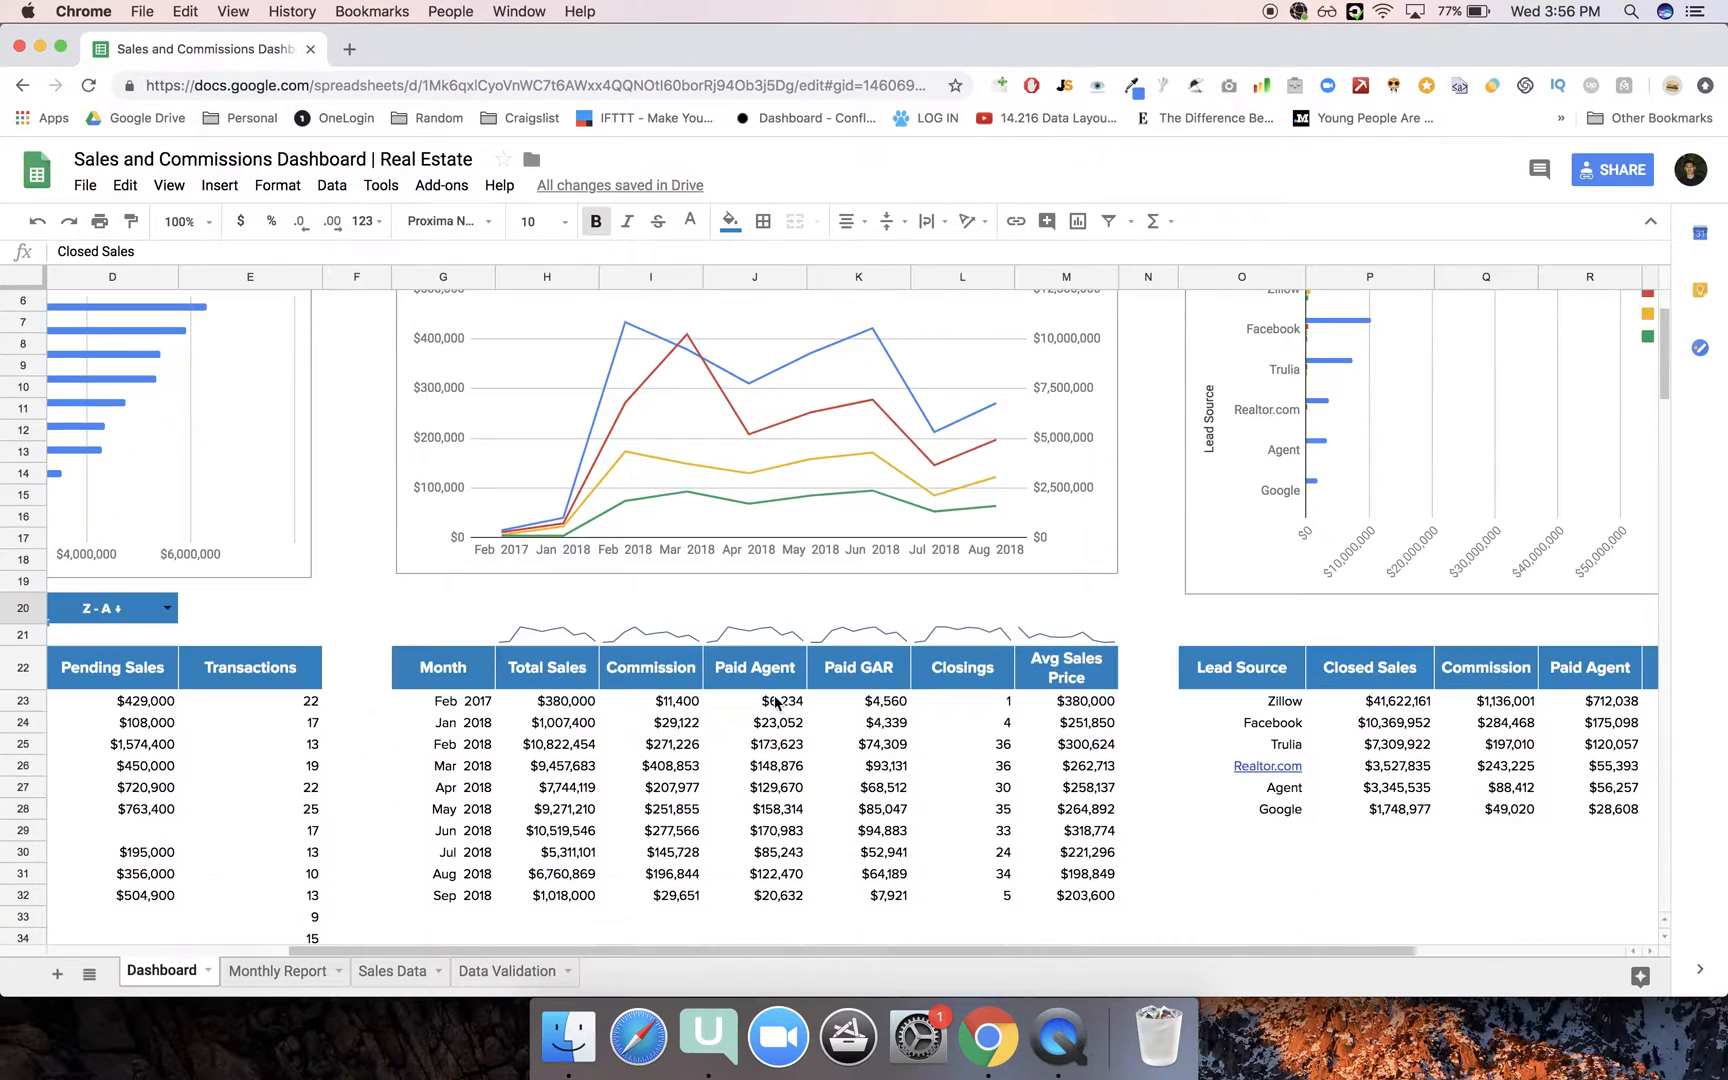
{"action": "scroll", "scroll_direction": "up", "scroll_amount": 3}
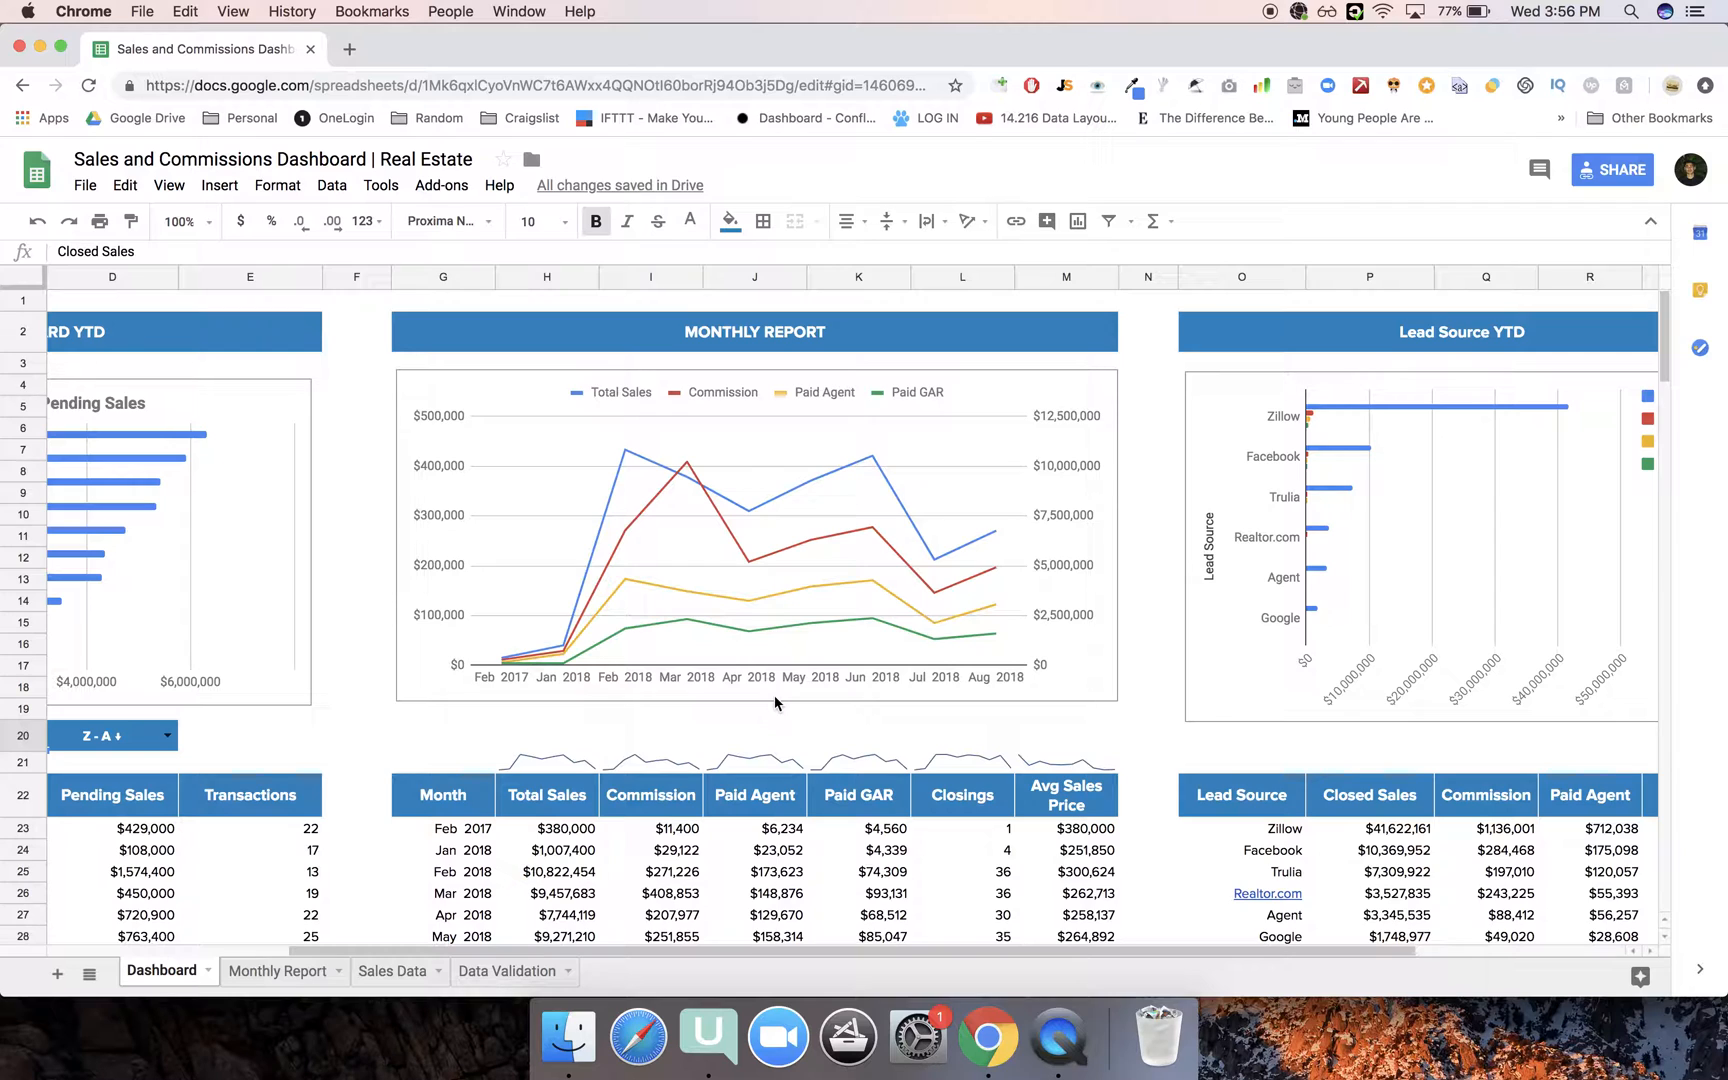
{"action": "mouse_move", "coordinate": [784, 442]}
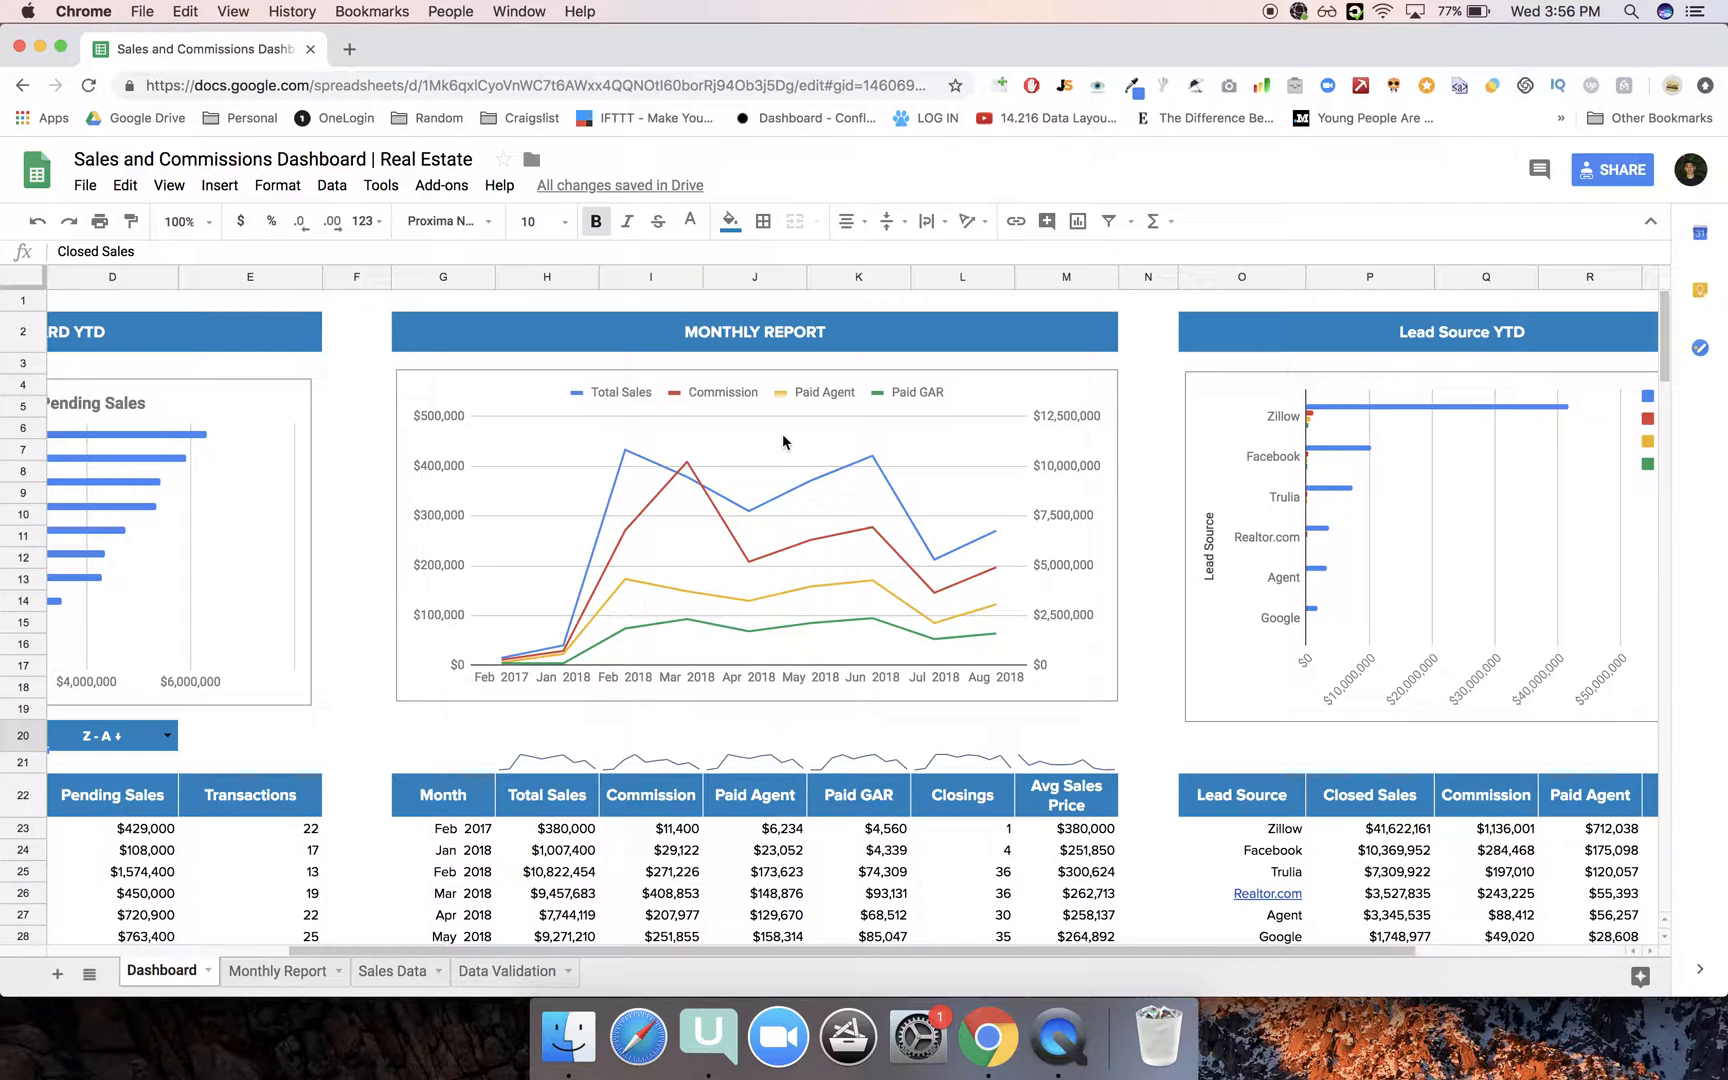
{"action": "scroll", "scroll_direction": "down", "scroll_amount": 3}
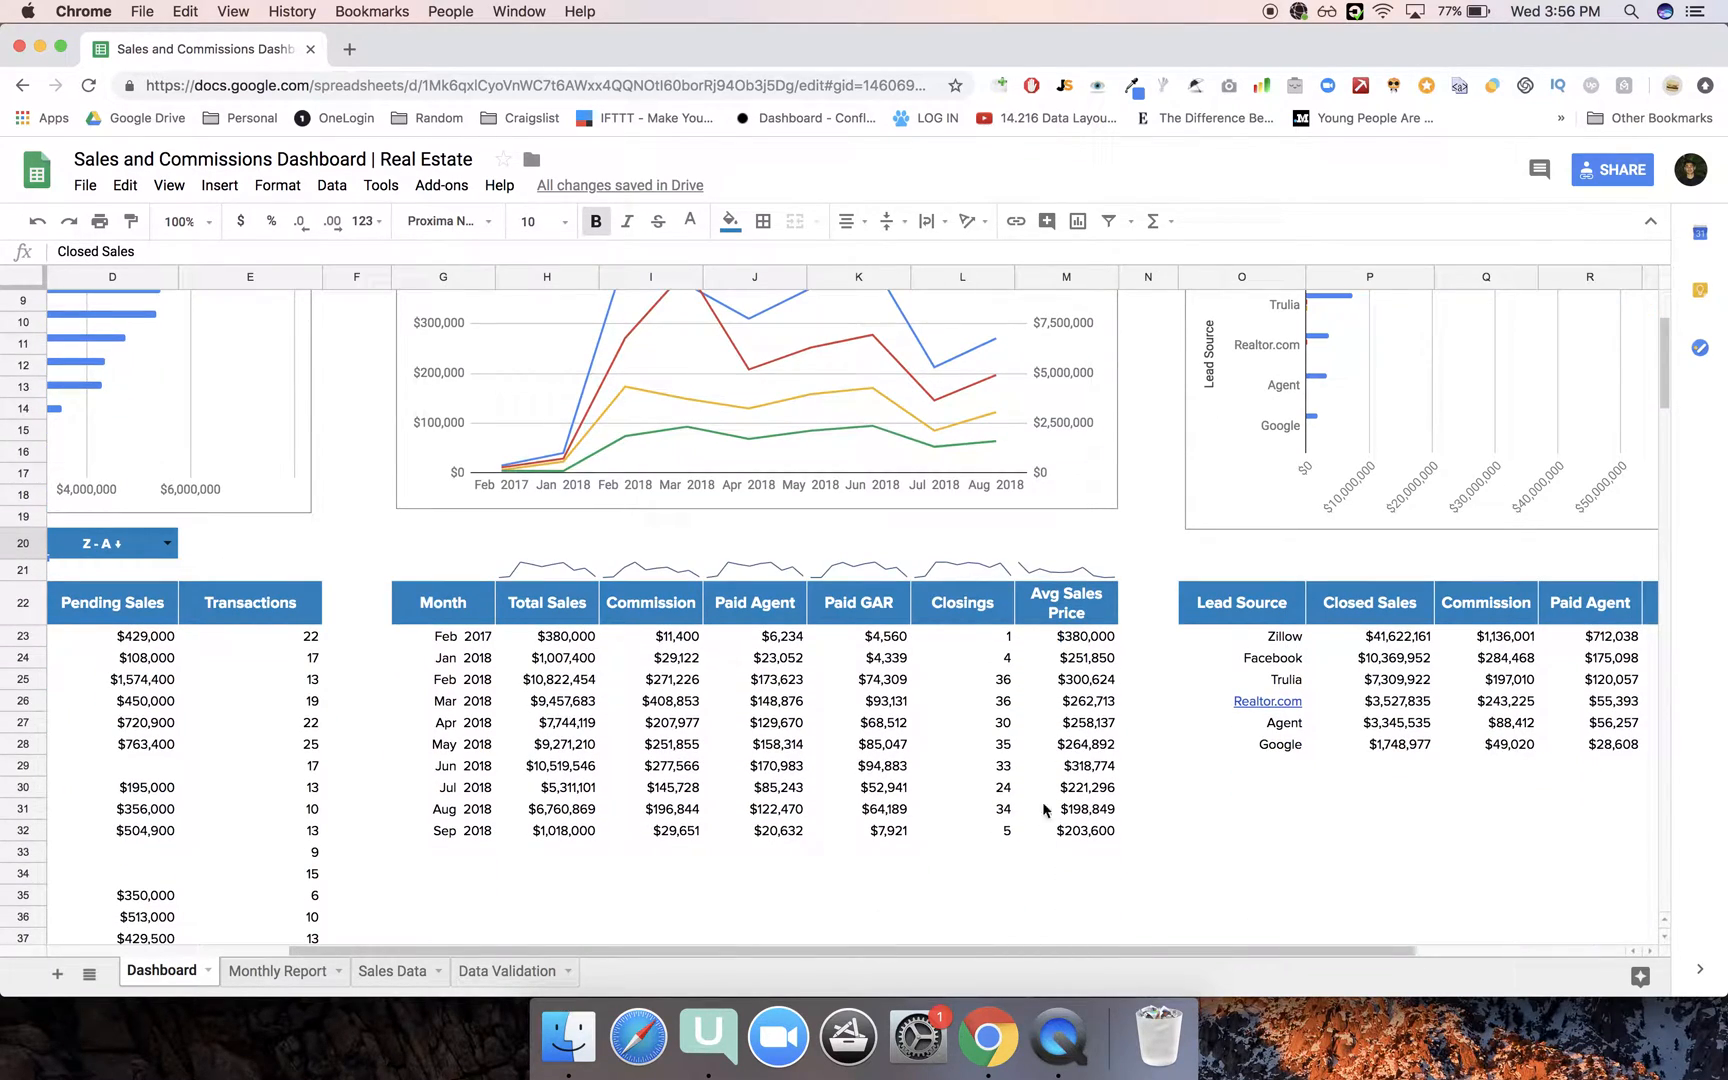
{"action": "scroll", "scroll_direction": "up", "scroll_amount": 3}
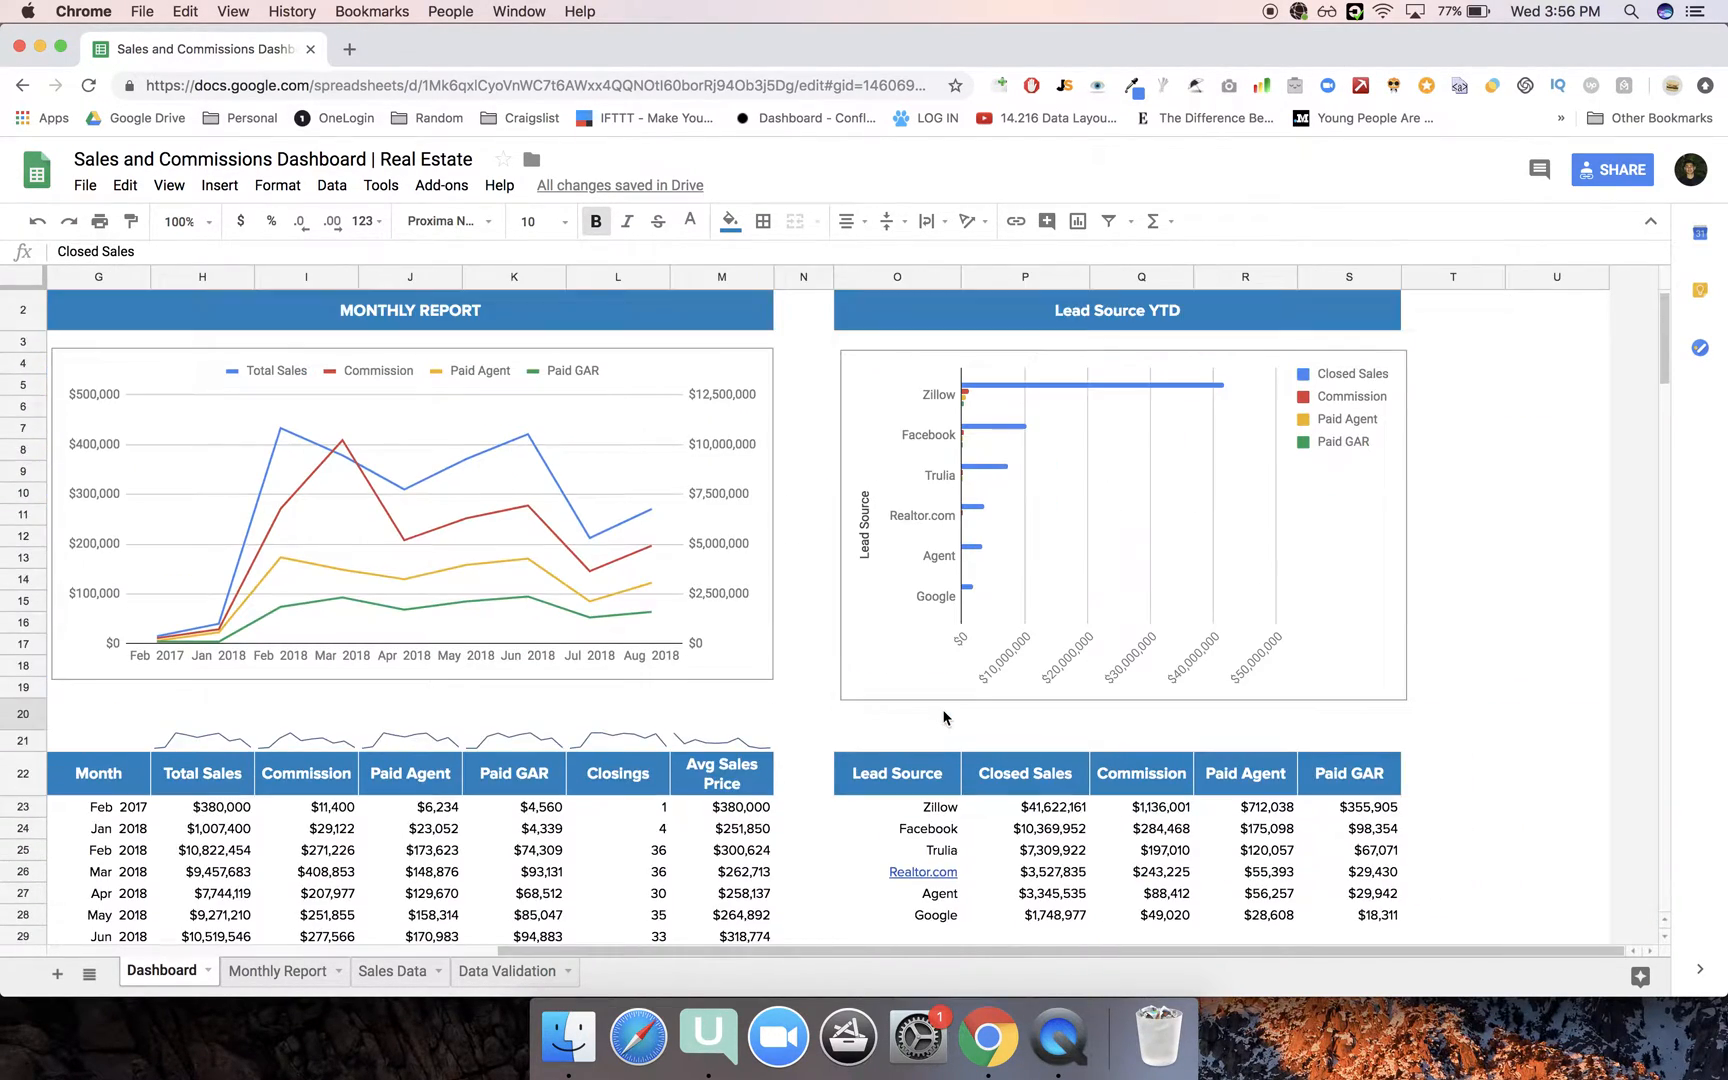
Leave the Dashboard for the Monthly Report sheet showing June 2018 transactions.
{"action": "scroll", "scroll_direction": "up", "scroll_amount": 3}
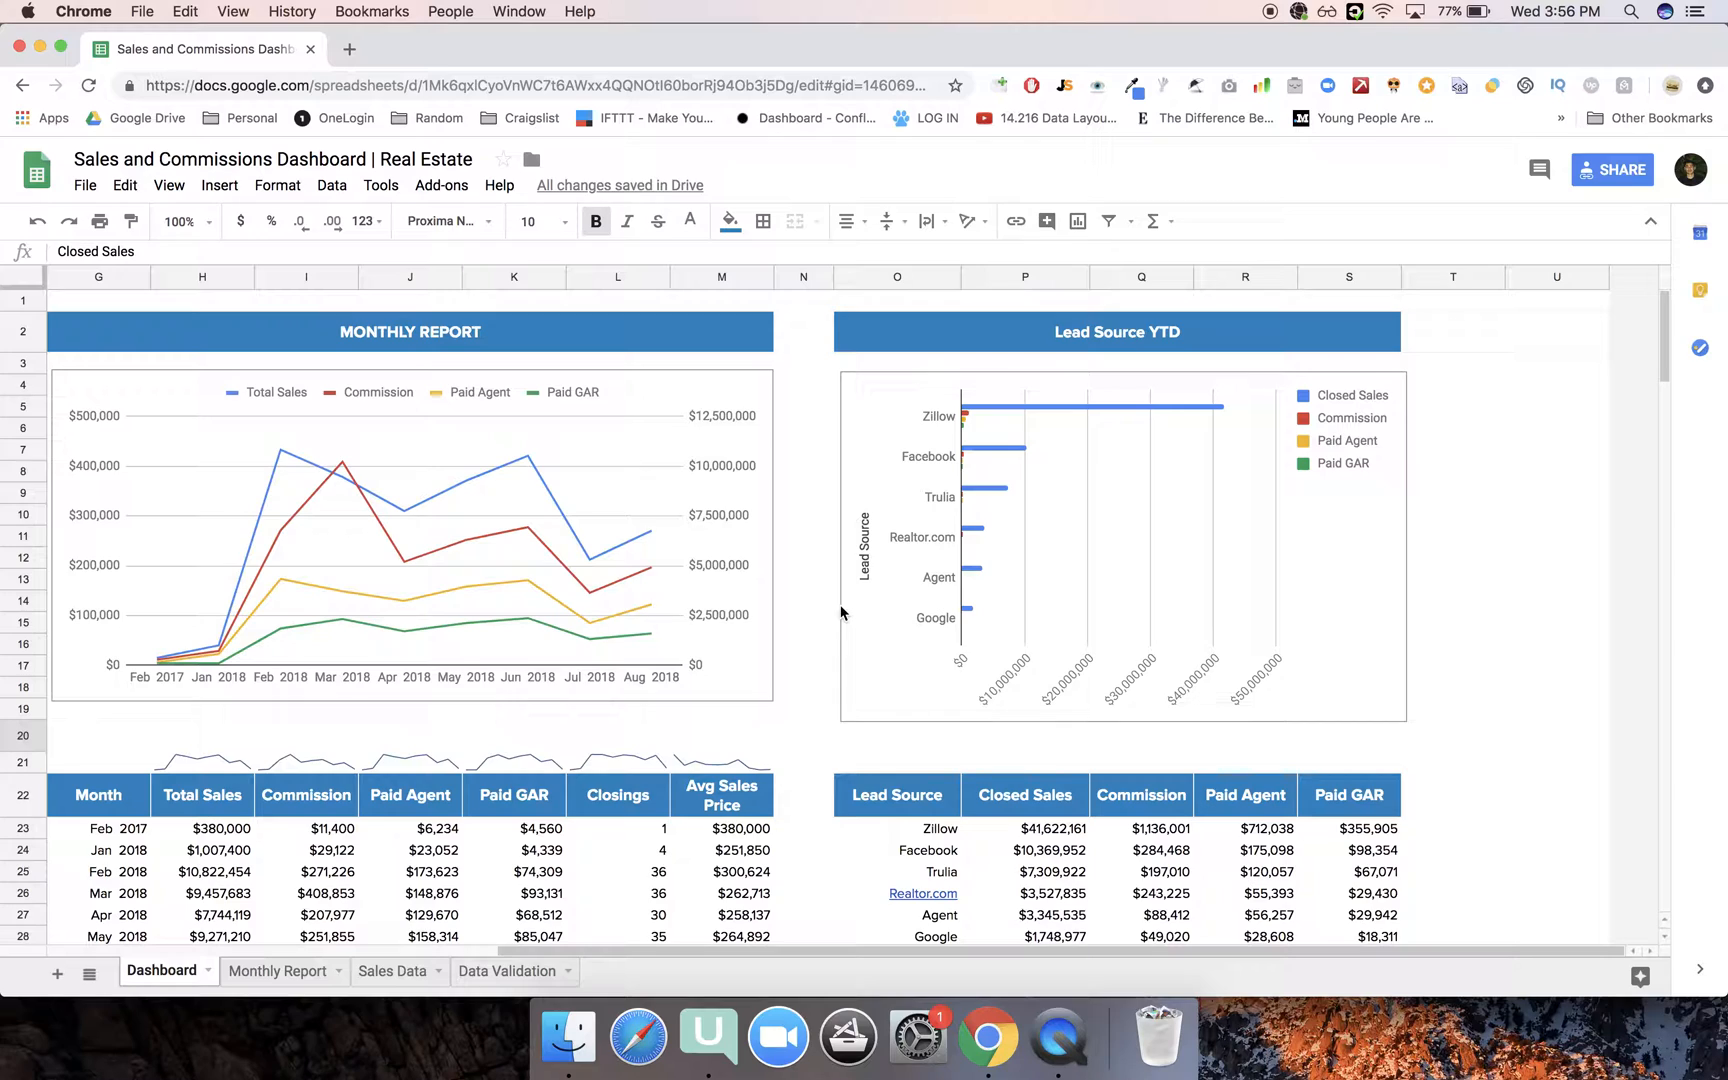
{"action": "mouse_move", "coordinate": [918, 490]}
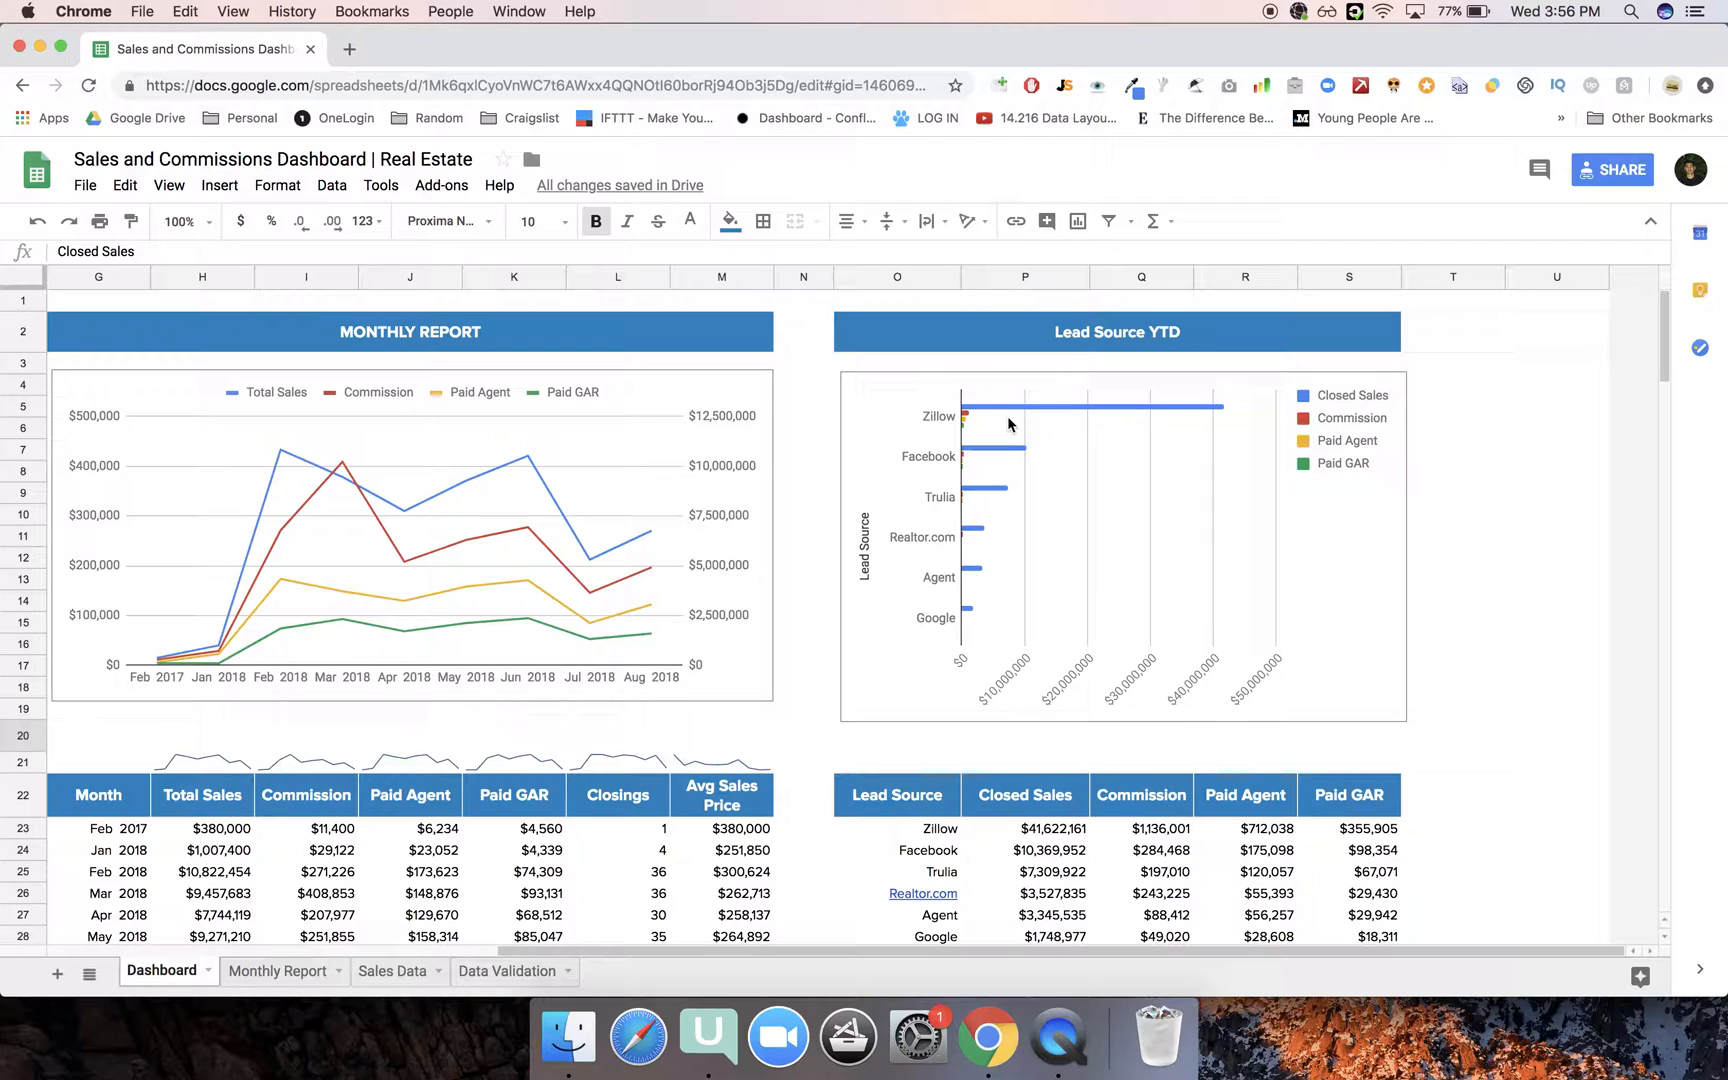
{"action": "mouse_move", "coordinate": [892, 436]}
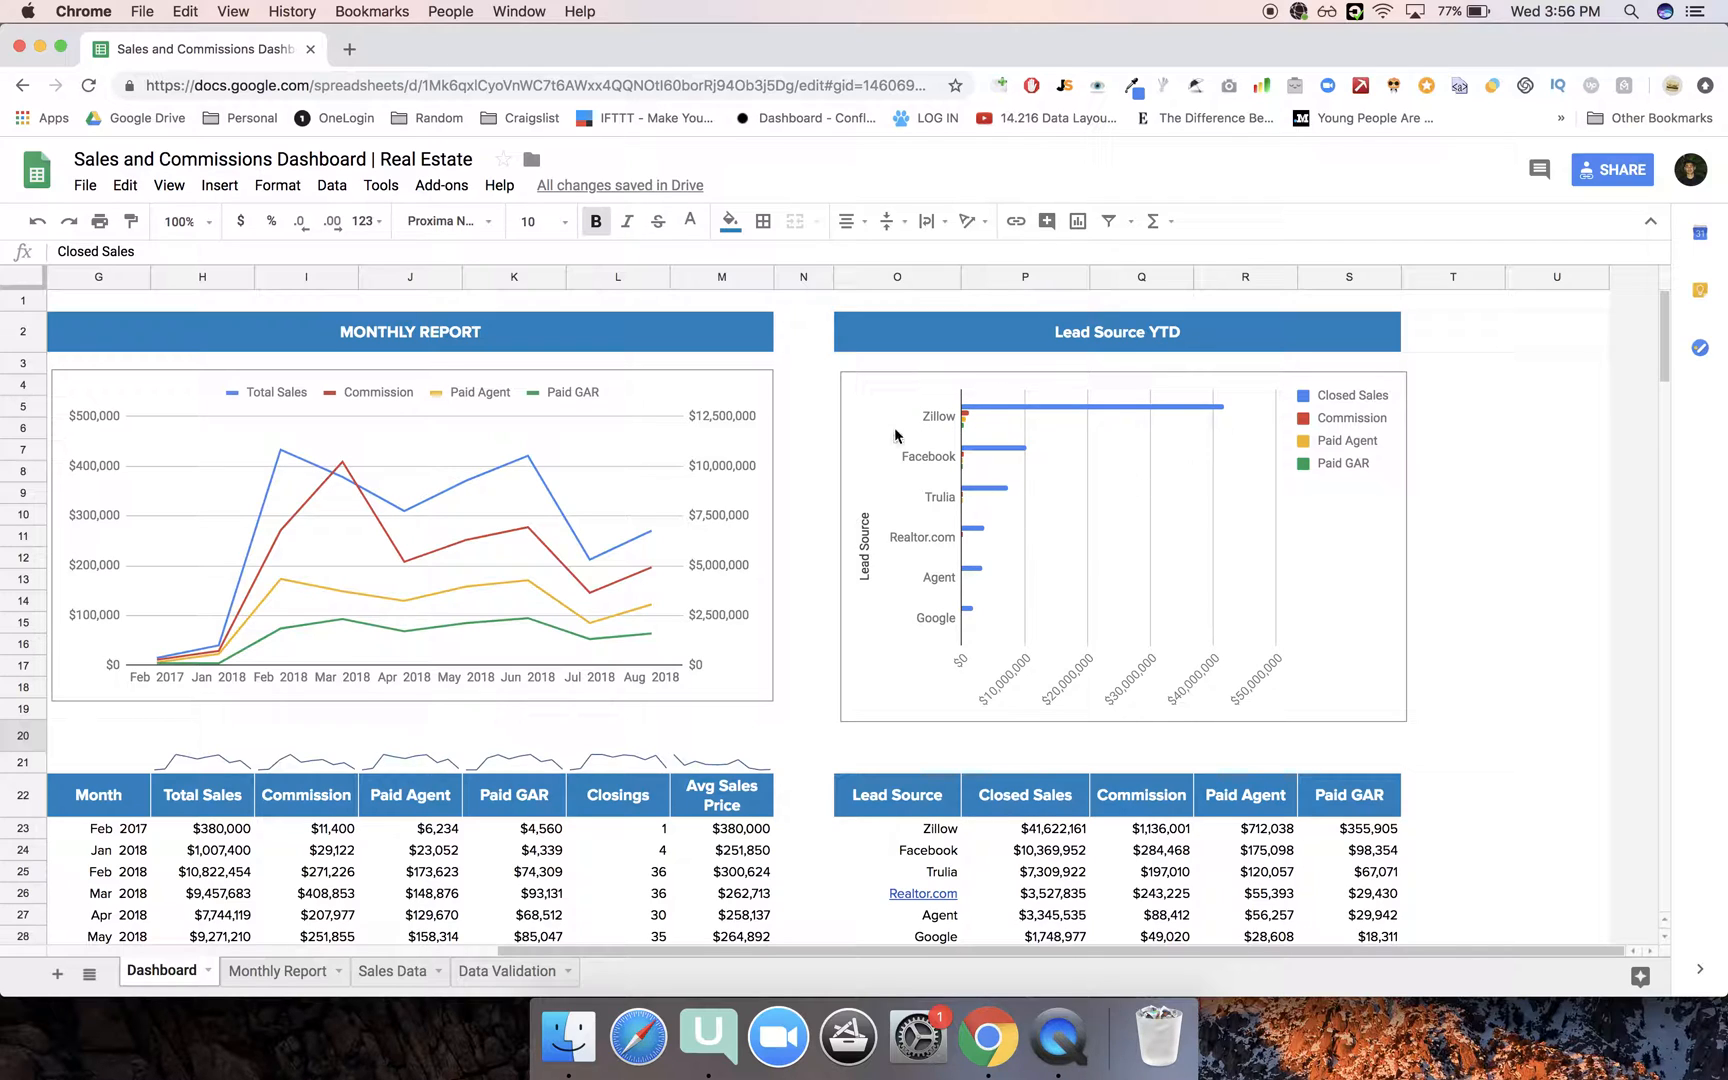
{"action": "scroll", "scroll_direction": "down", "scroll_amount": 3}
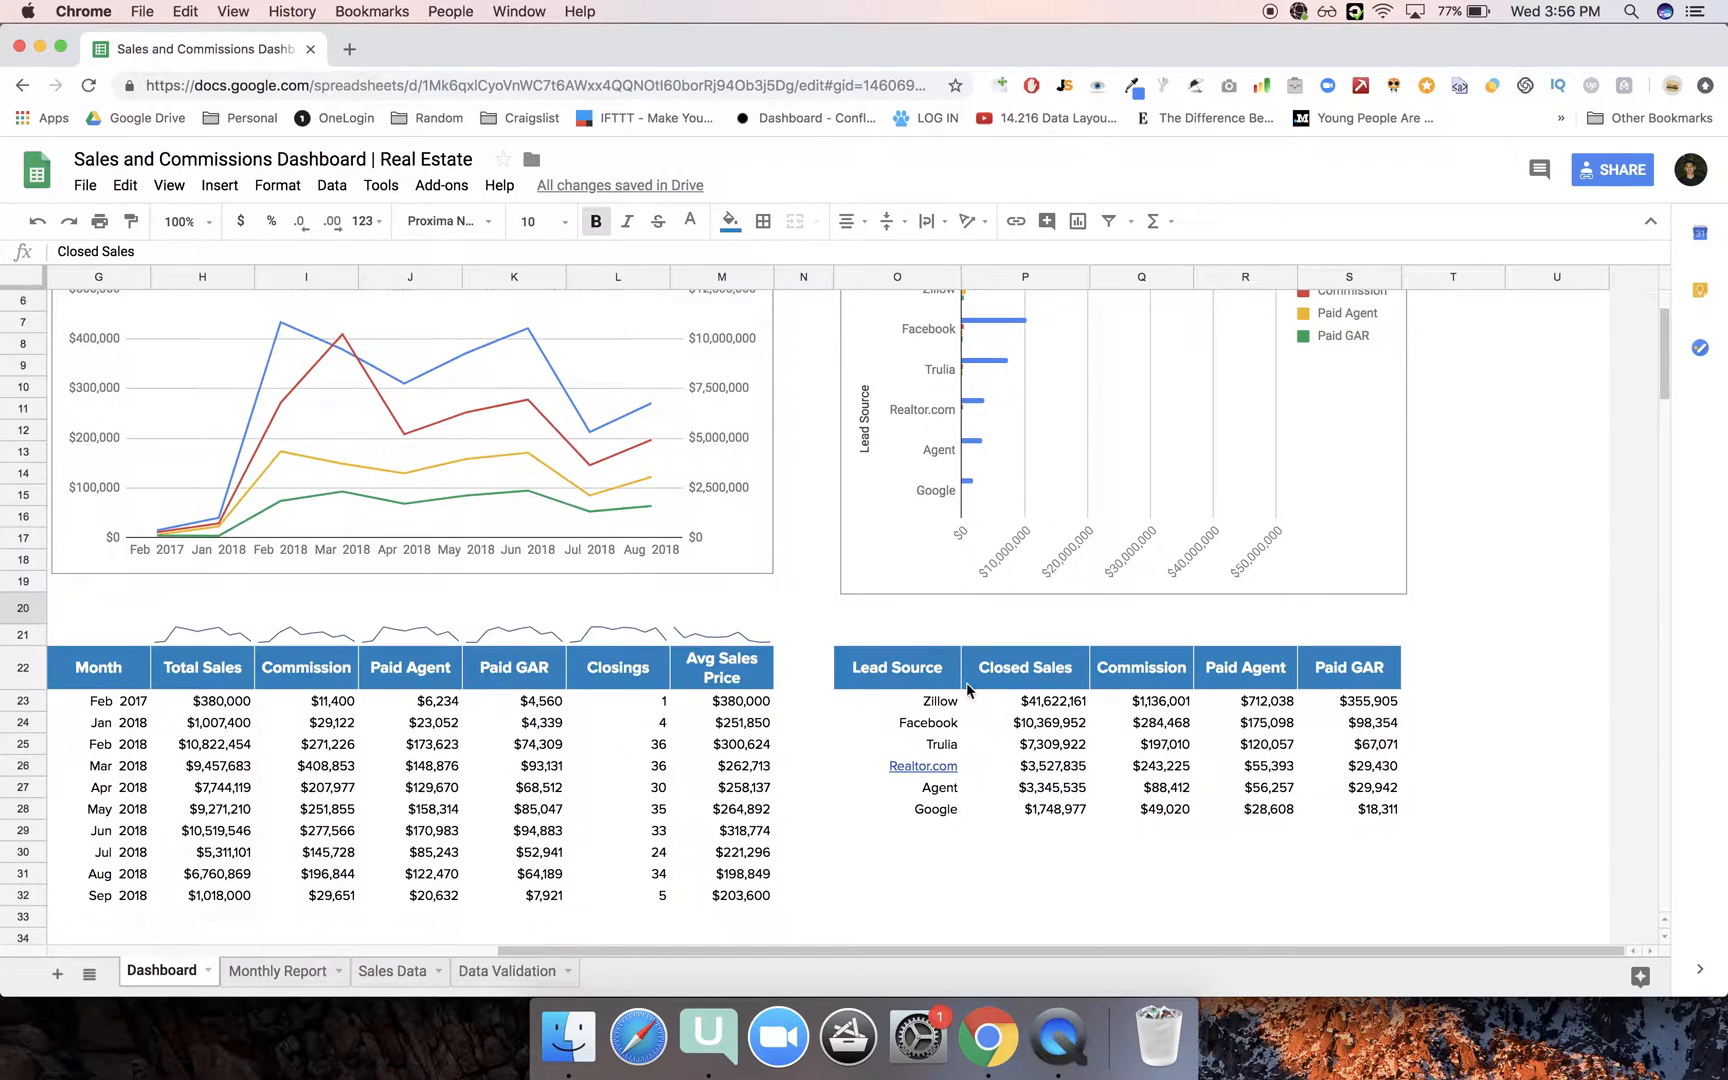
{"action": "left_click", "coordinate": [278, 970]}
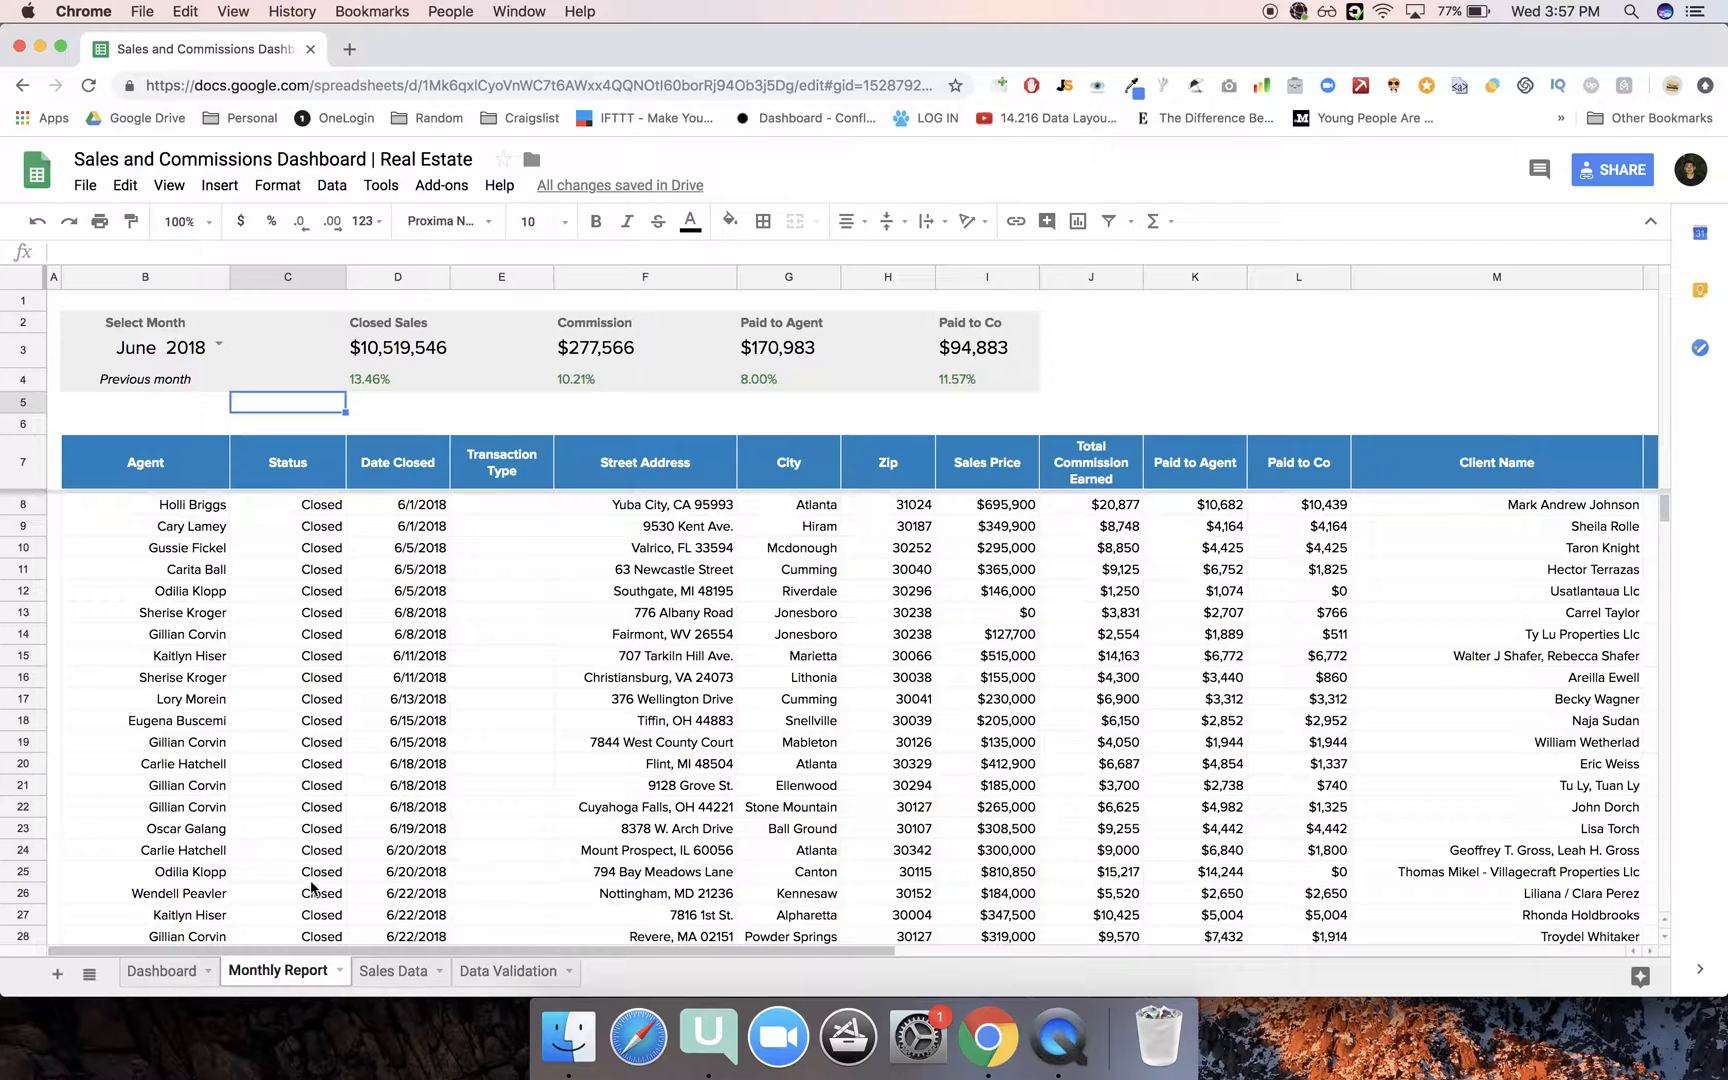
{"action": "scroll", "scroll_direction": "down", "scroll_amount": 3}
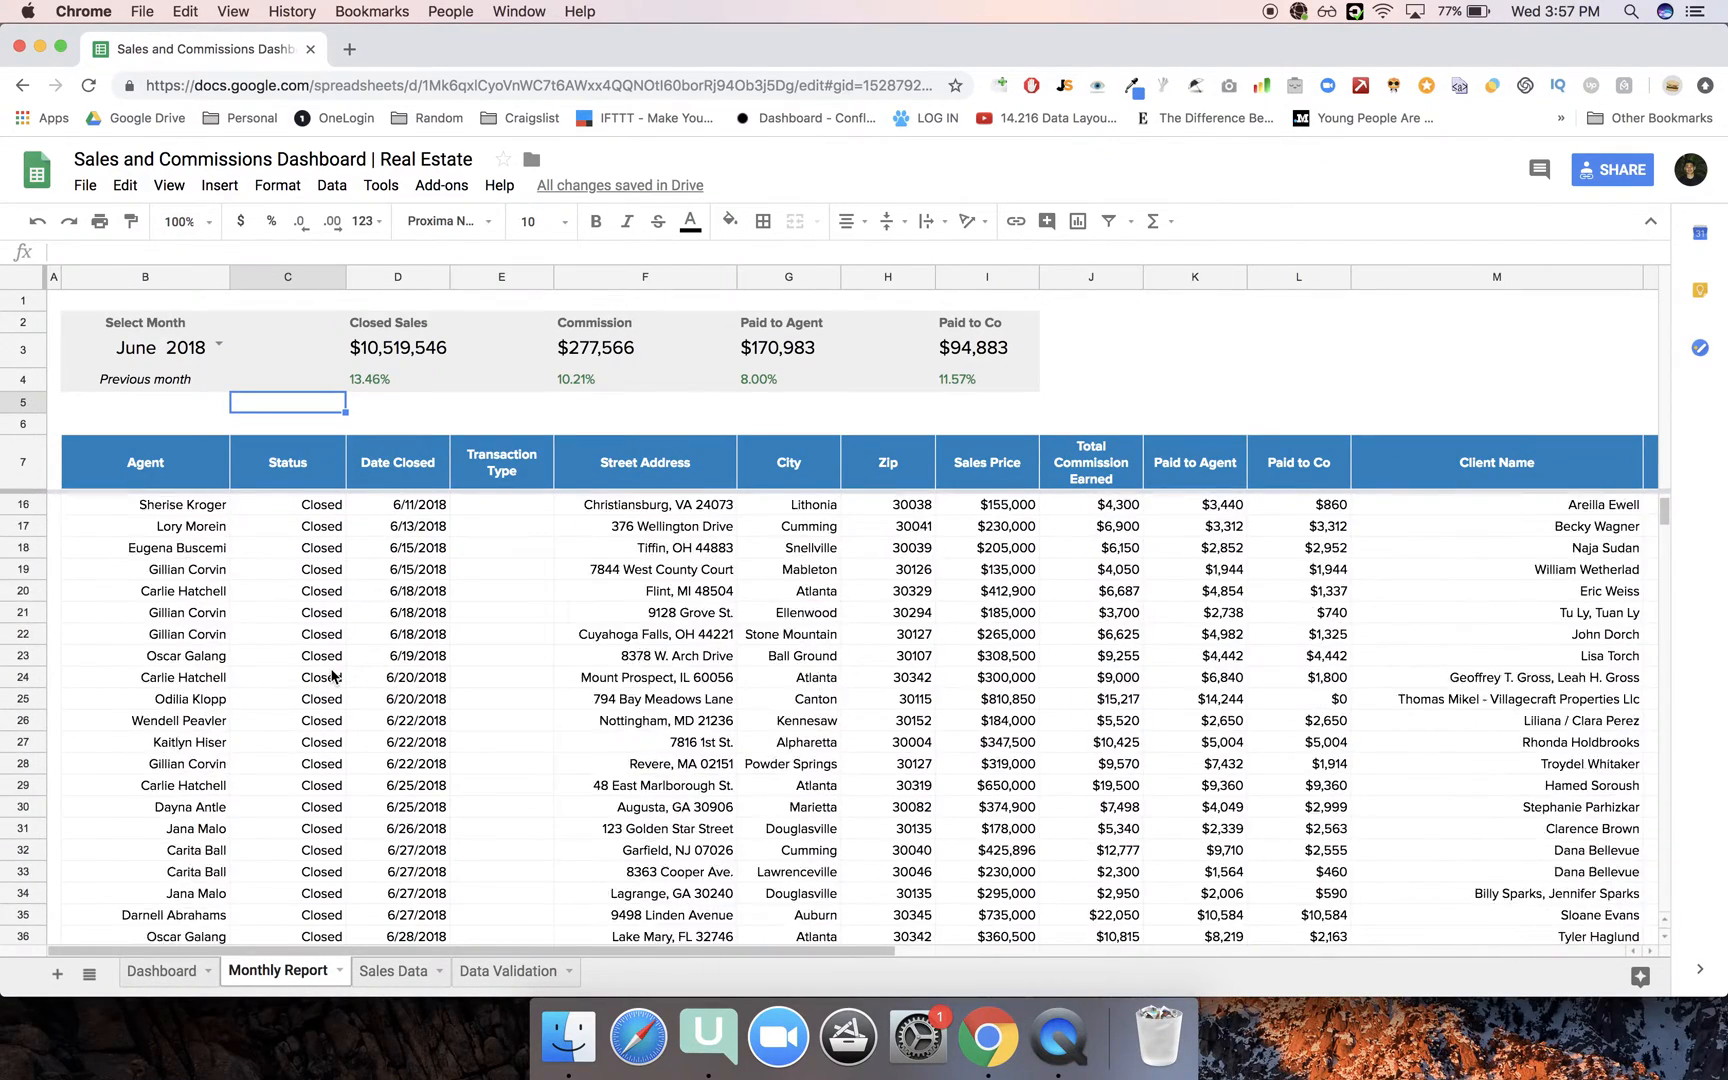
{"action": "scroll", "scroll_direction": "up", "scroll_amount": 3}
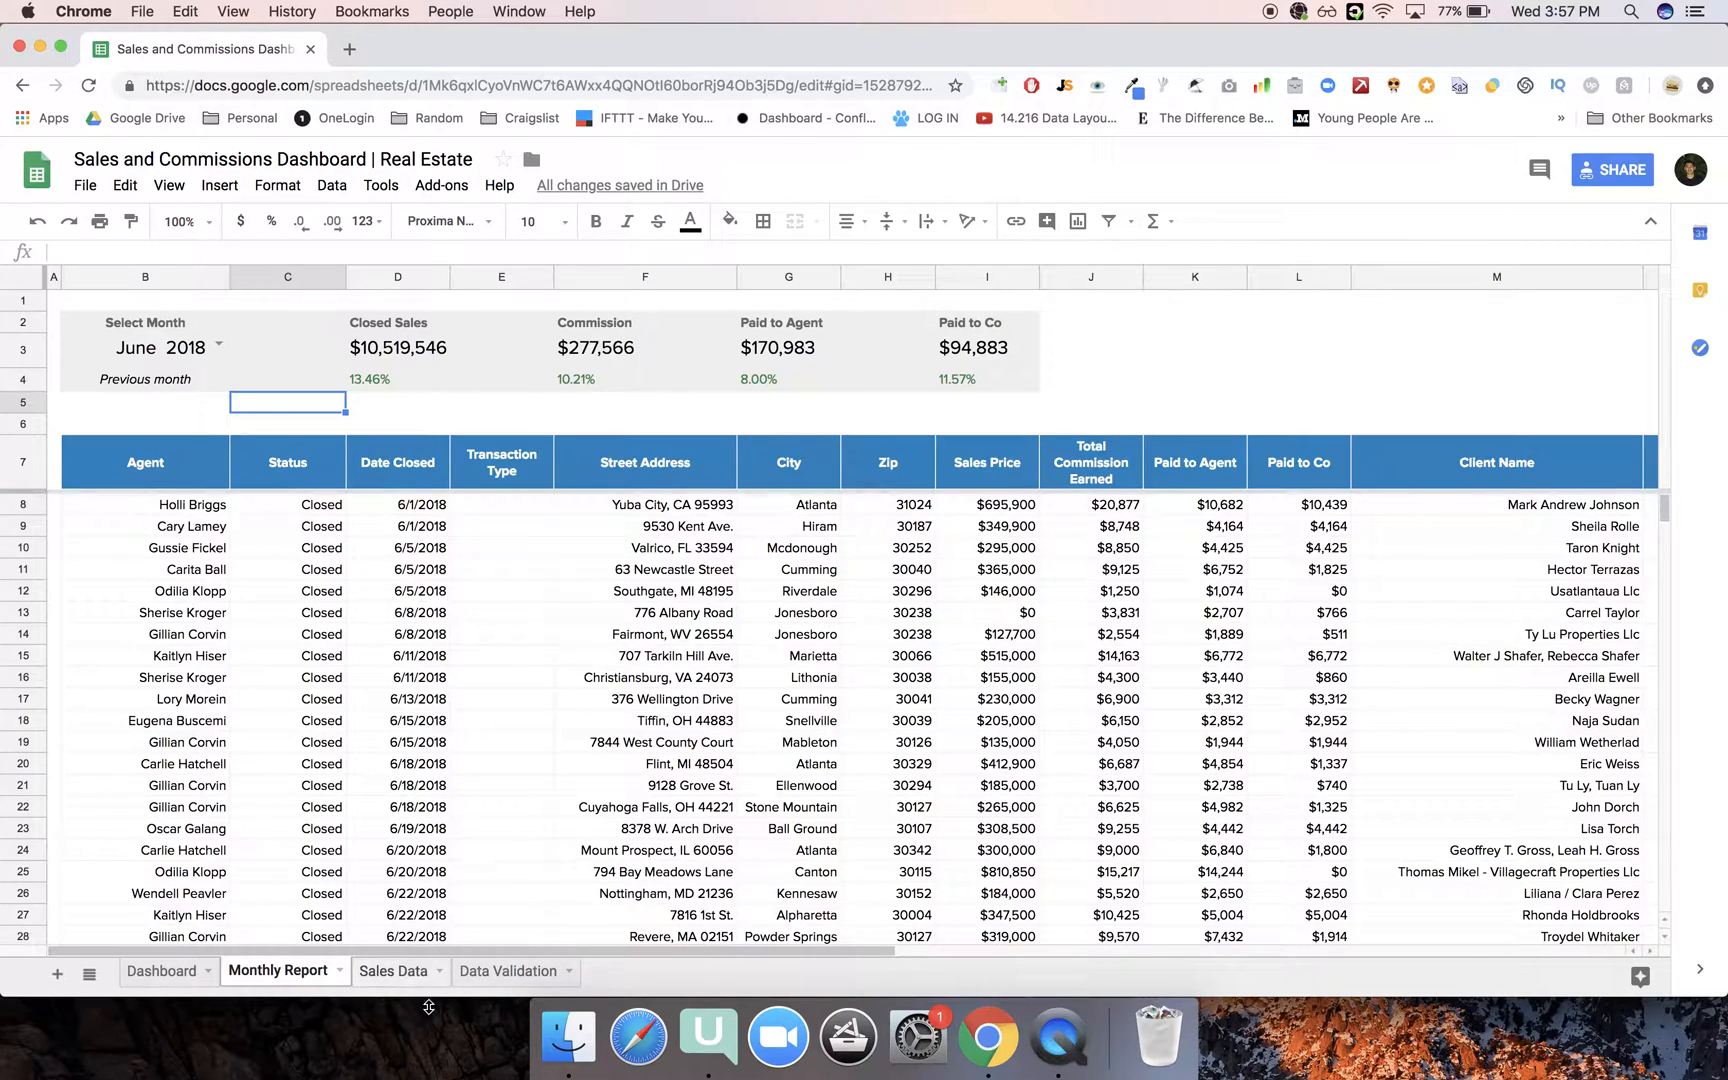
{"action": "mouse_move", "coordinate": [274, 744]}
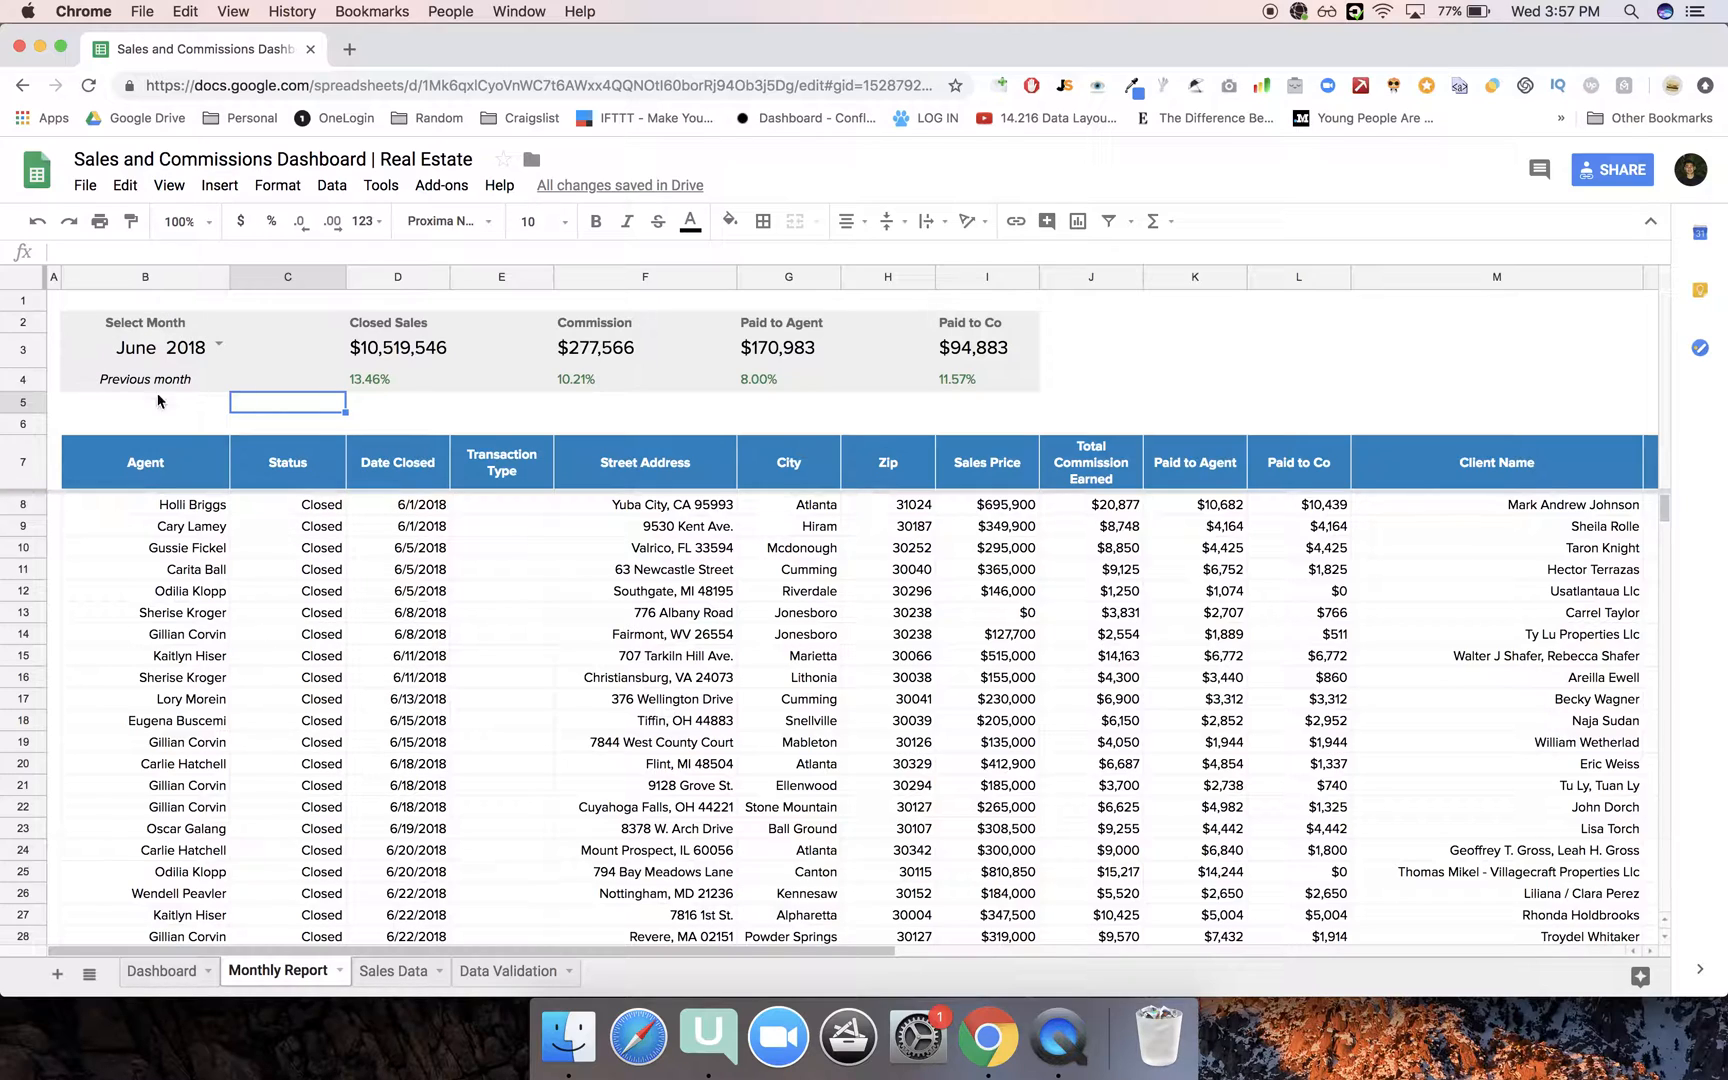
{"action": "mouse_move", "coordinate": [284, 354]}
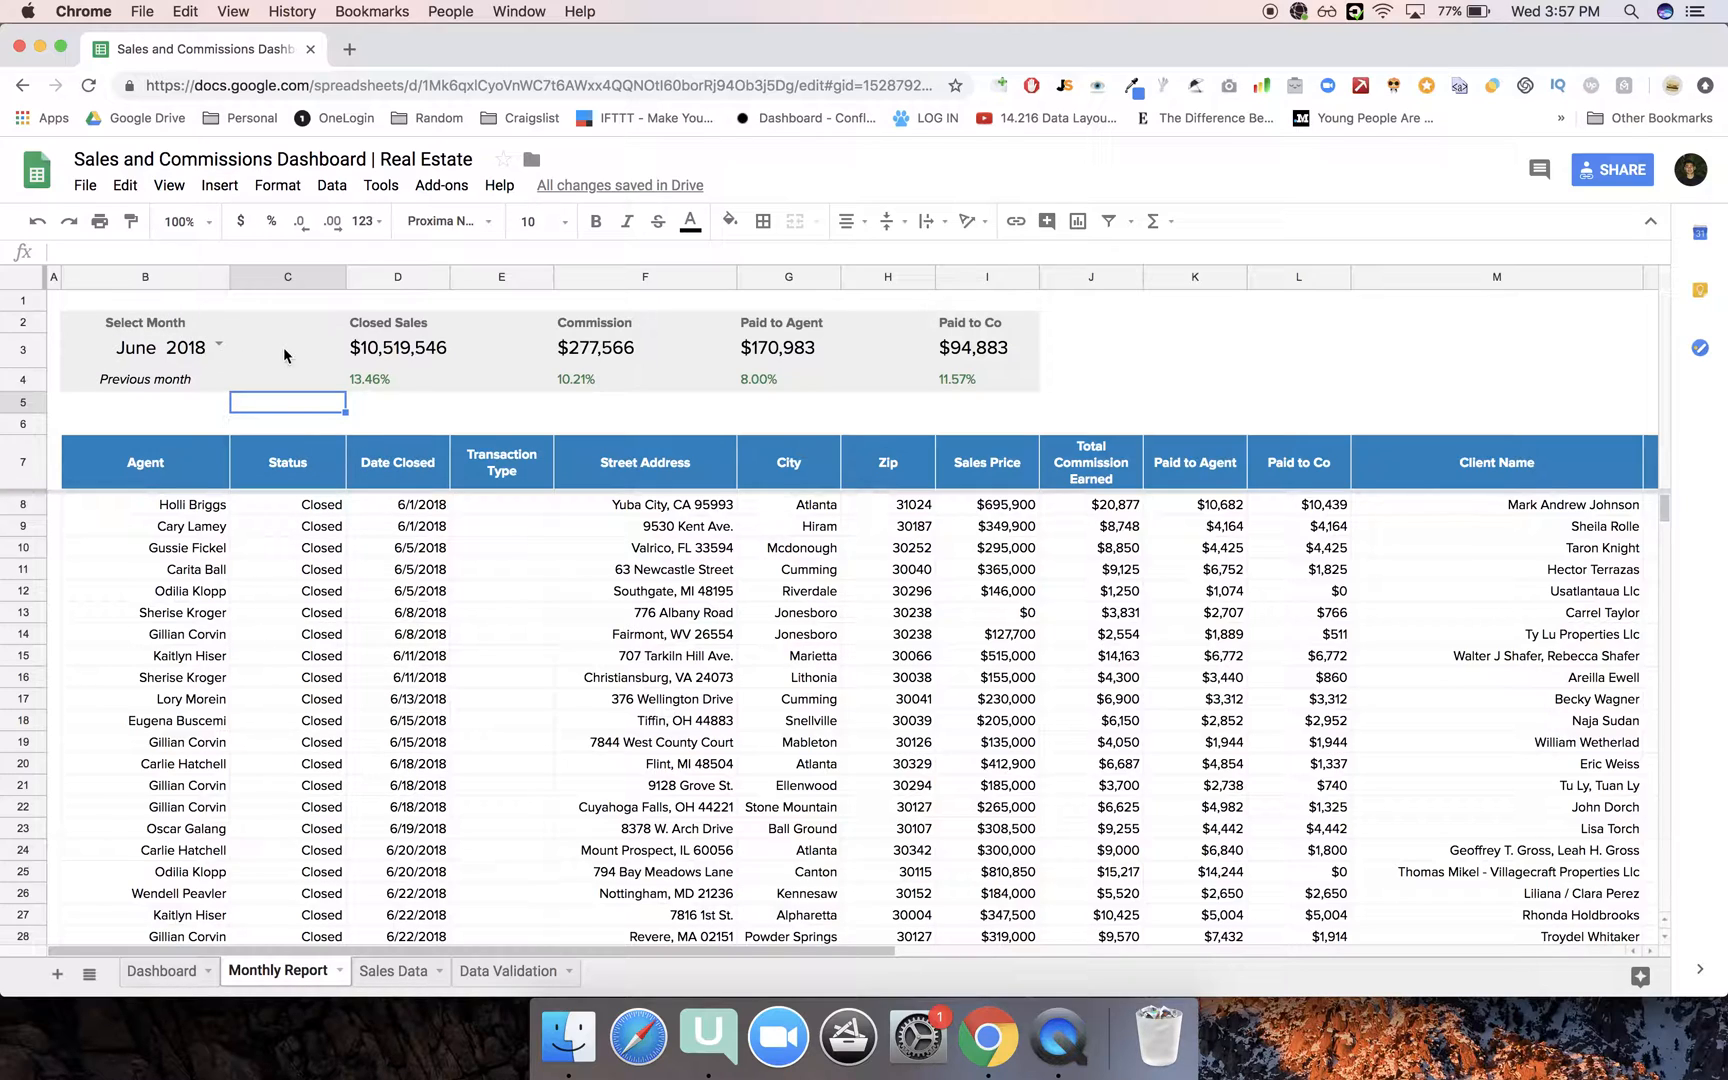
{"action": "mouse_move", "coordinate": [390, 322]}
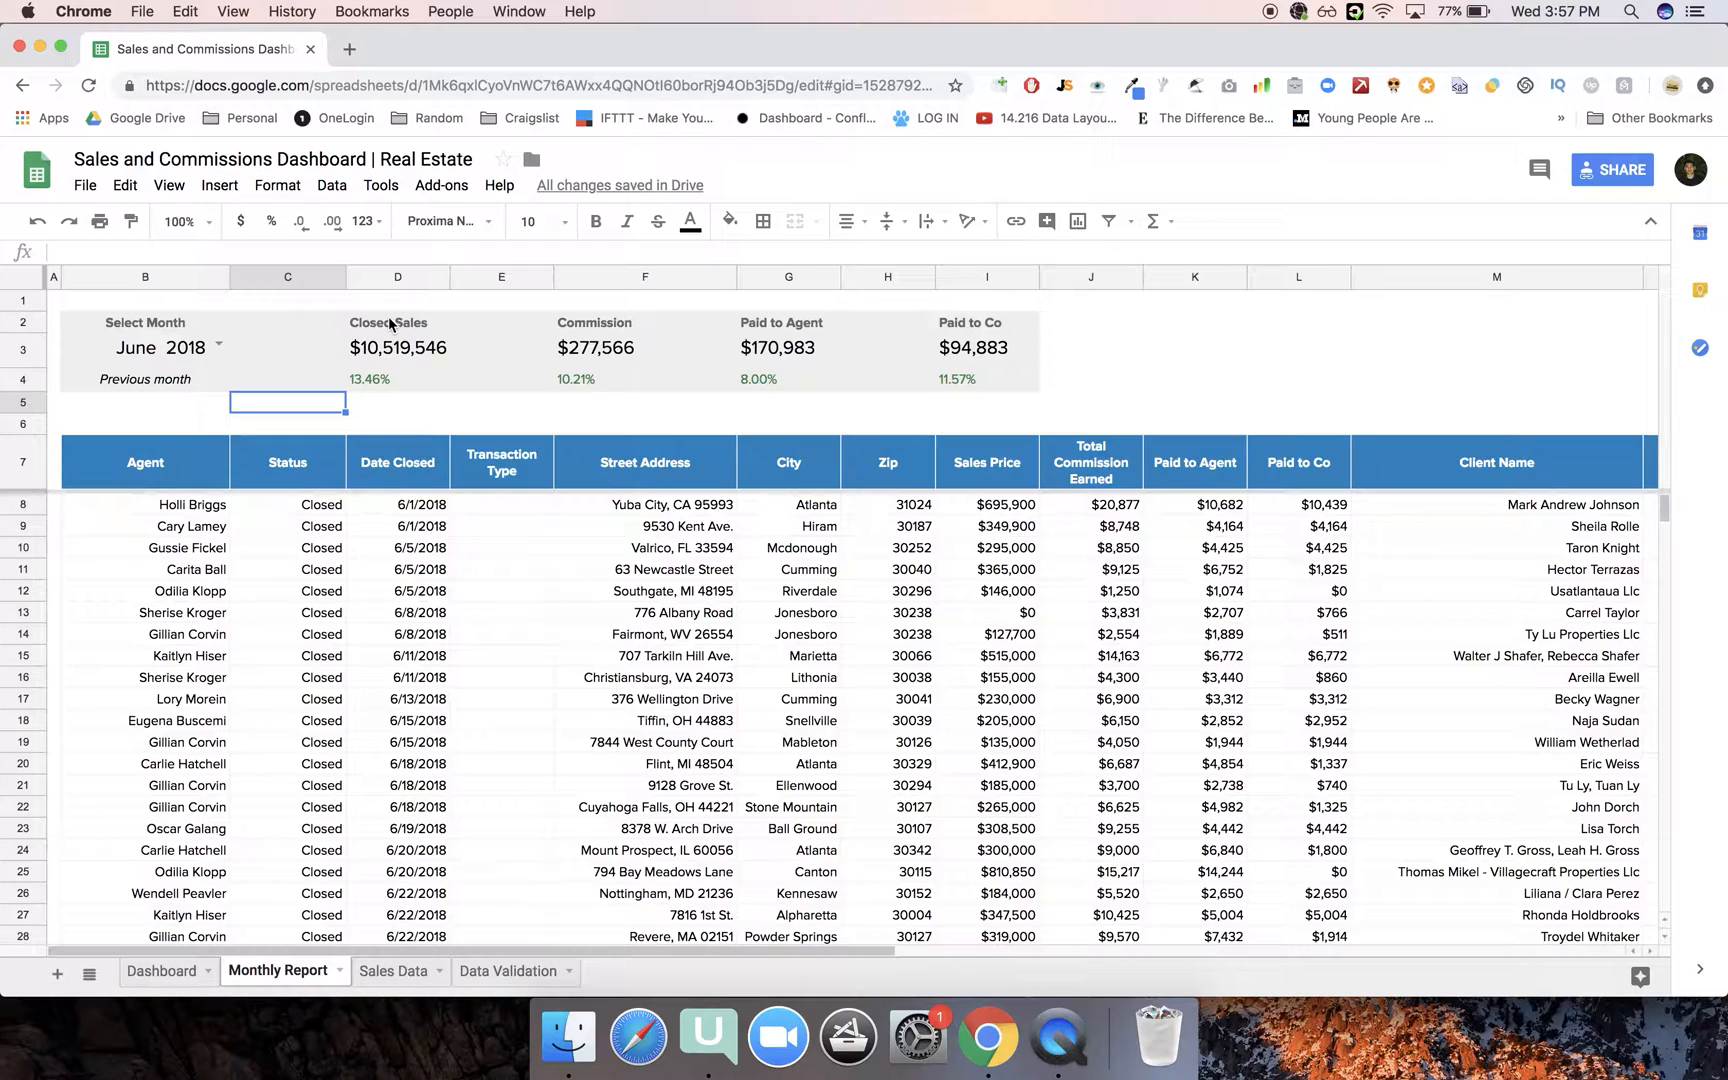
{"action": "left_click", "coordinate": [398, 300]}
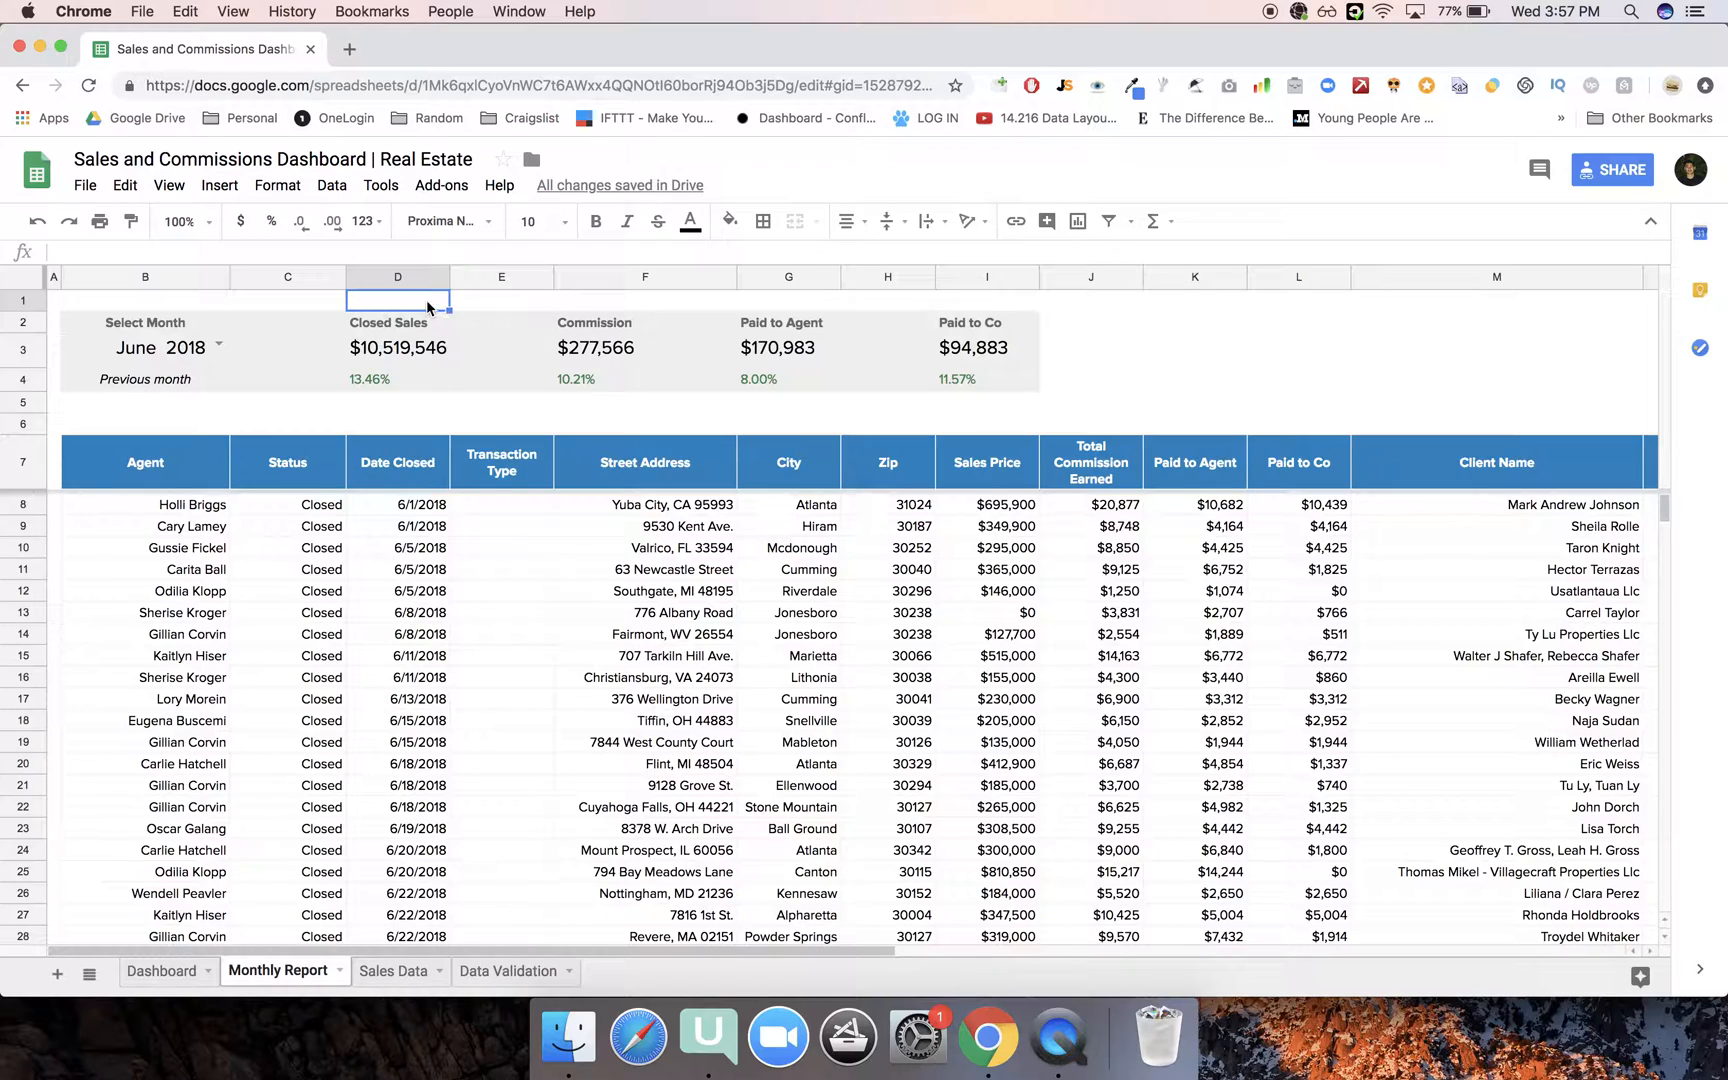
{"action": "mouse_move", "coordinate": [412, 376]}
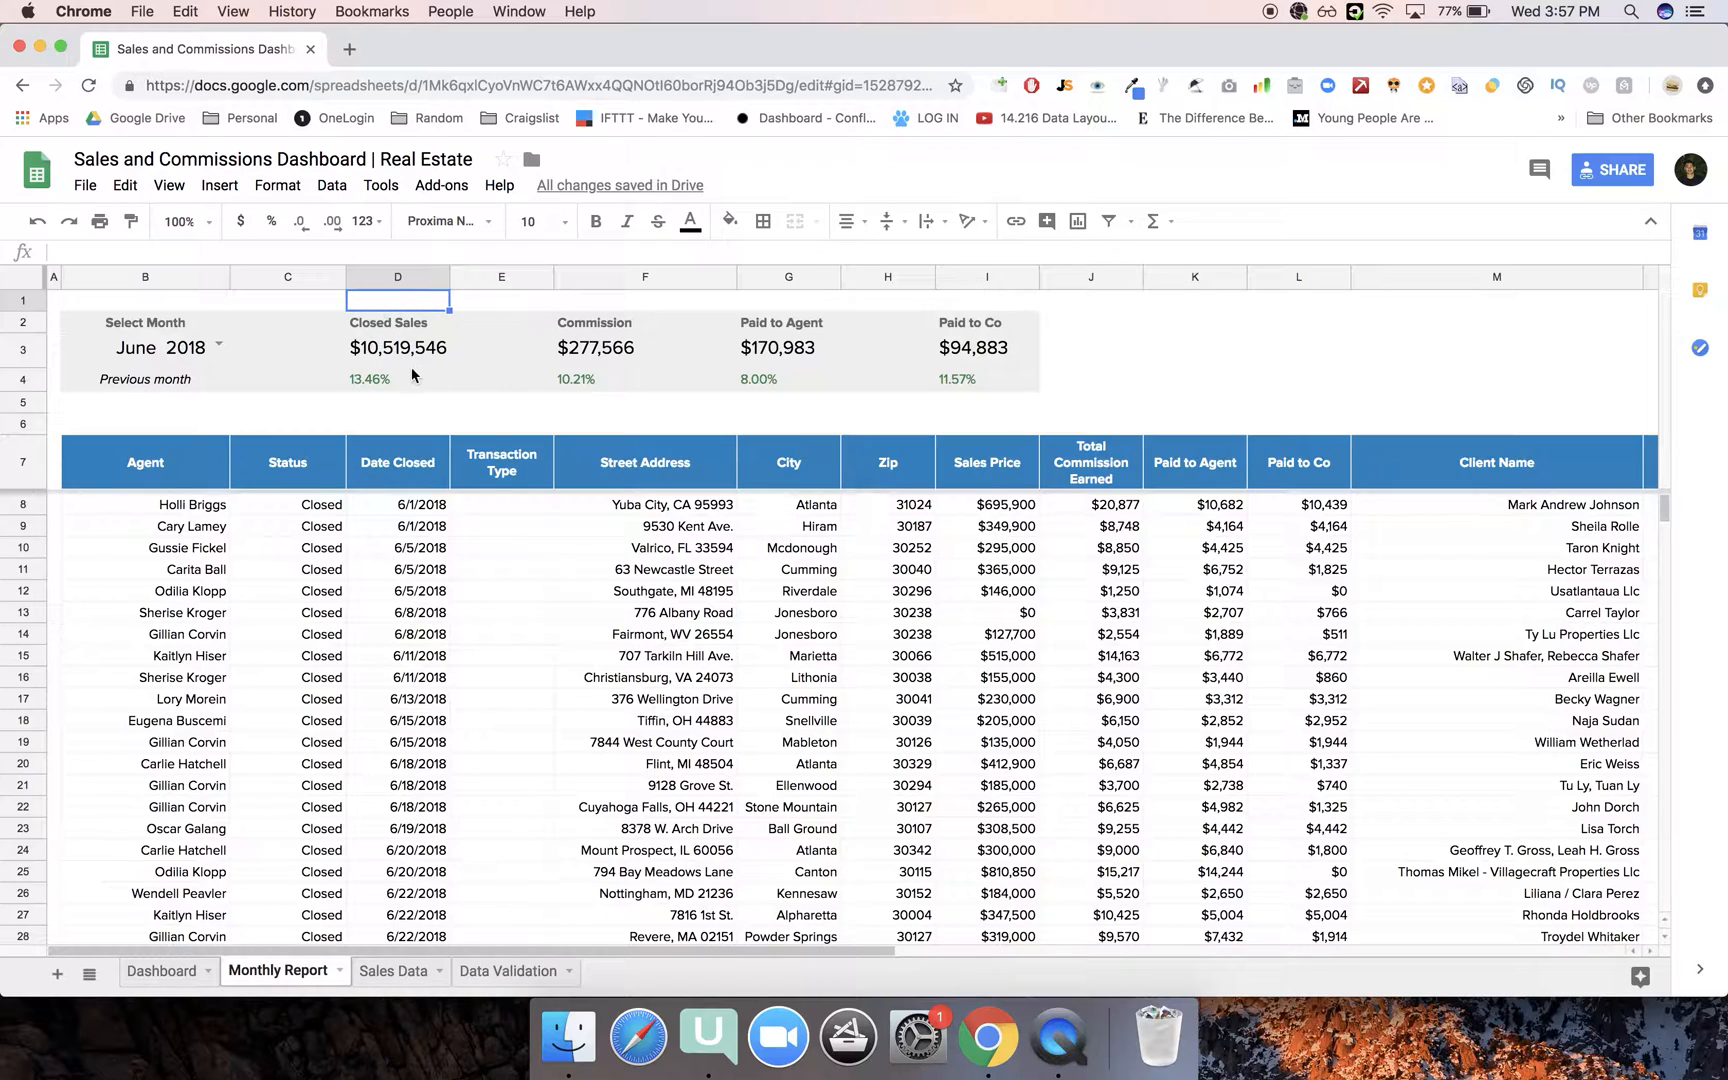
{"action": "mouse_move", "coordinate": [322, 396]}
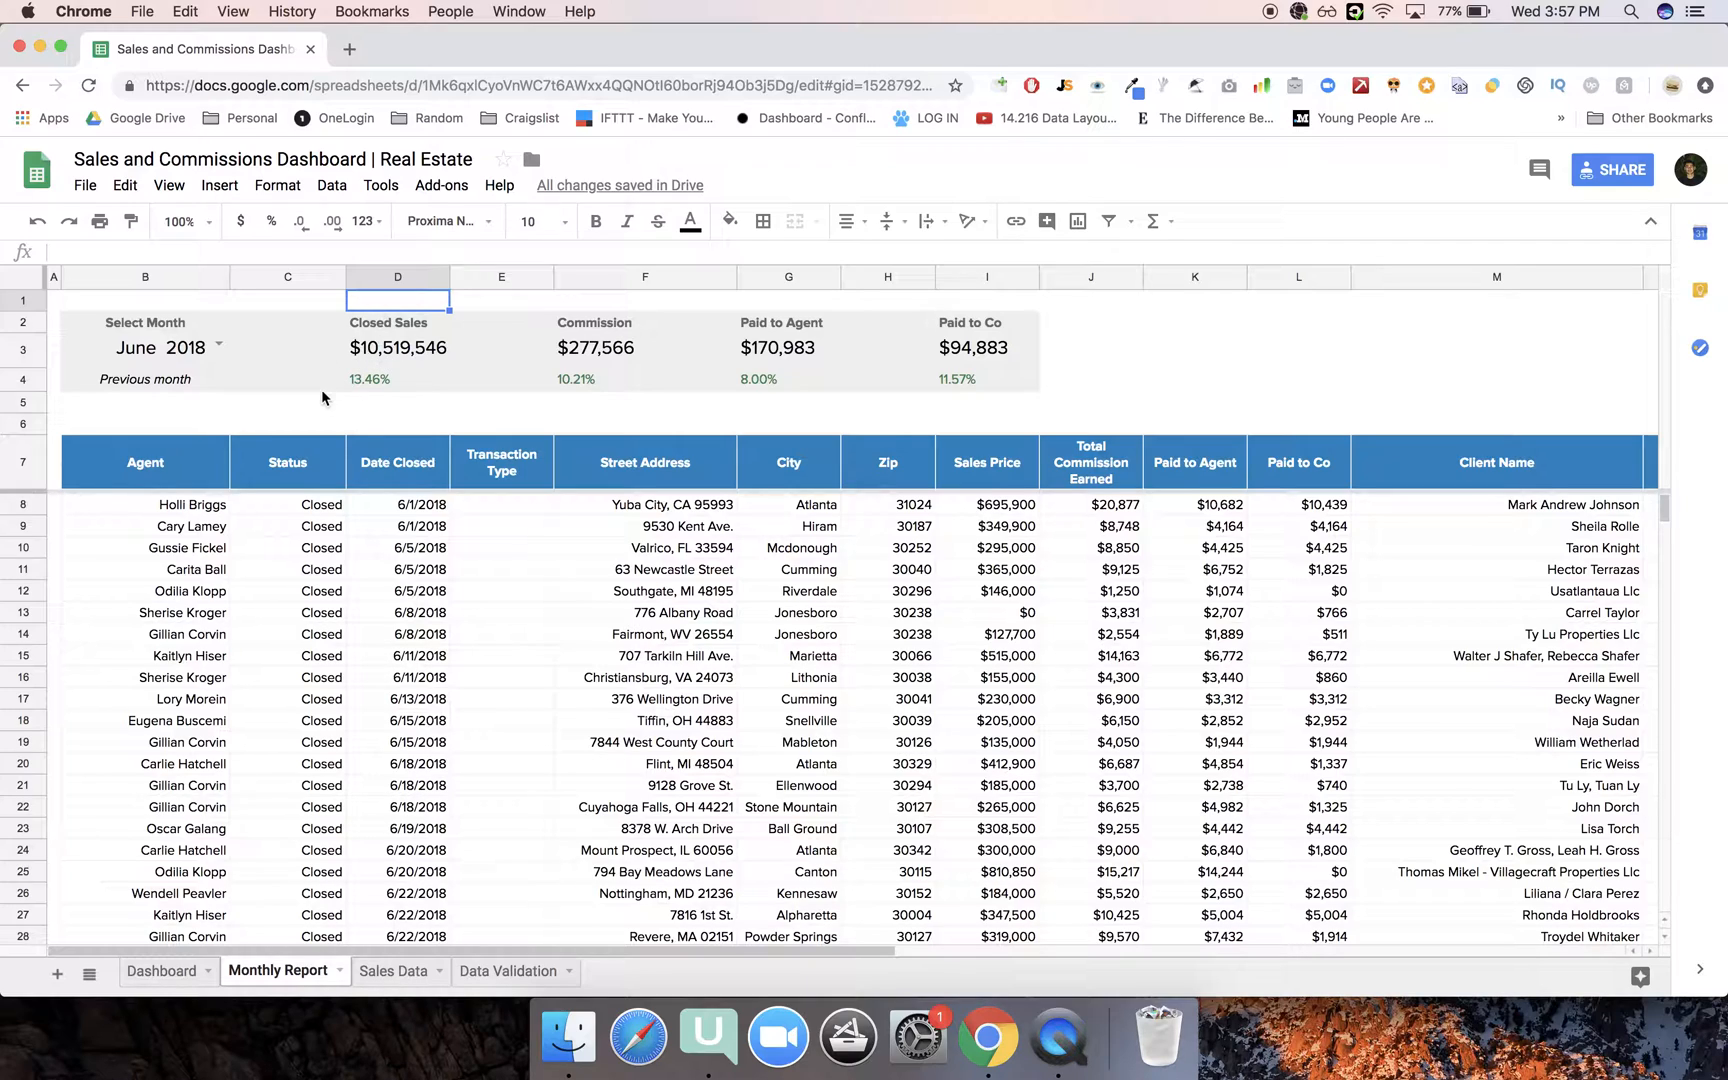
{"action": "mouse_move", "coordinate": [382, 430]}
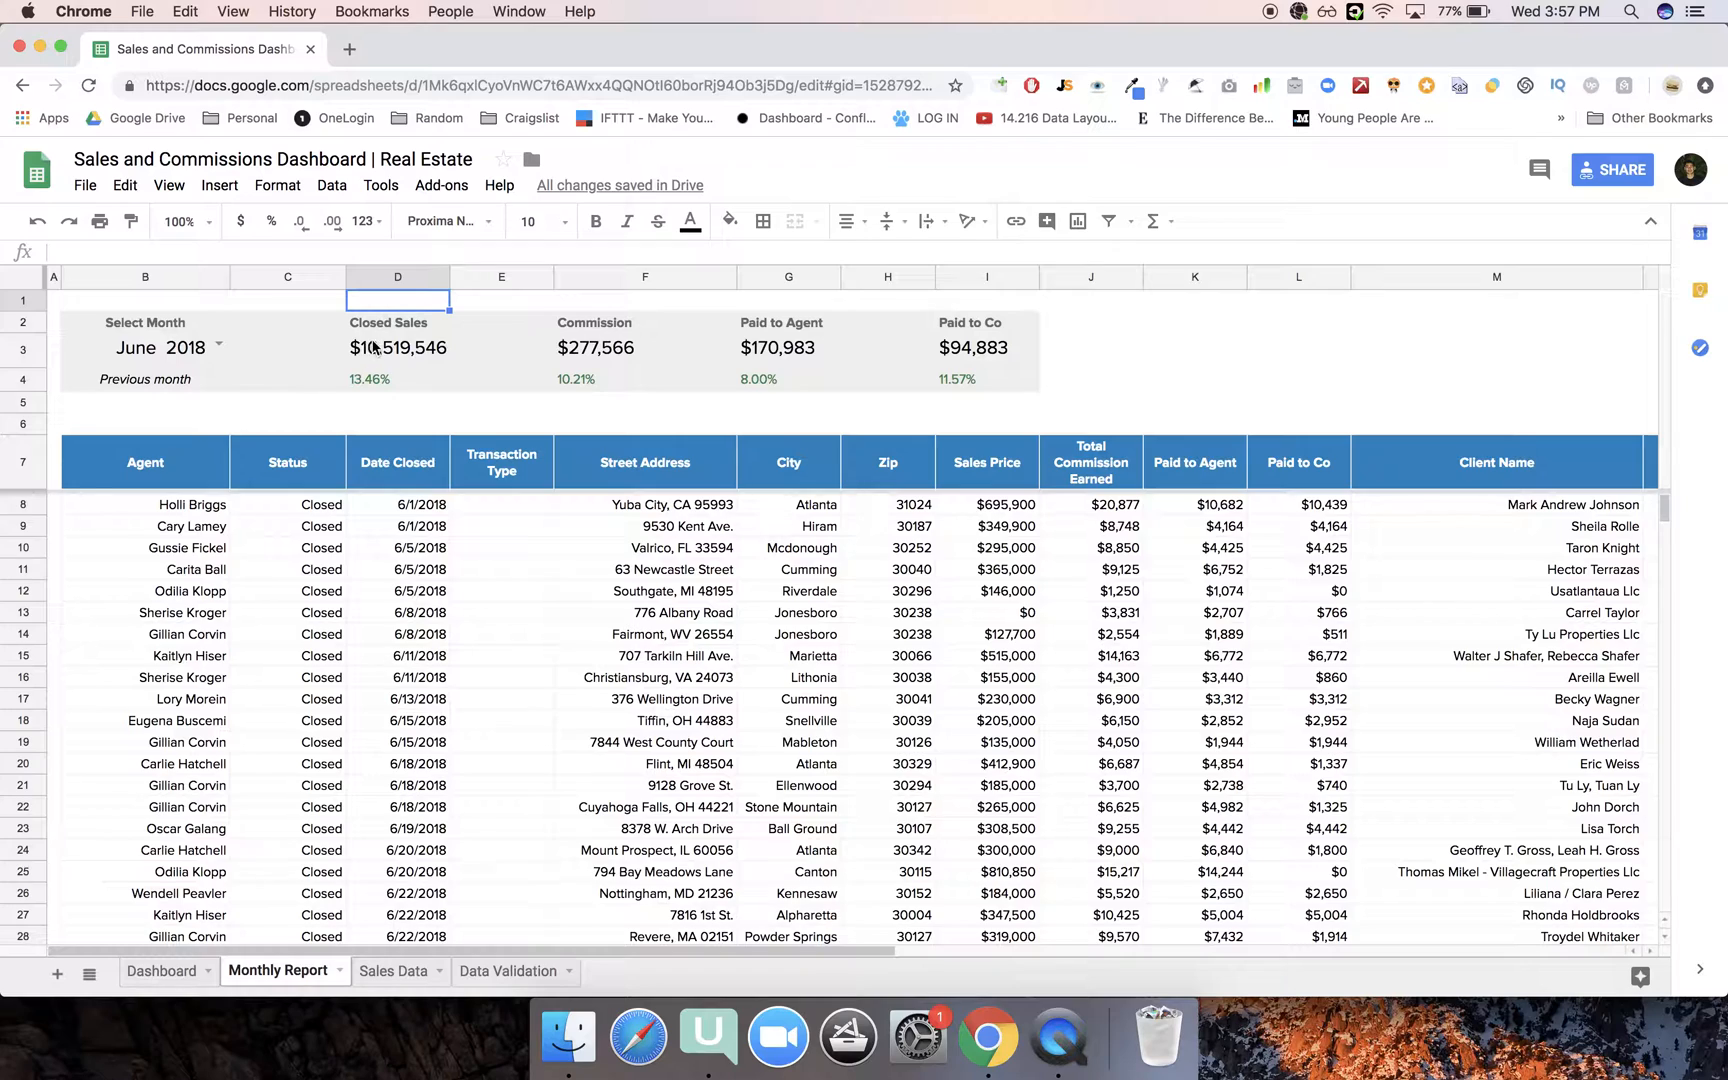
{"action": "mouse_move", "coordinate": [386, 402]}
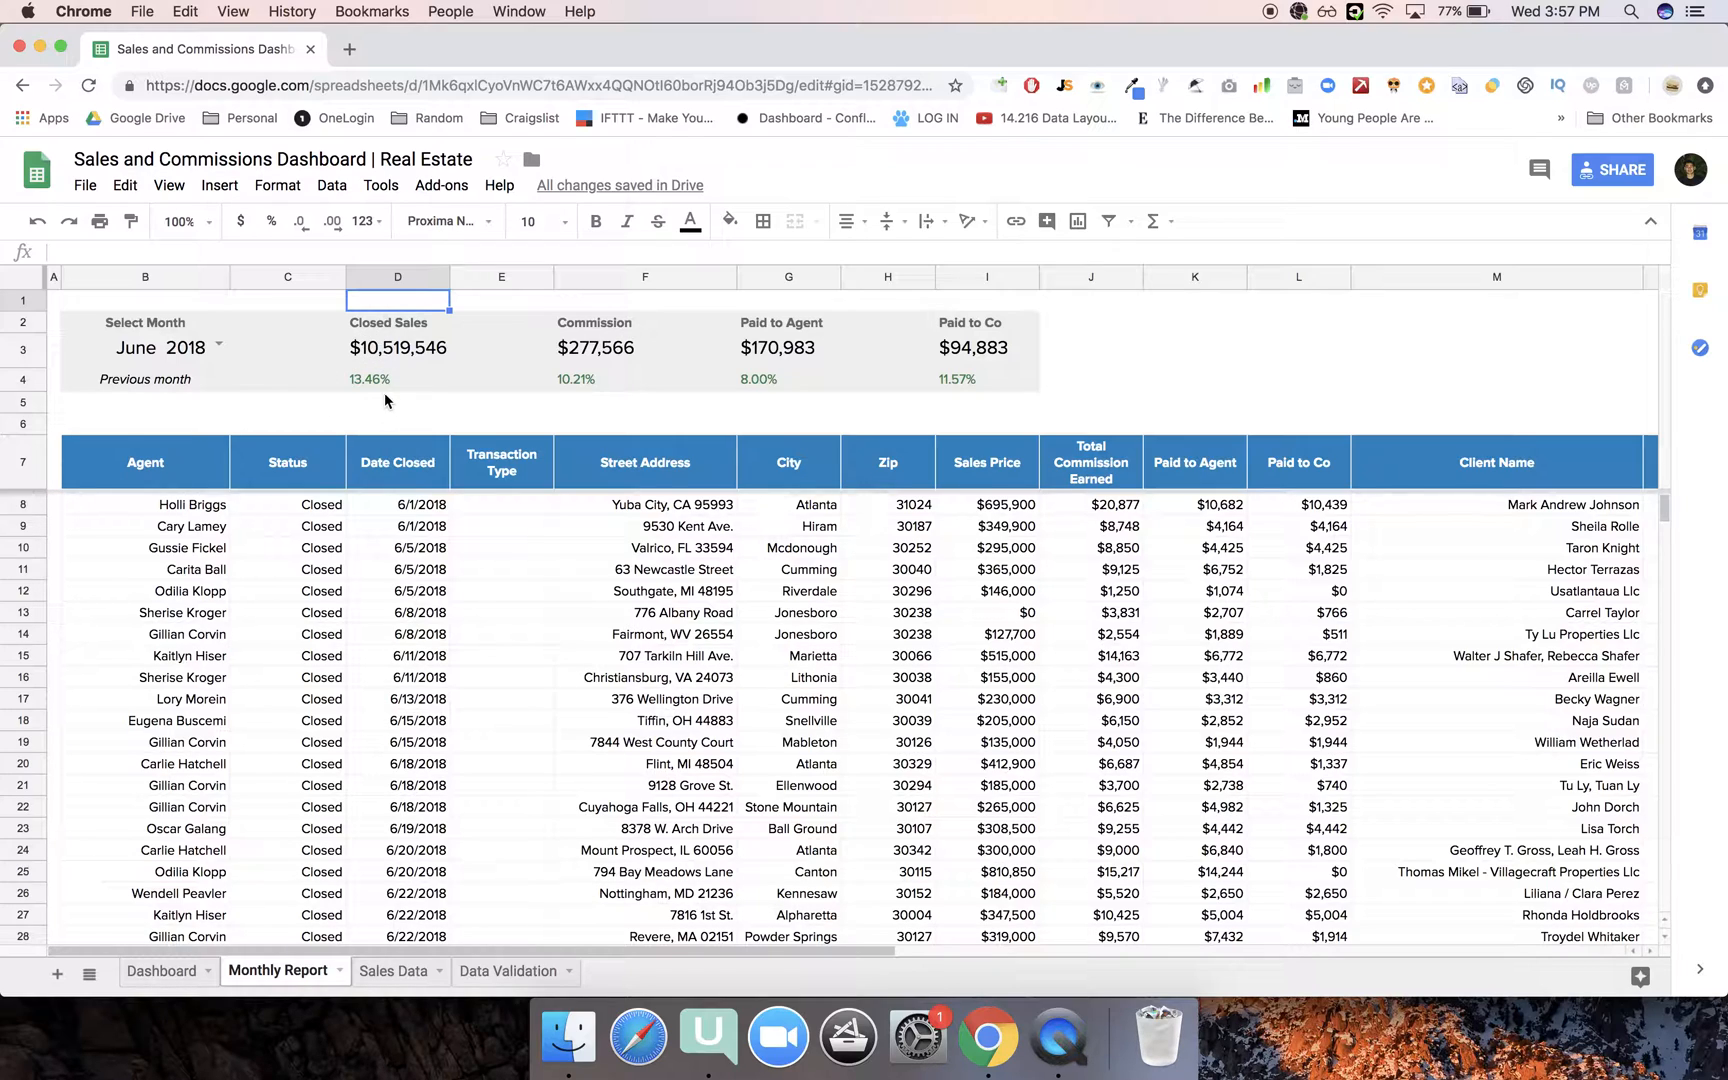
{"action": "mouse_move", "coordinate": [220, 372]}
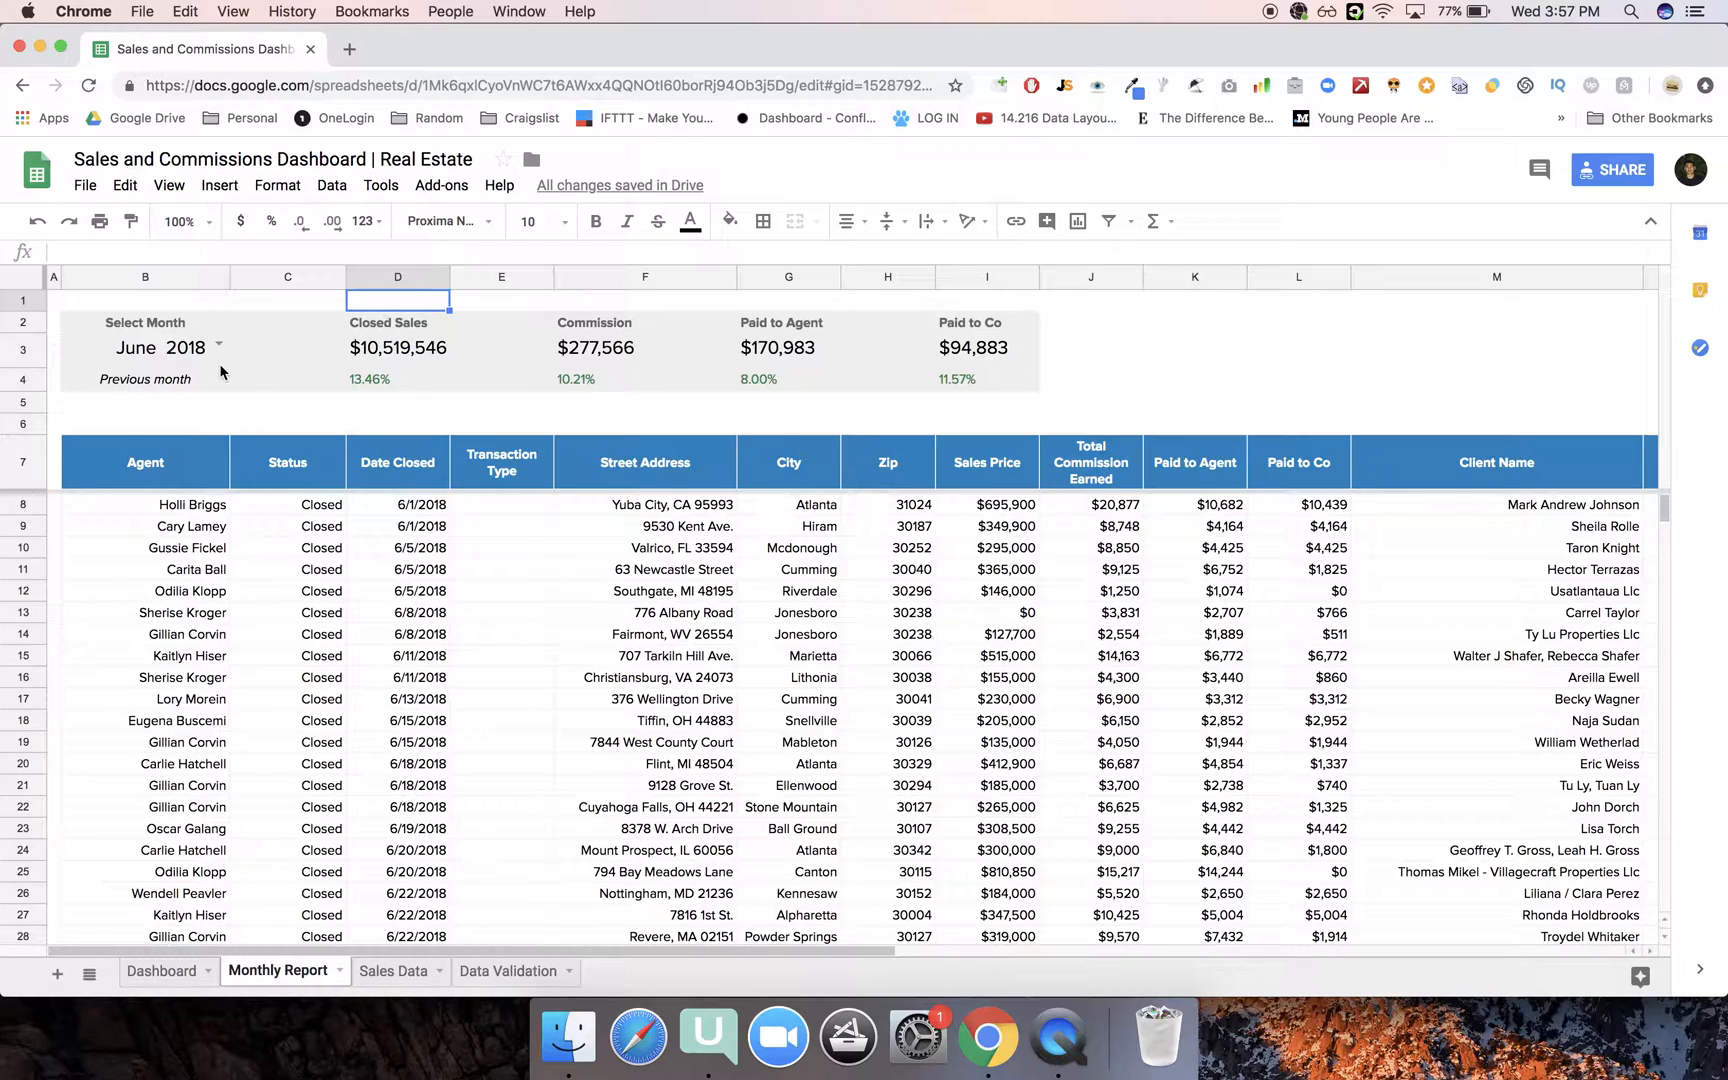
Set the report month to 3/1/2018, showing $9,457,683 closed sales and $408,853 commission.
{"action": "left_click", "coordinate": [220, 348]}
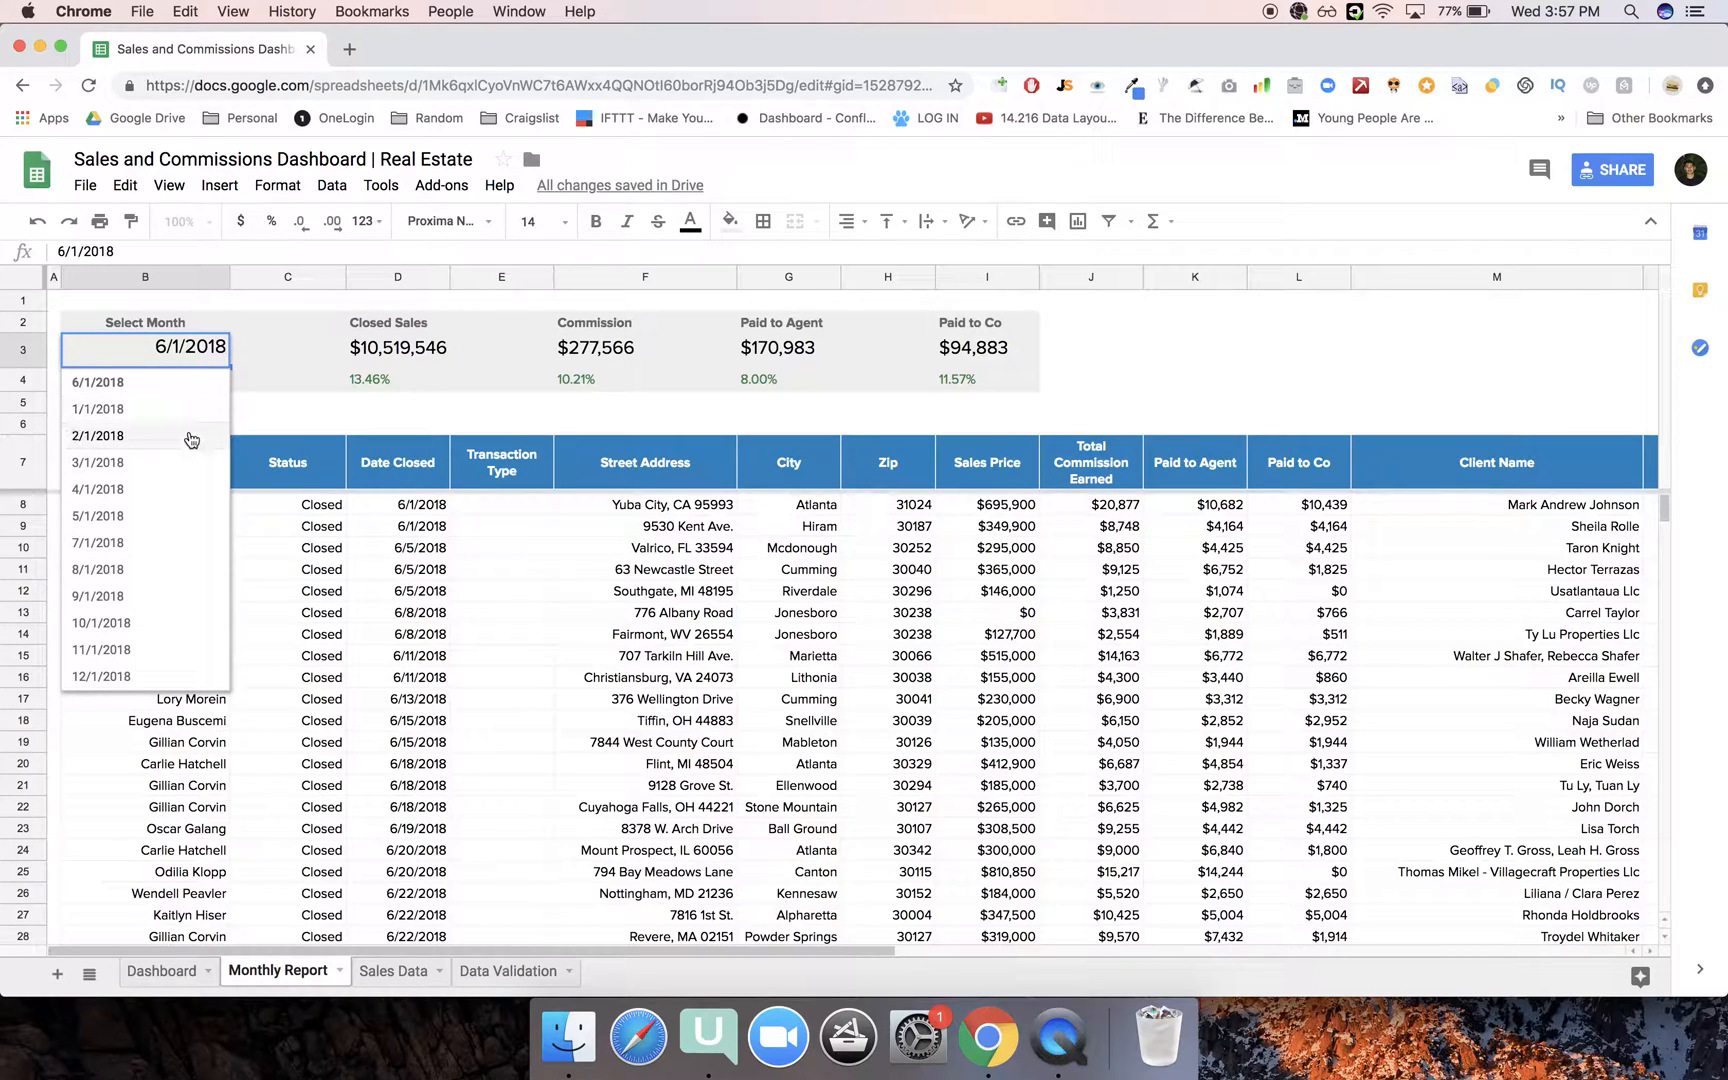
{"action": "left_click", "coordinate": [96, 462]}
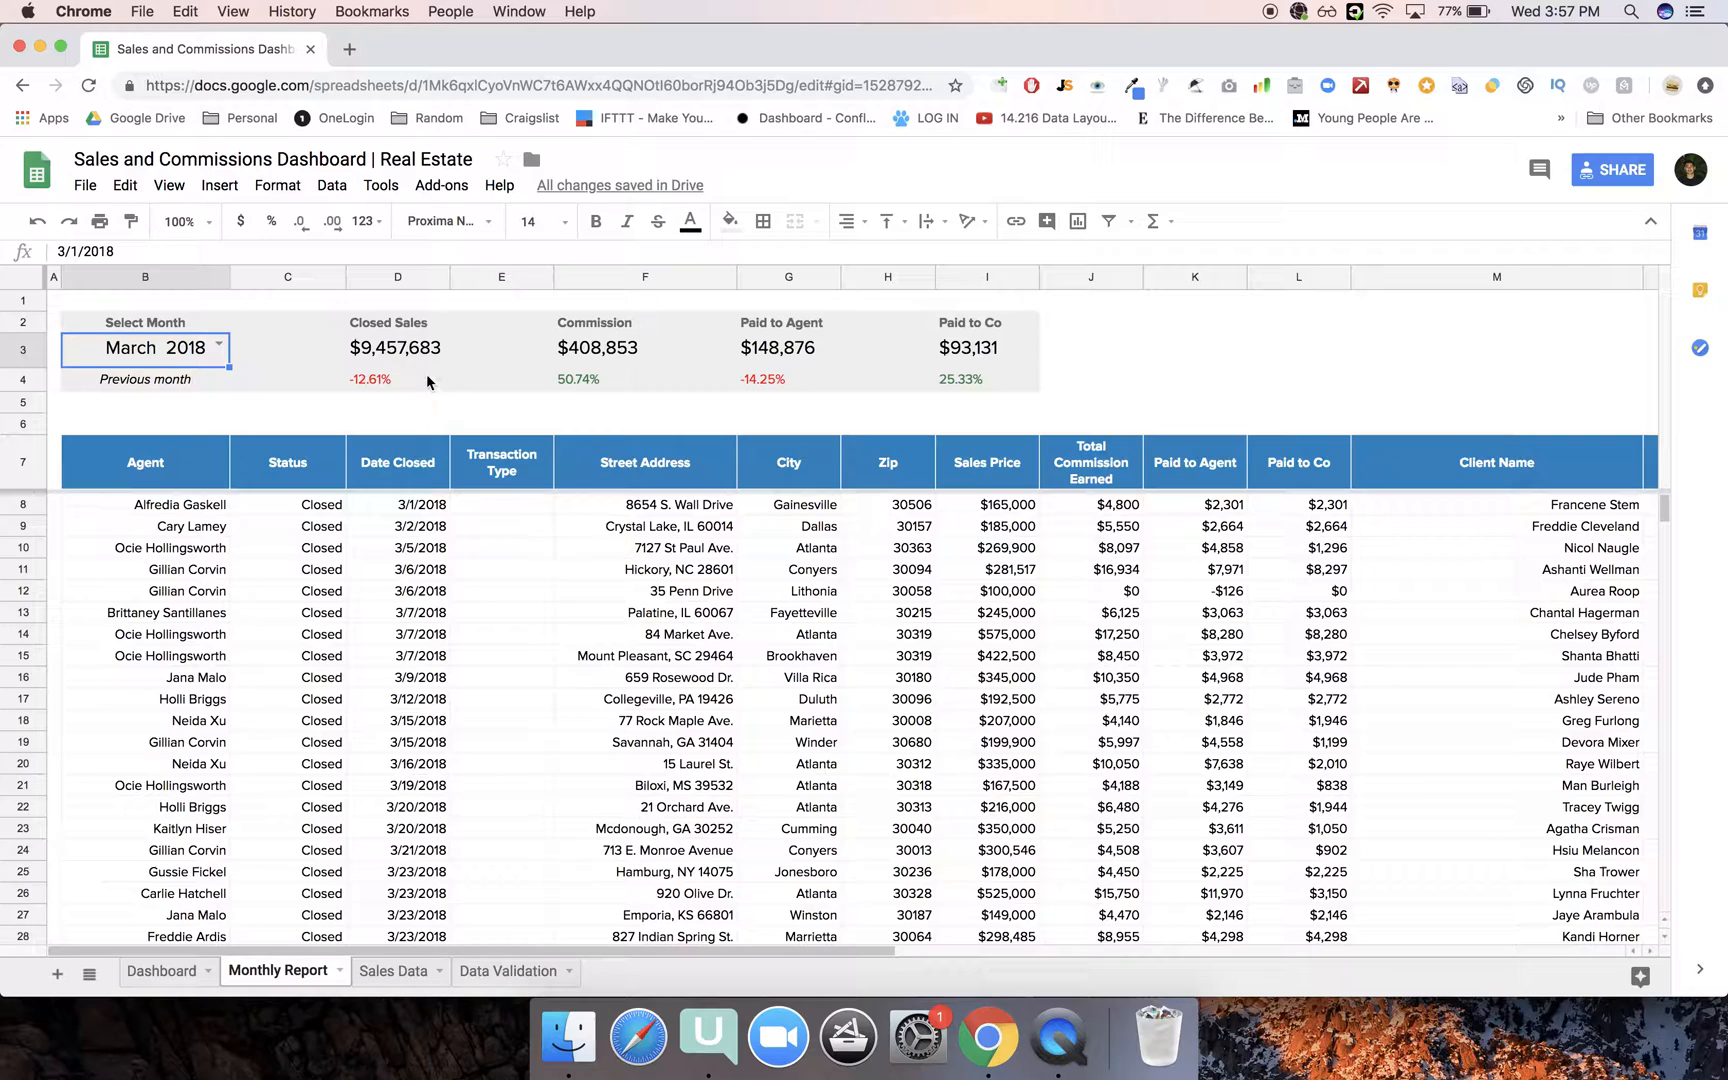
{"action": "mouse_move", "coordinate": [582, 386]}
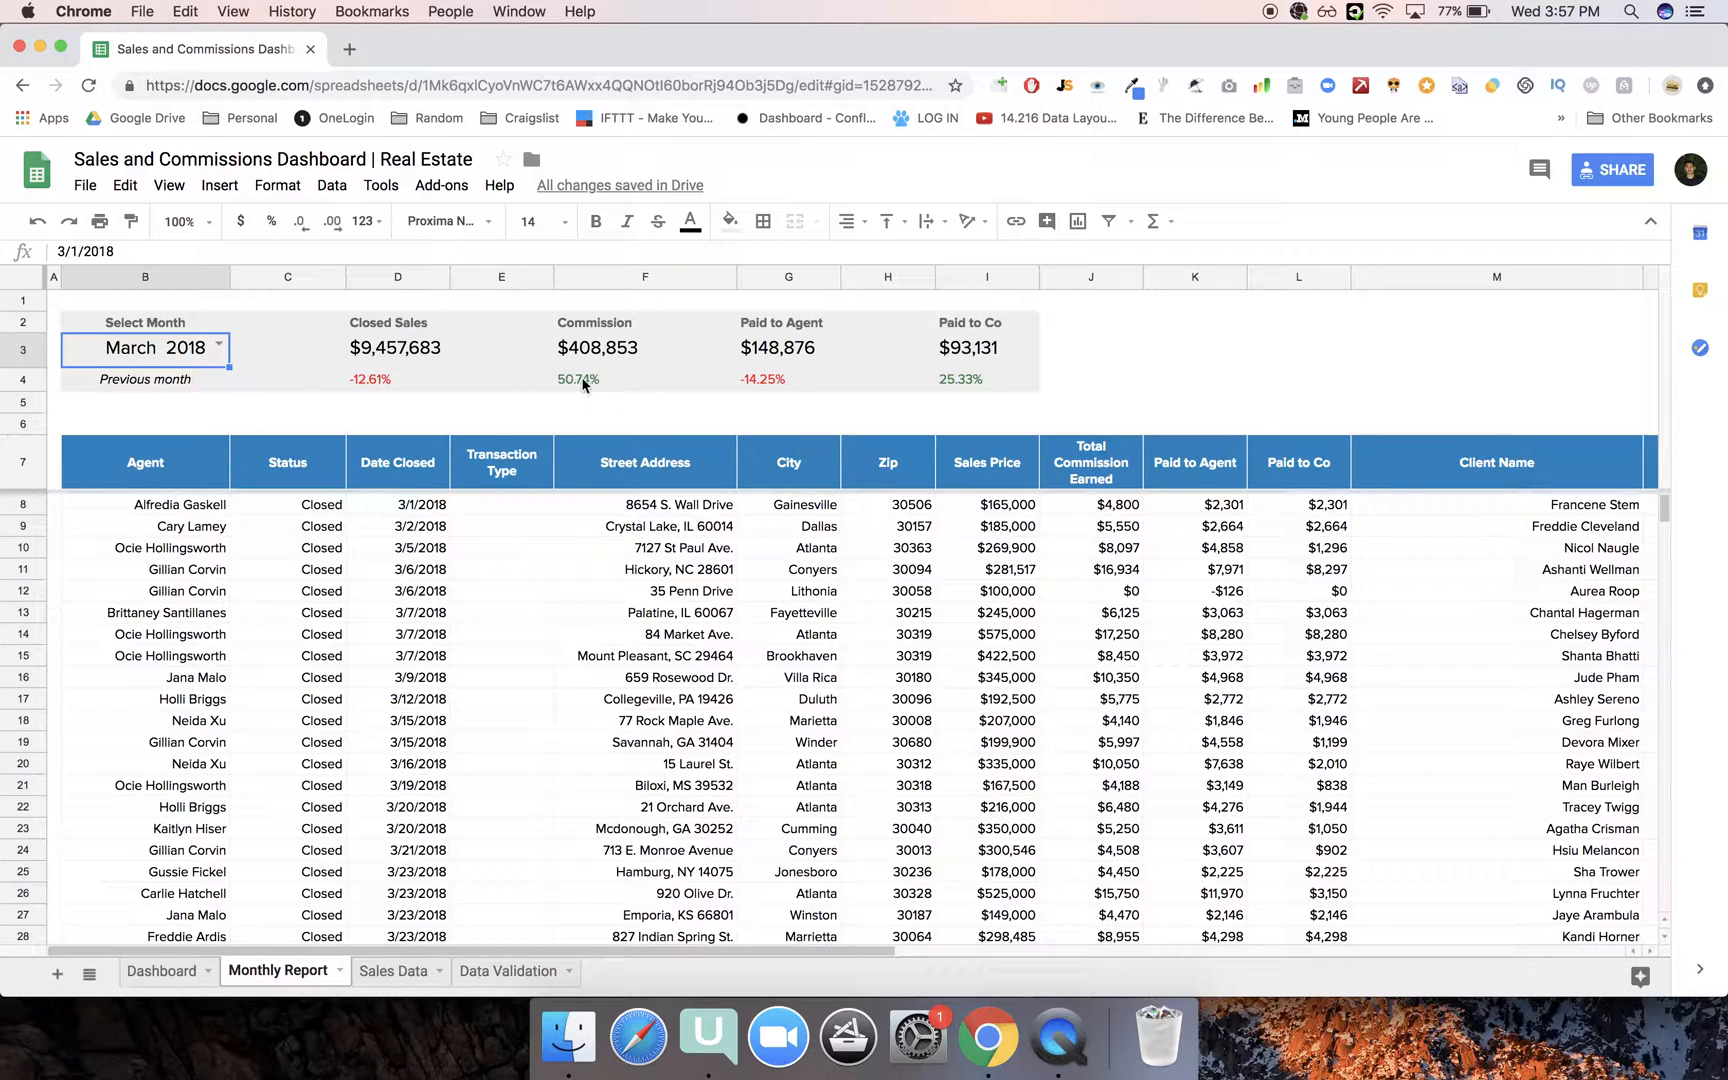
{"action": "scroll", "scroll_direction": "down", "scroll_amount": 3}
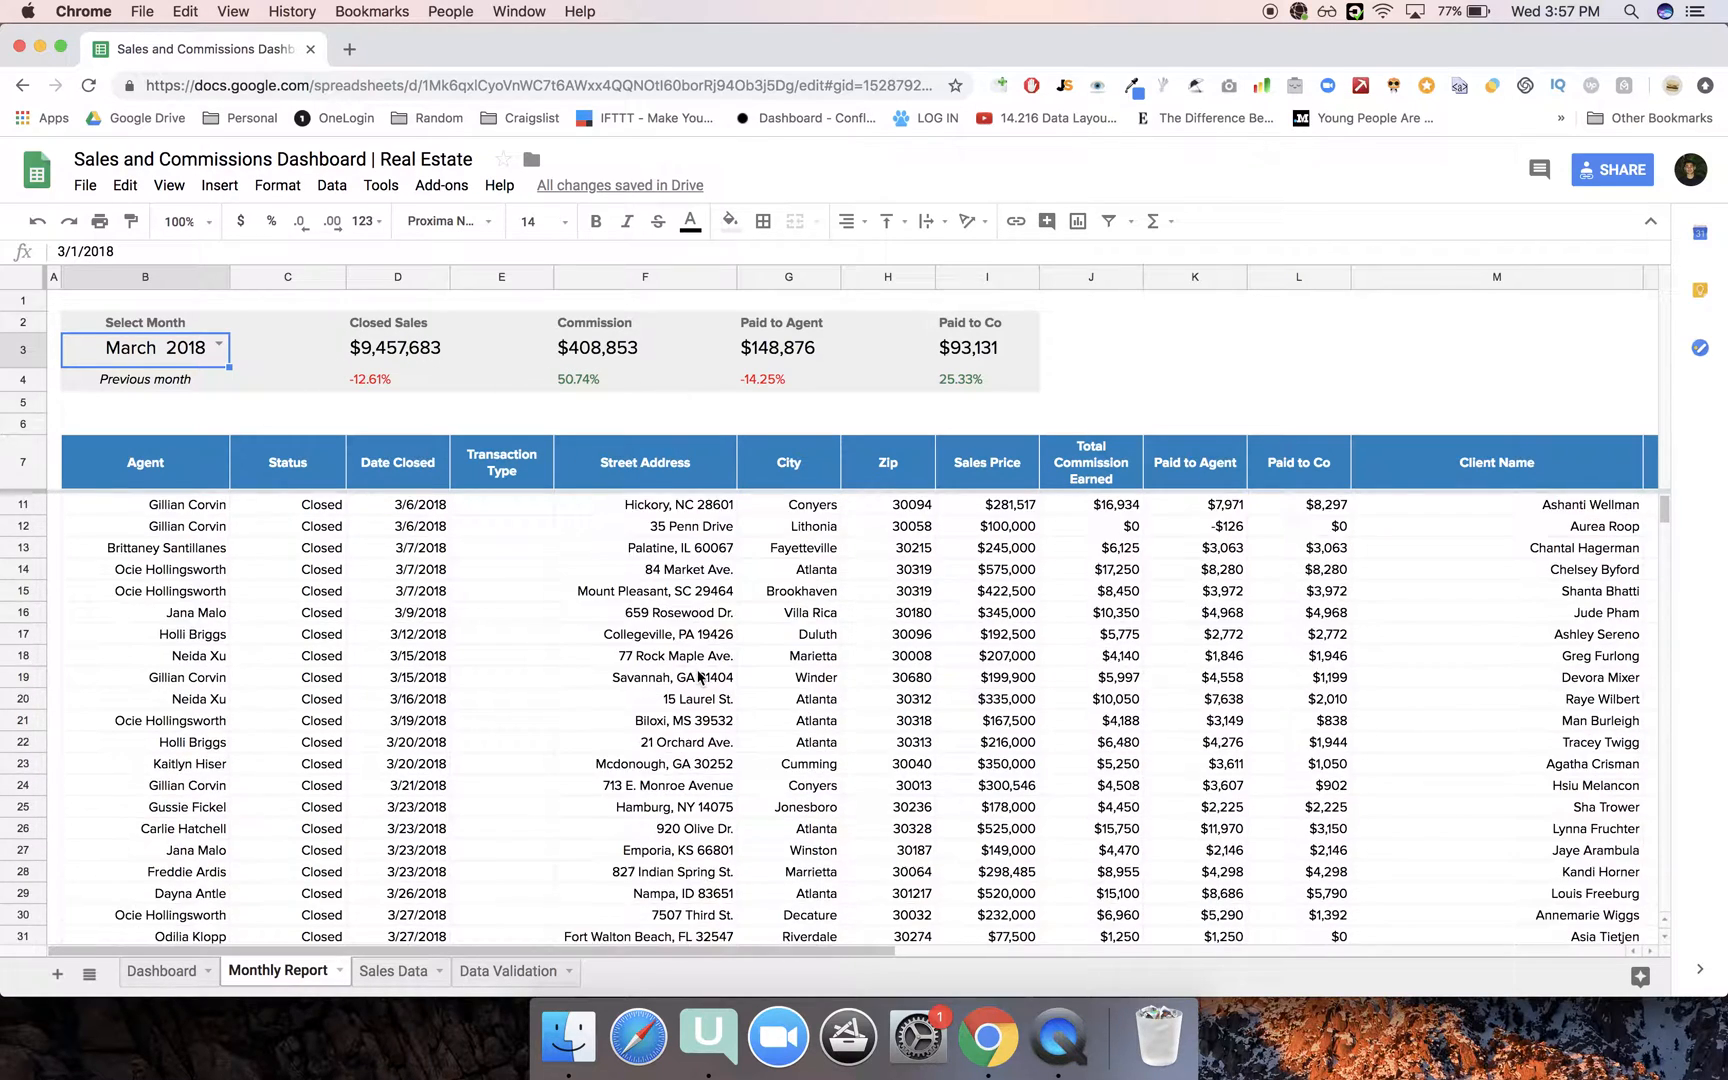
{"action": "scroll", "scroll_direction": "up", "scroll_amount": 3}
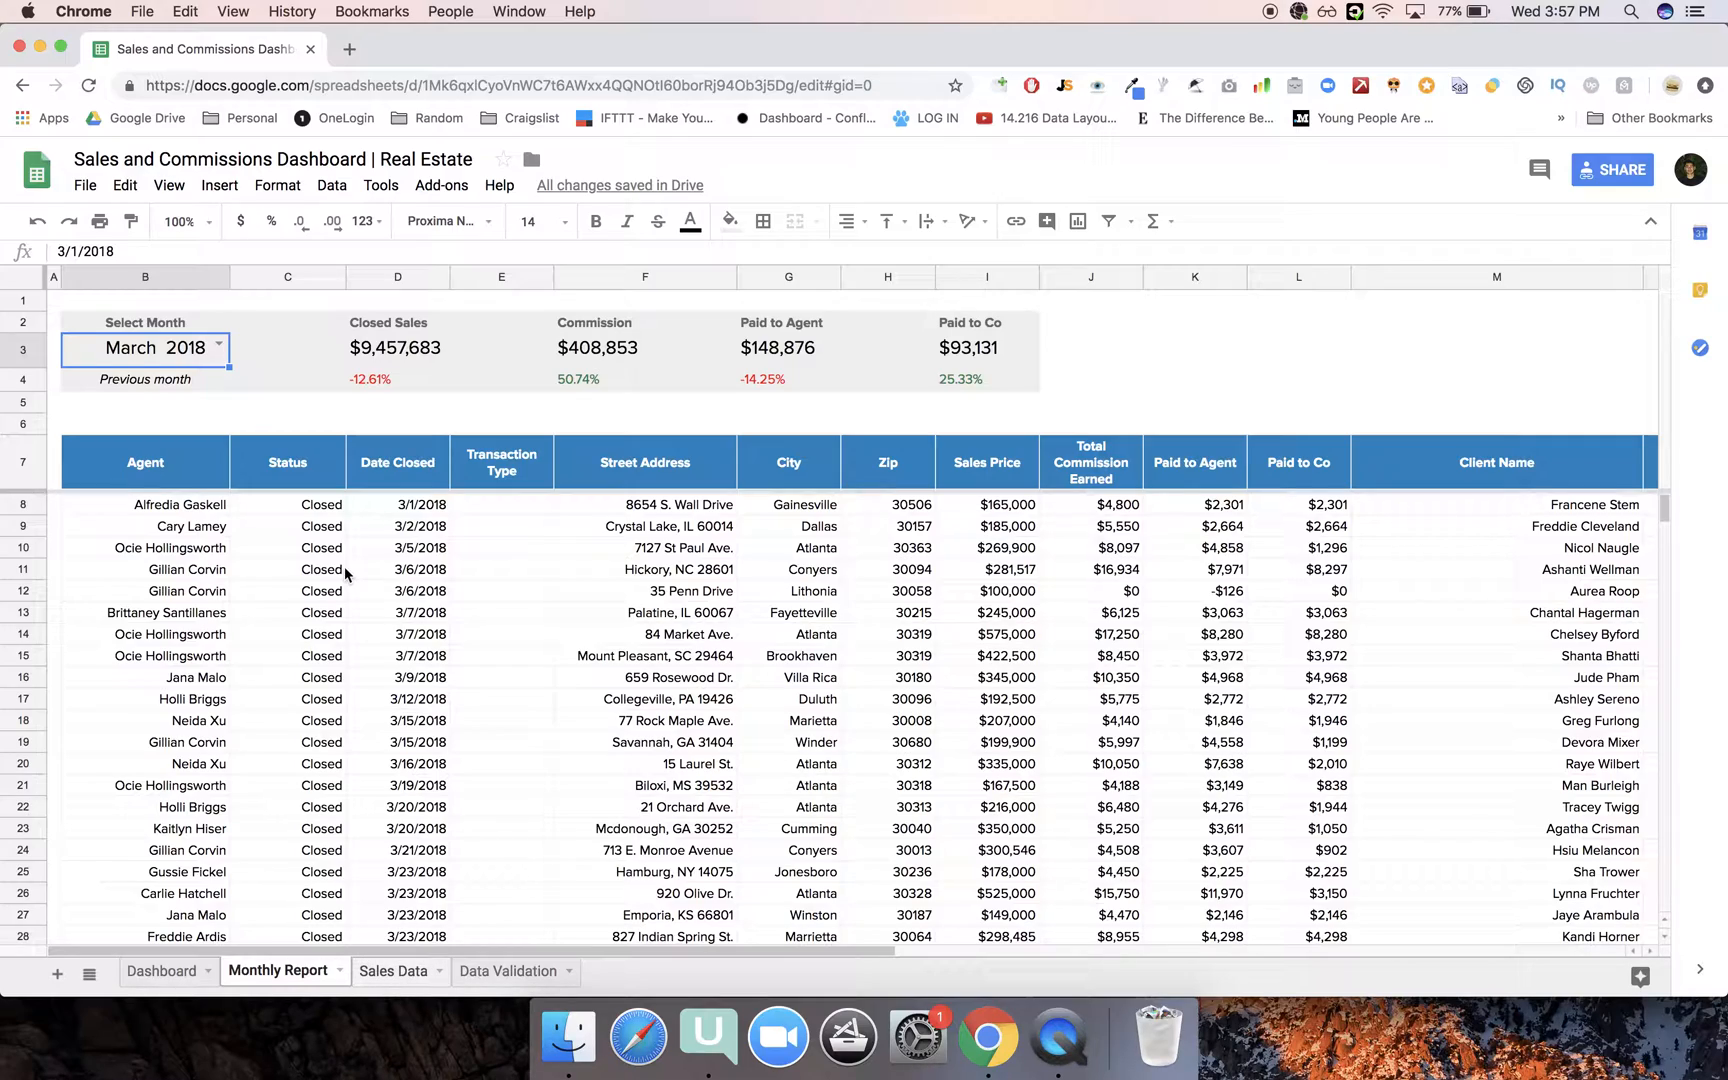
Show the Sales Data sheet listing each transaction's agent, status and address.
{"action": "left_click", "coordinate": [392, 970]}
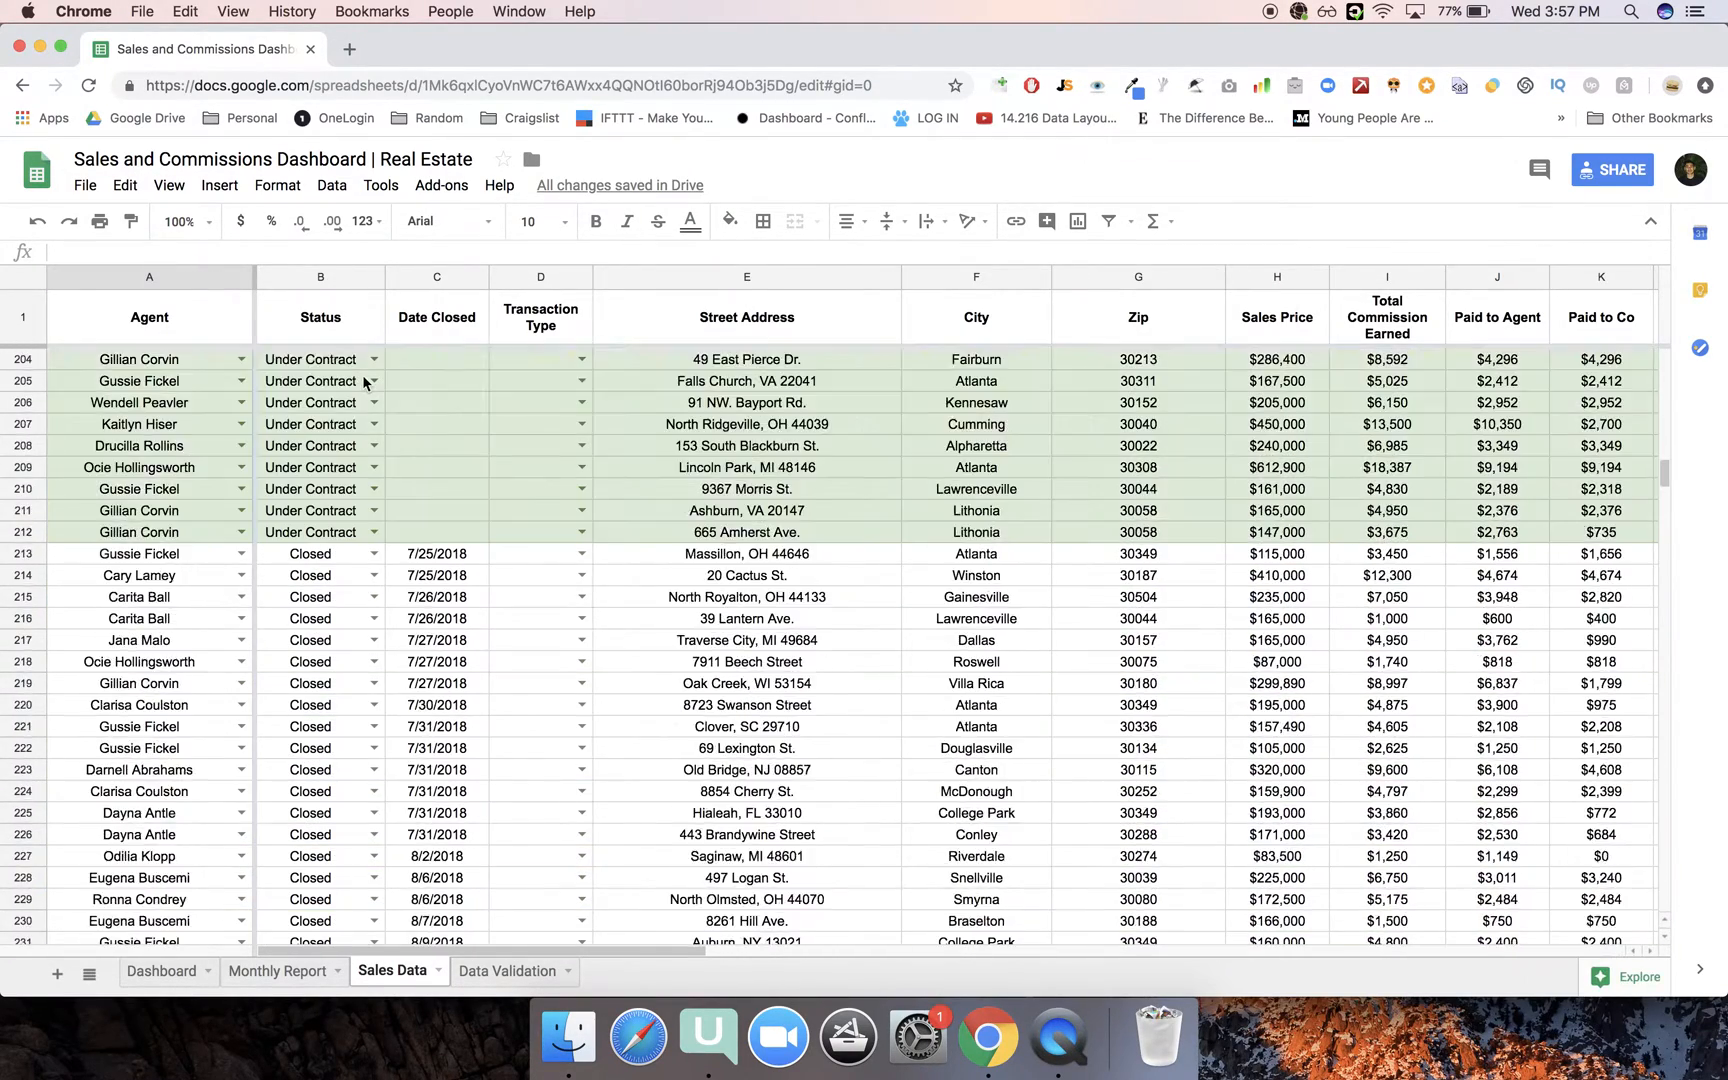
{"action": "scroll", "scroll_direction": "up", "scroll_amount": 3}
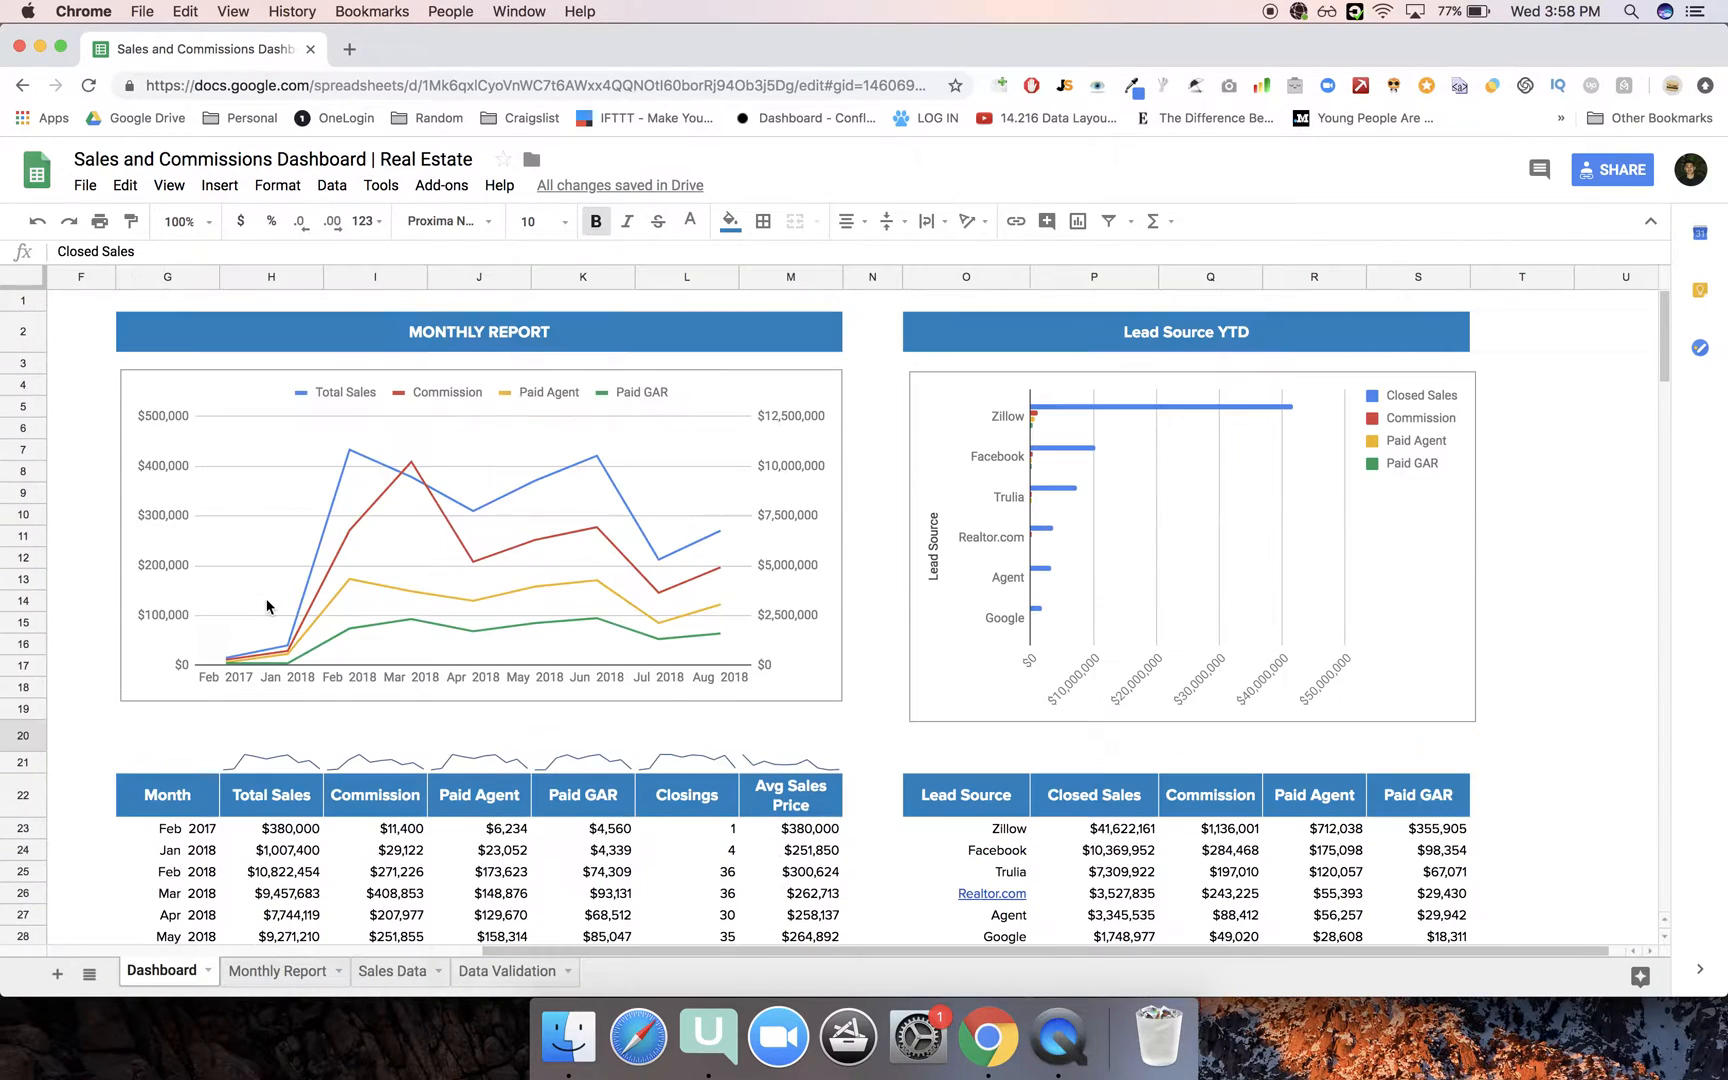
{"action": "scroll", "scroll_direction": "left", "scroll_amount": 3}
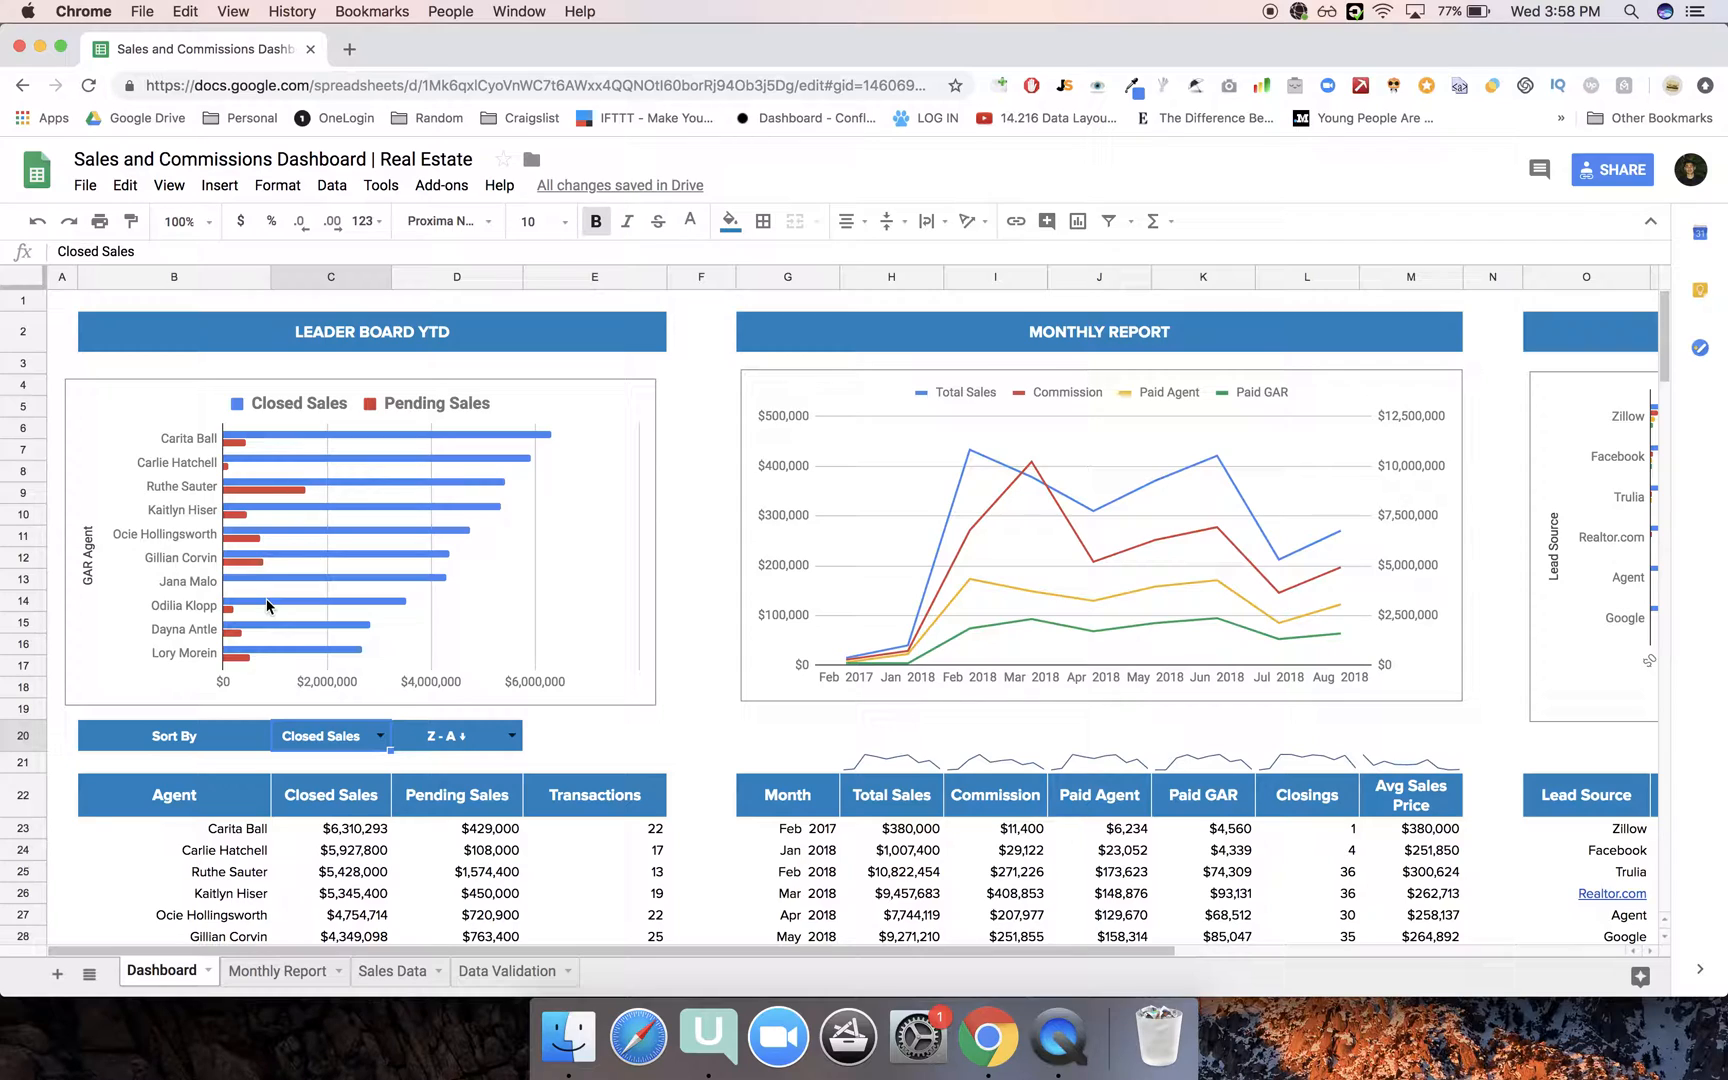
{"action": "mouse_move", "coordinate": [574, 824]}
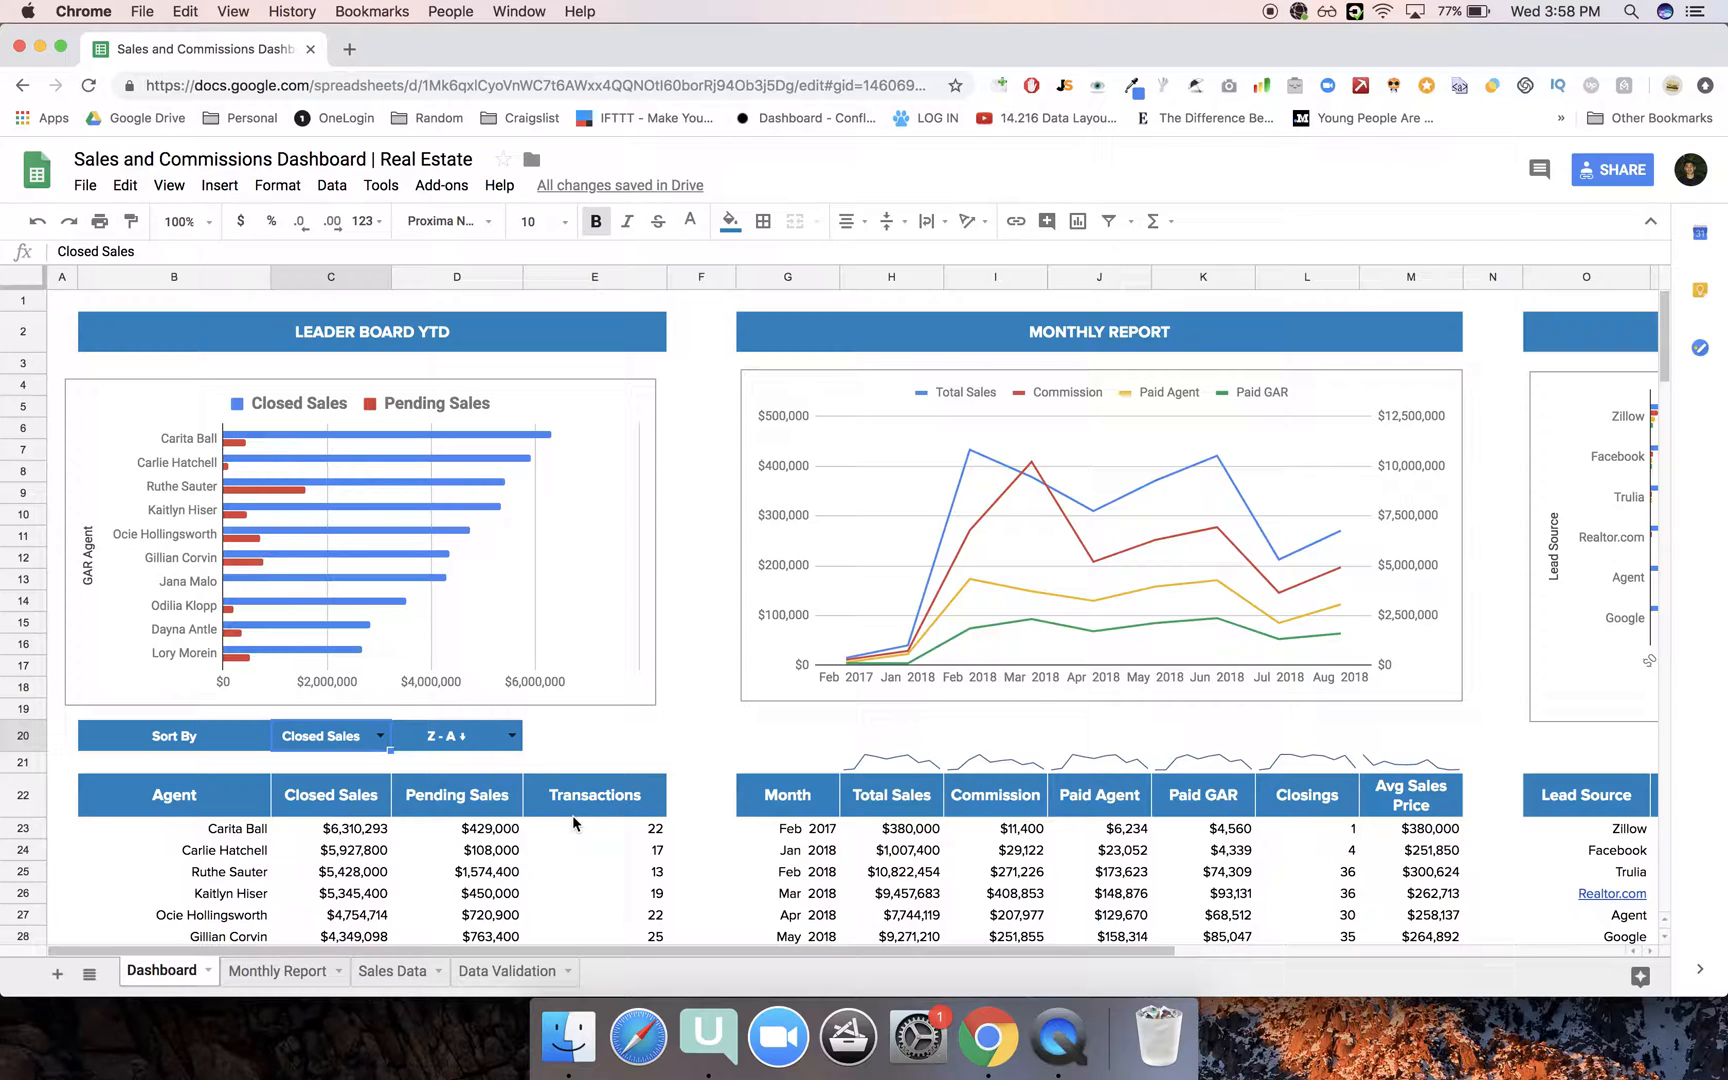
{"action": "mouse_move", "coordinate": [1056, 1036]}
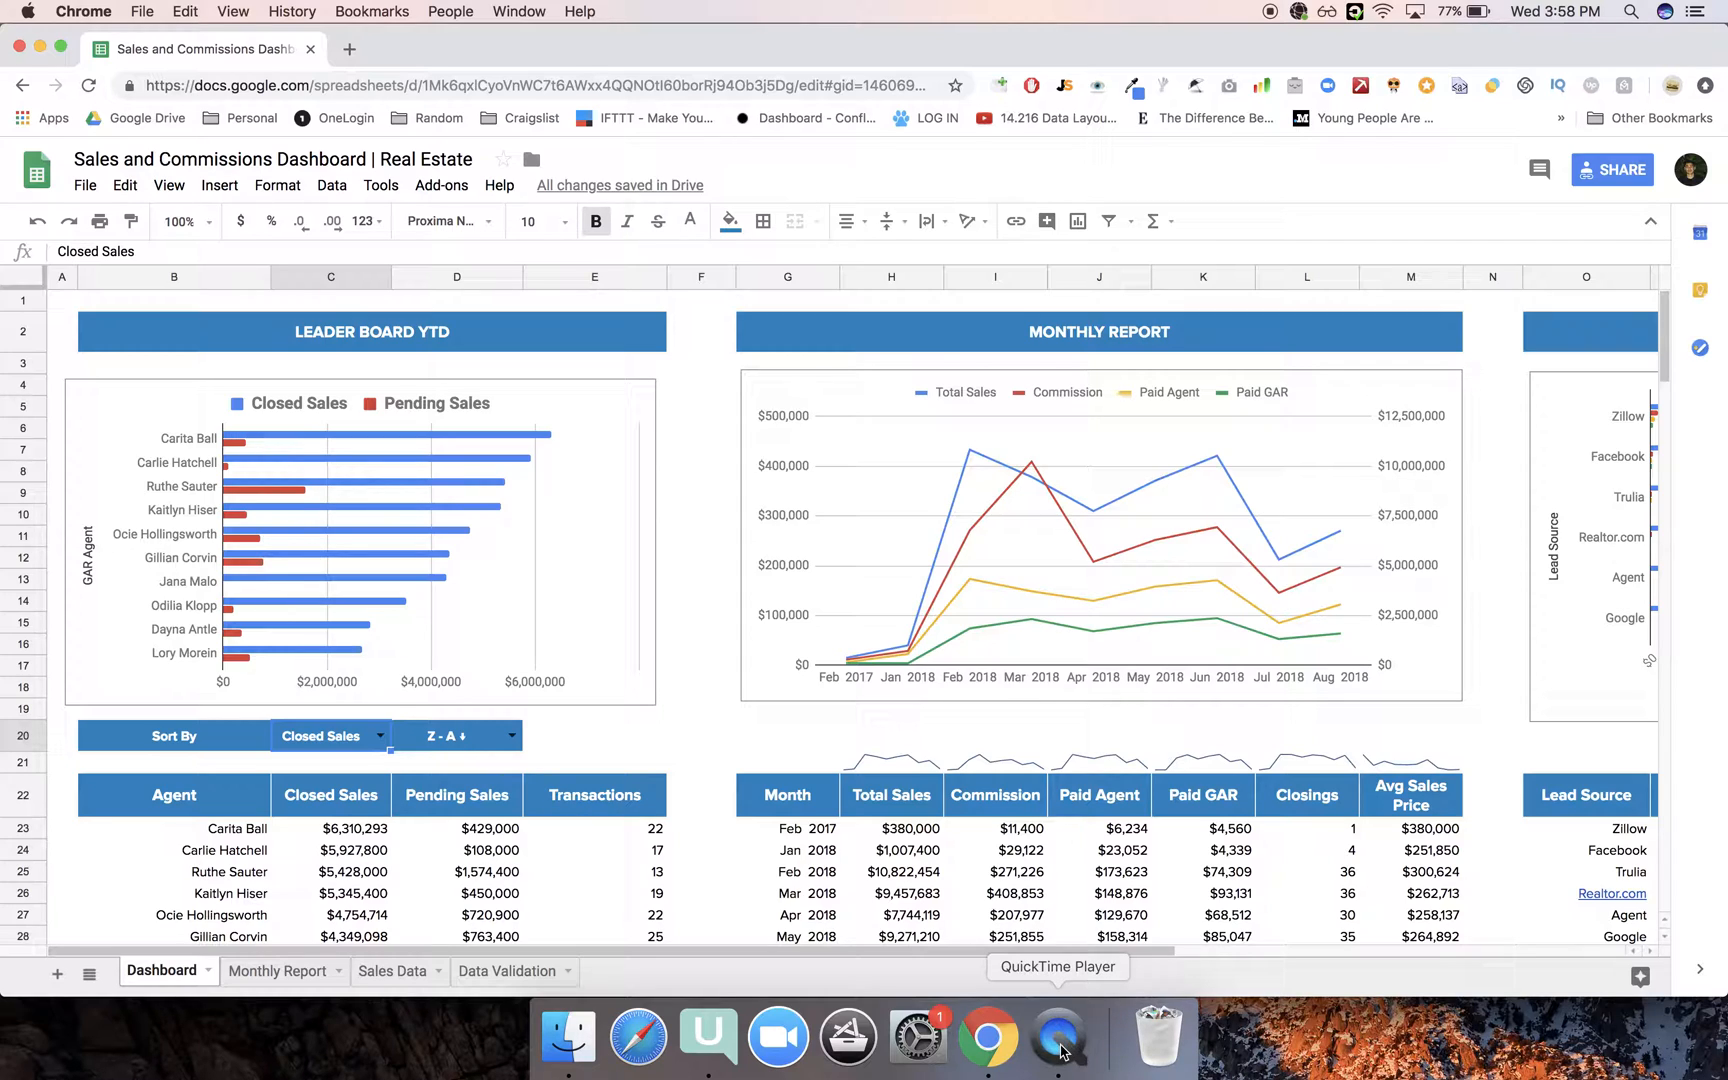